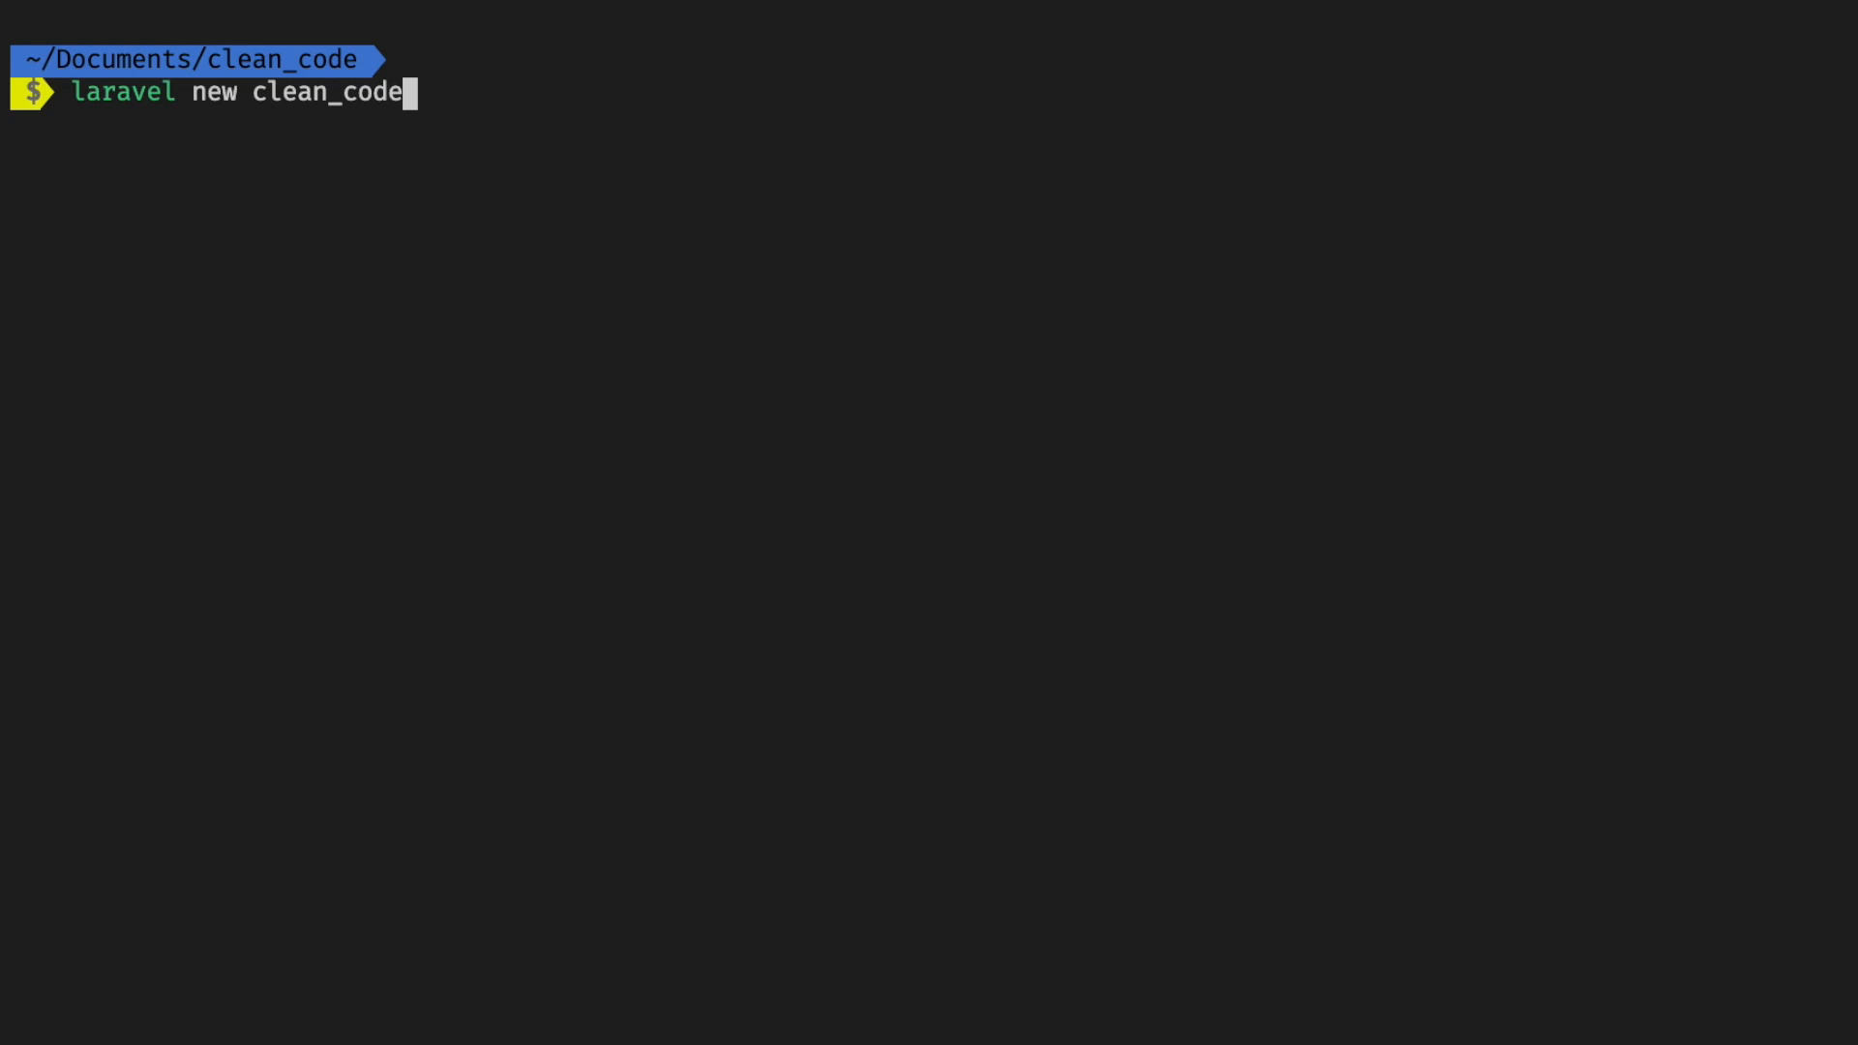
# - Install laravel/ui, then add friendsofphp/php-cs-fixer as a Composer dev dependency
pyautogui.write('composer require laravel/ui')
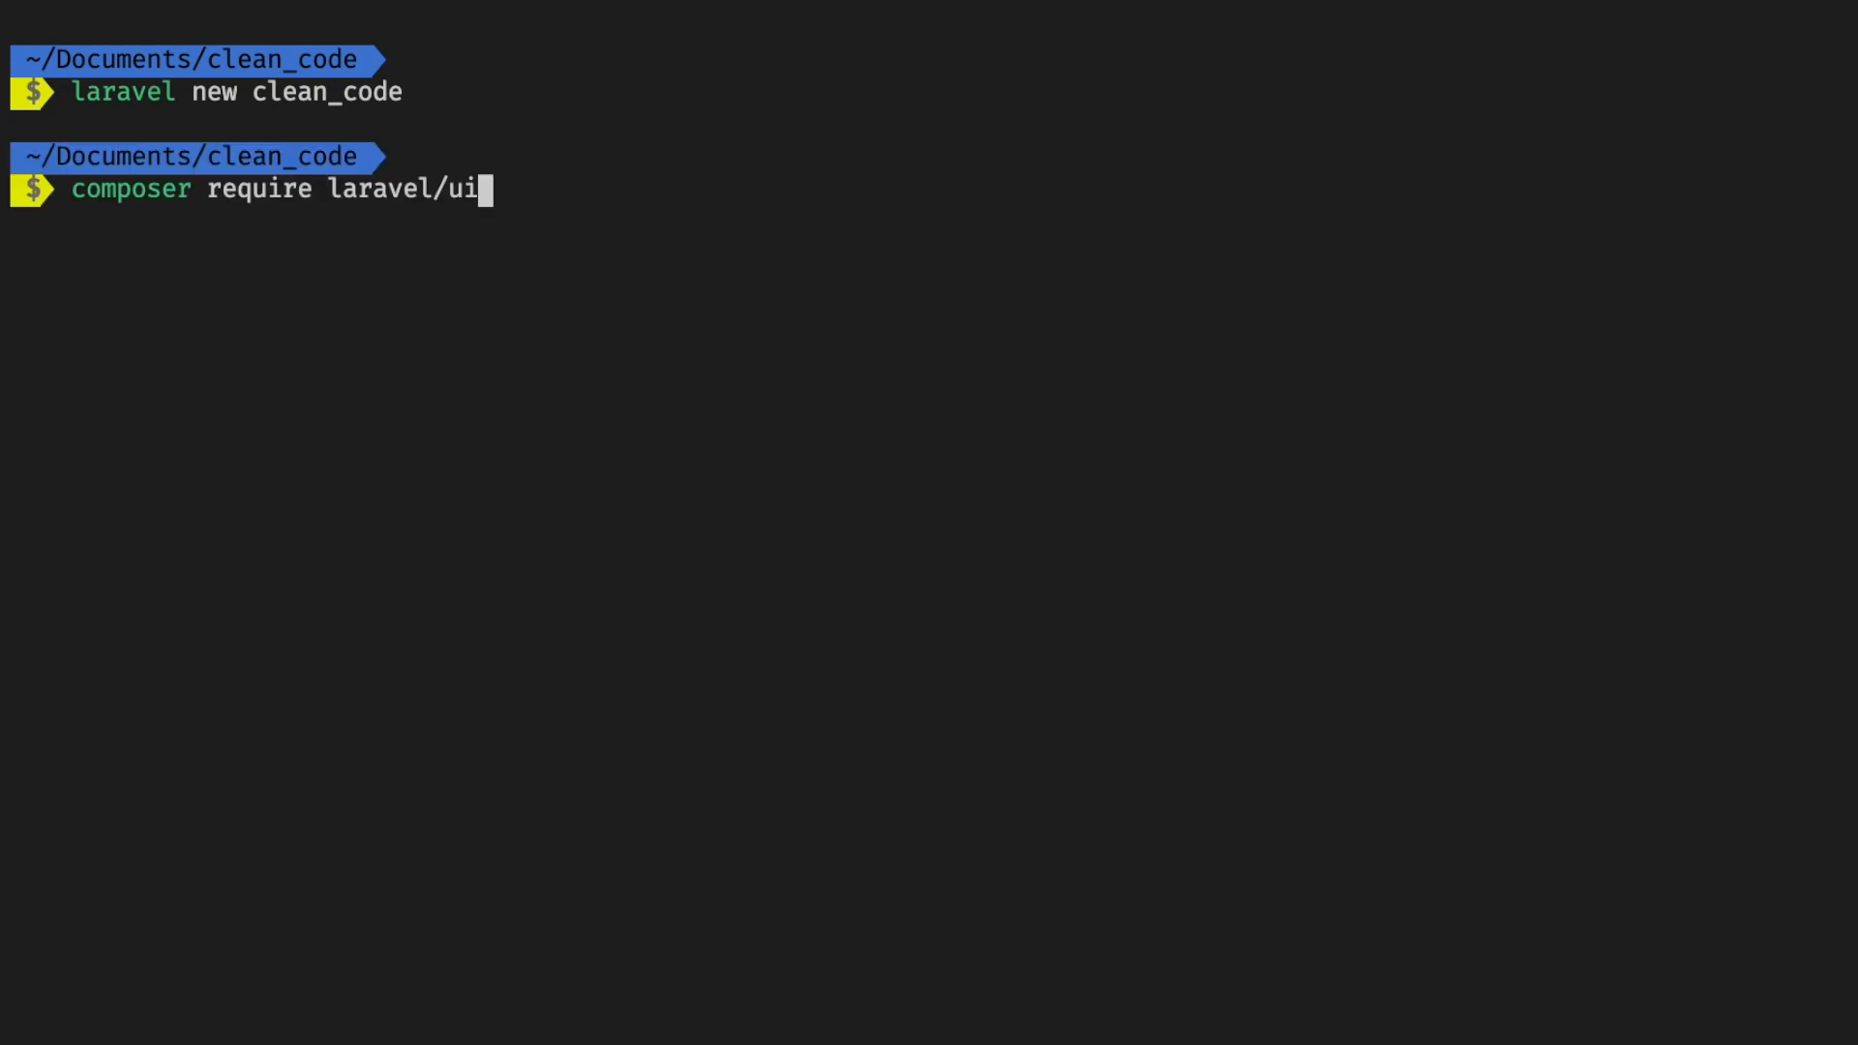
pyautogui.press('Return')
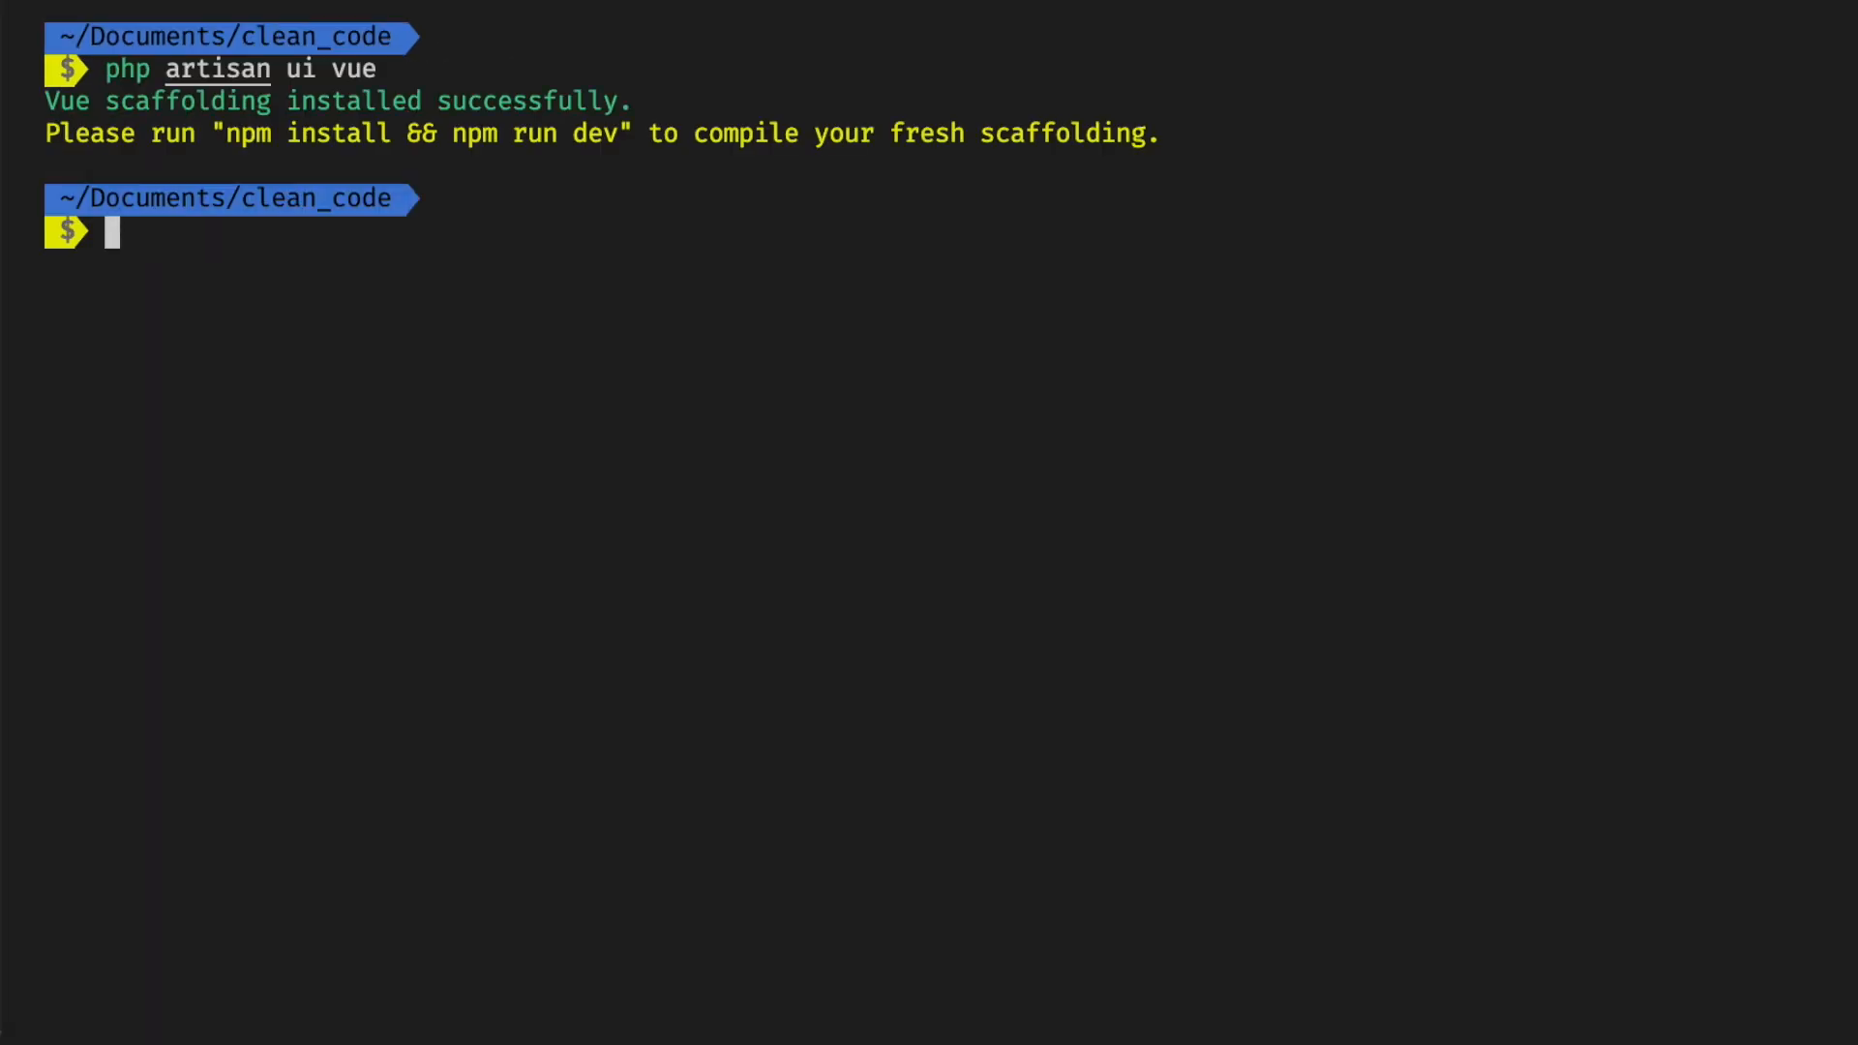
pyautogui.write('composer require --dev friendsofphp/php-cs-fixer')
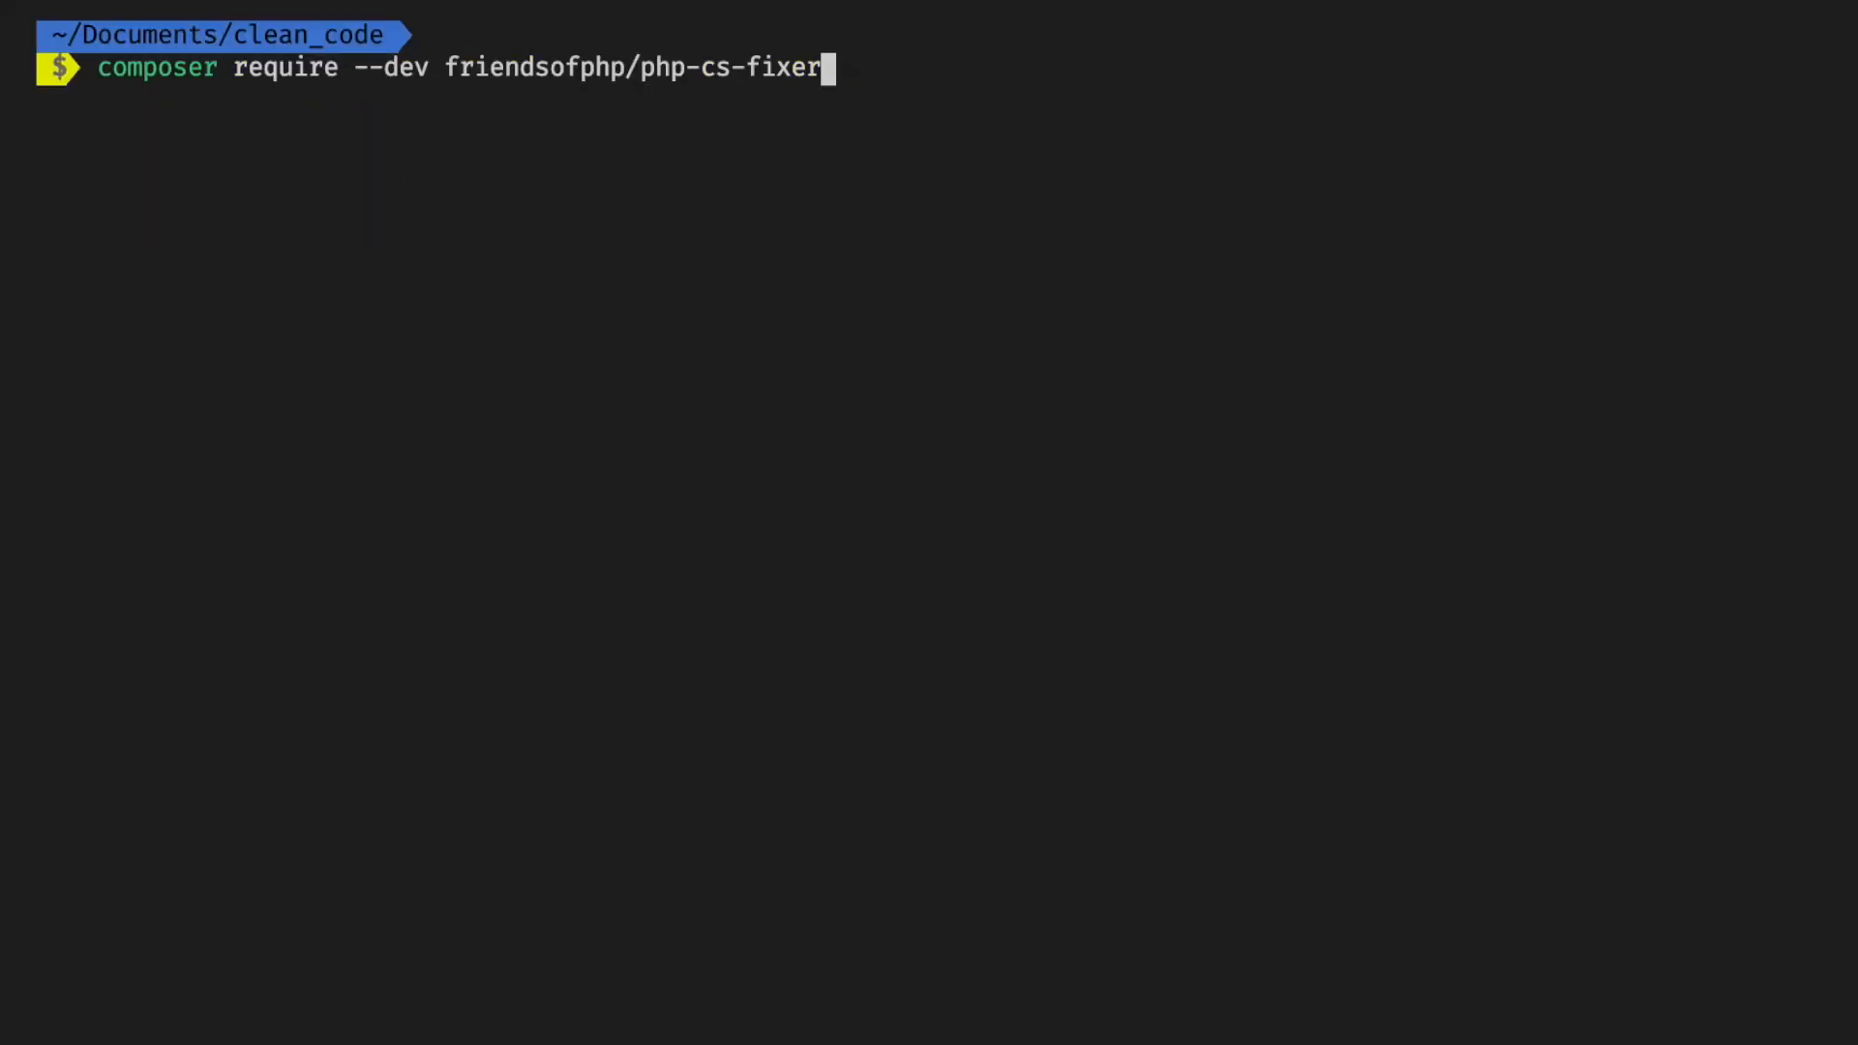
pyautogui.press('Return')
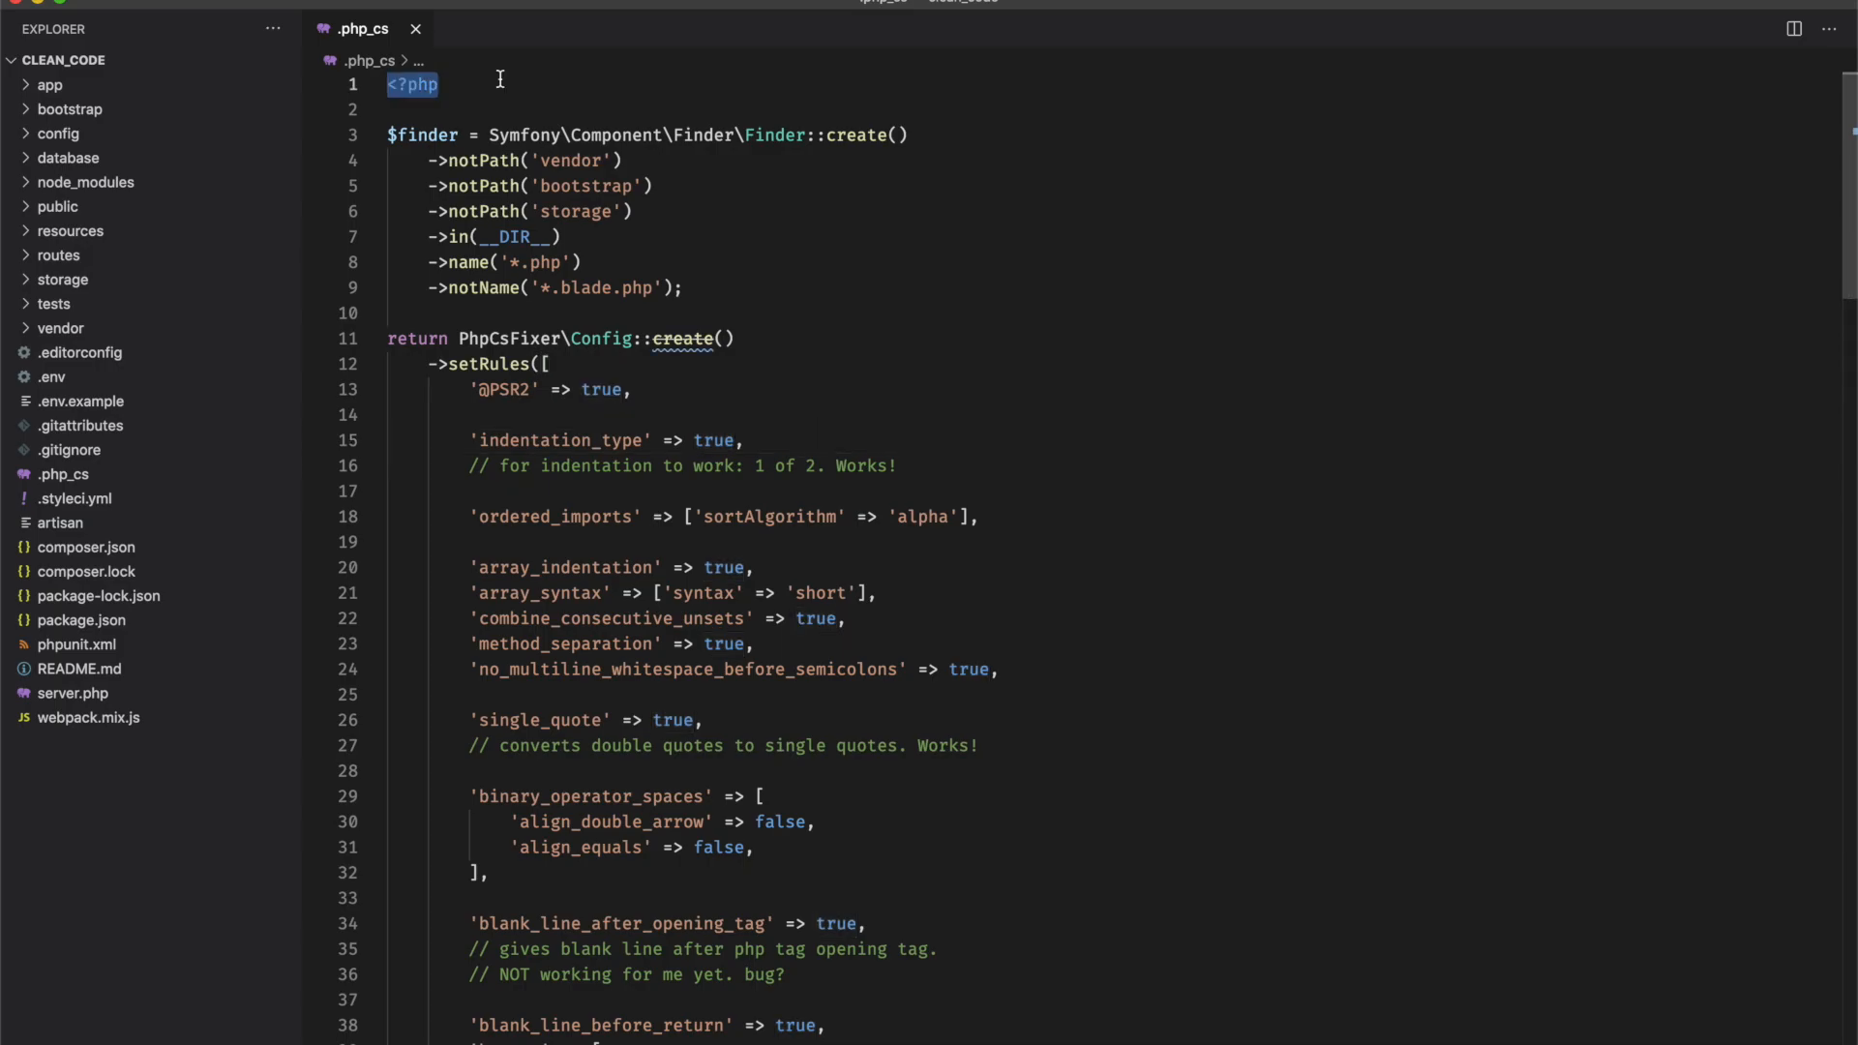
pyautogui.moveTo(859, 705)
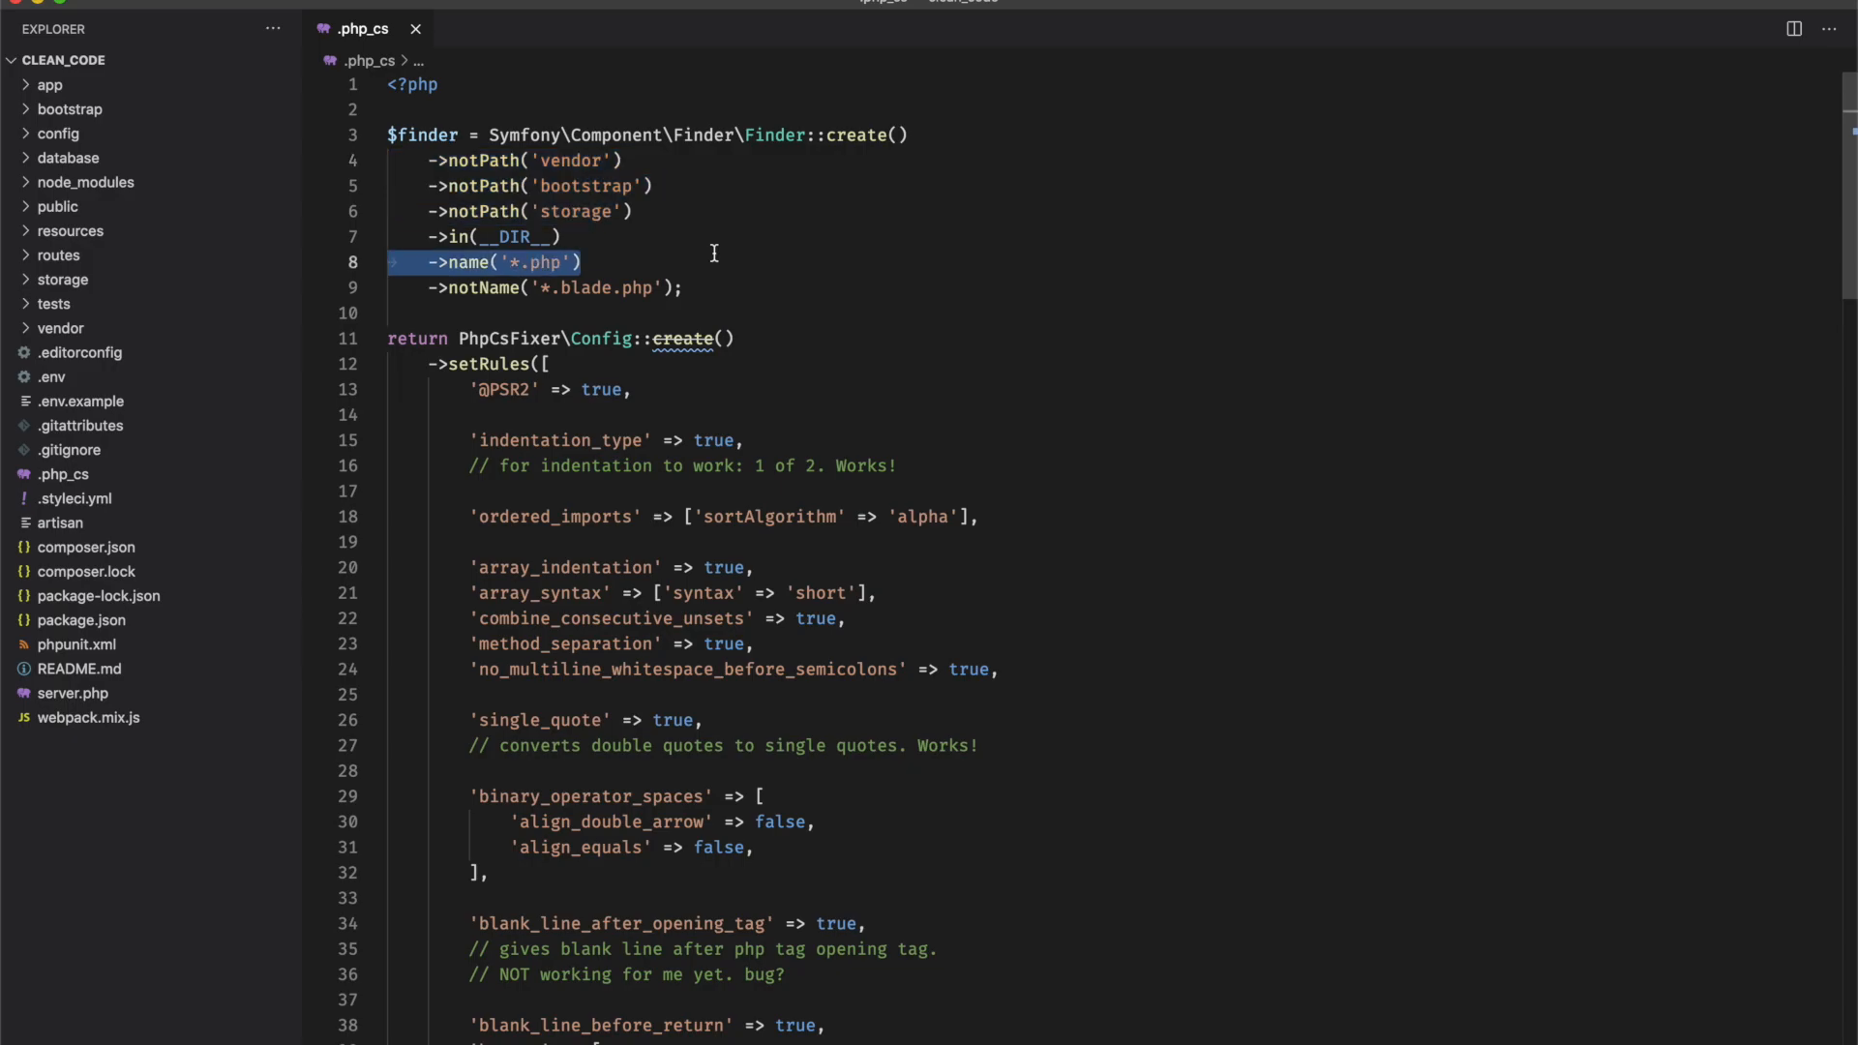
pyautogui.moveTo(717, 295)
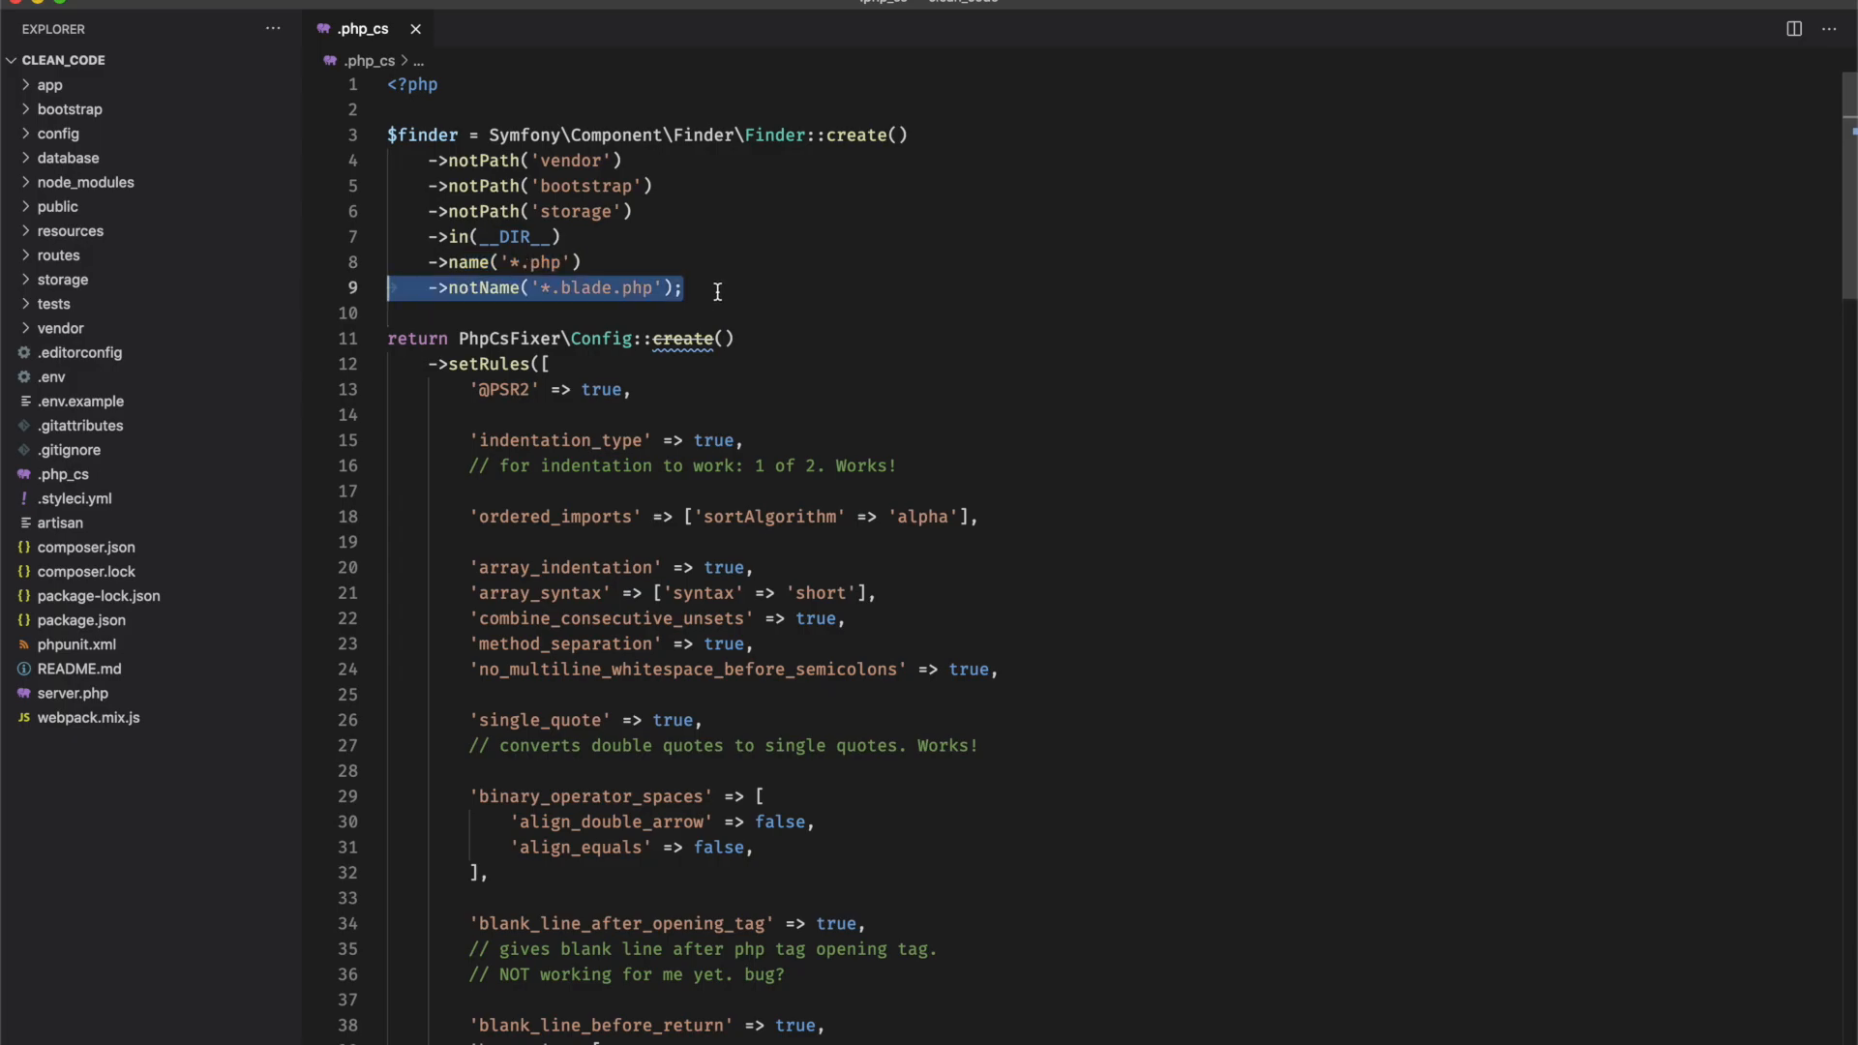
pyautogui.scroll(-3)
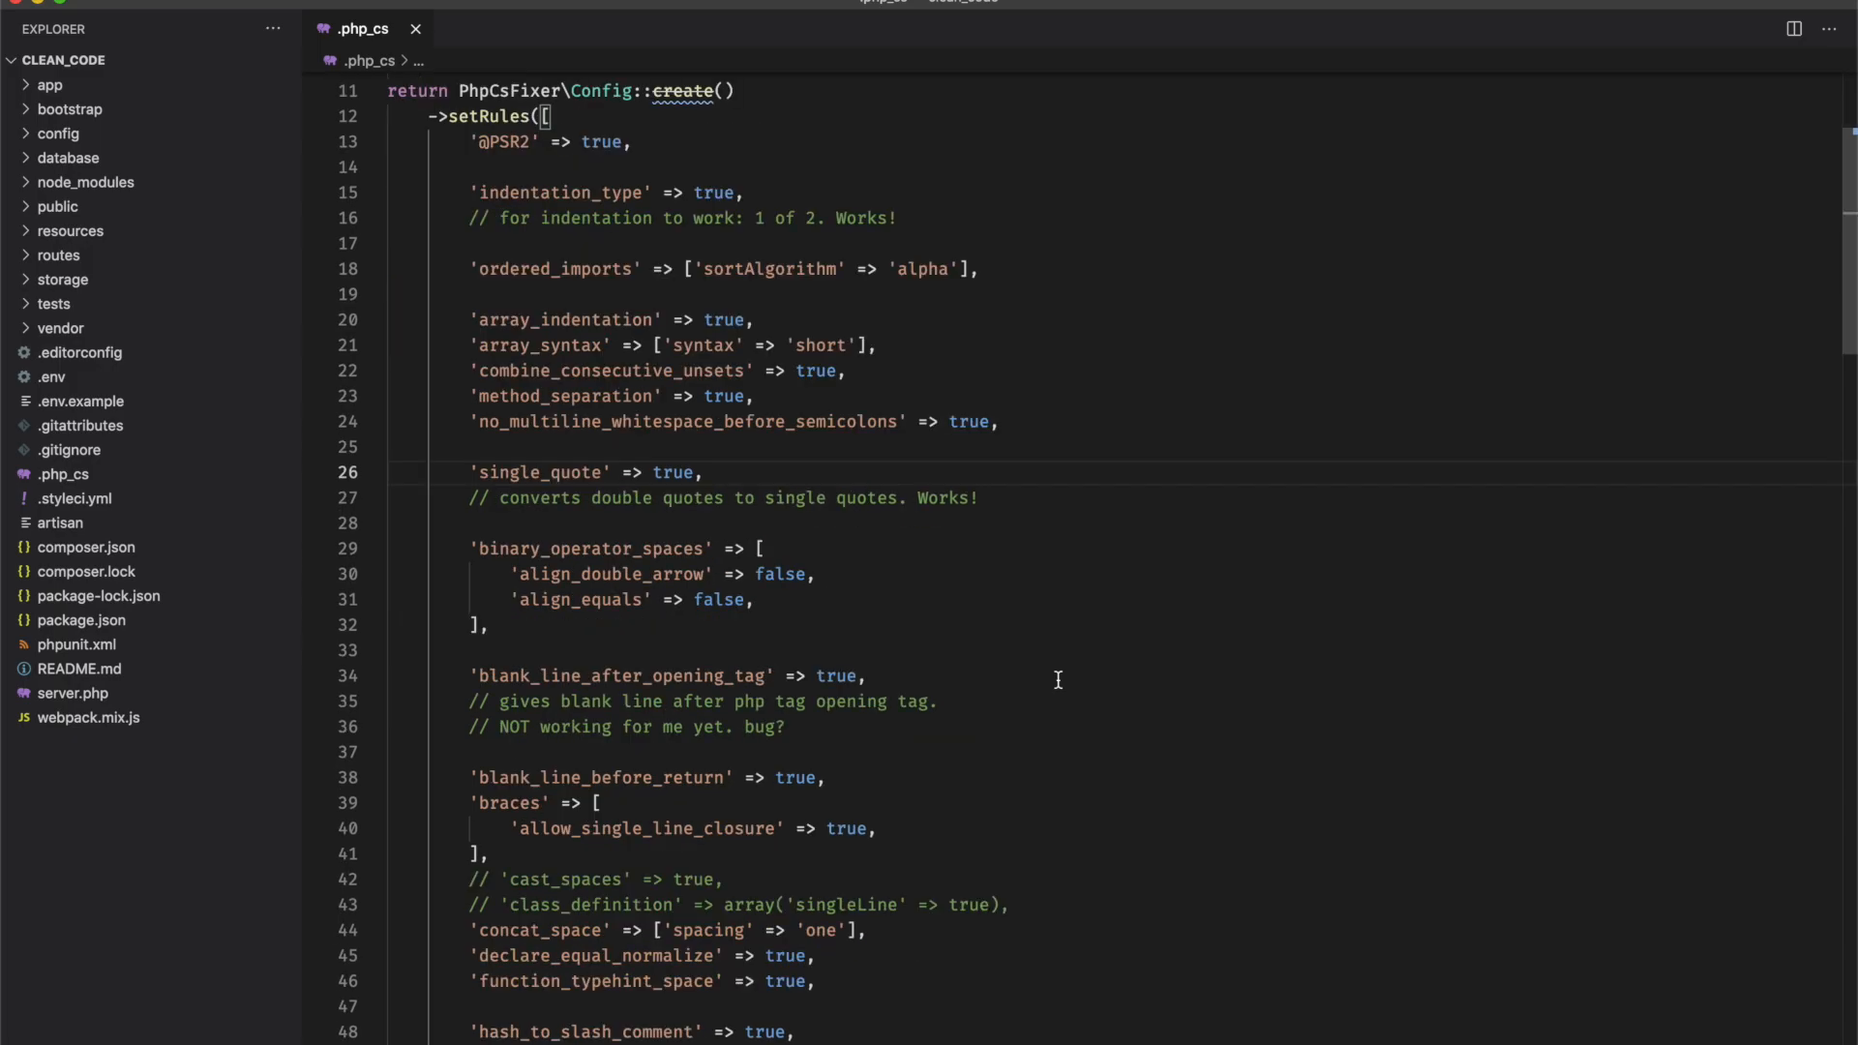
pyautogui.moveTo(800, 285)
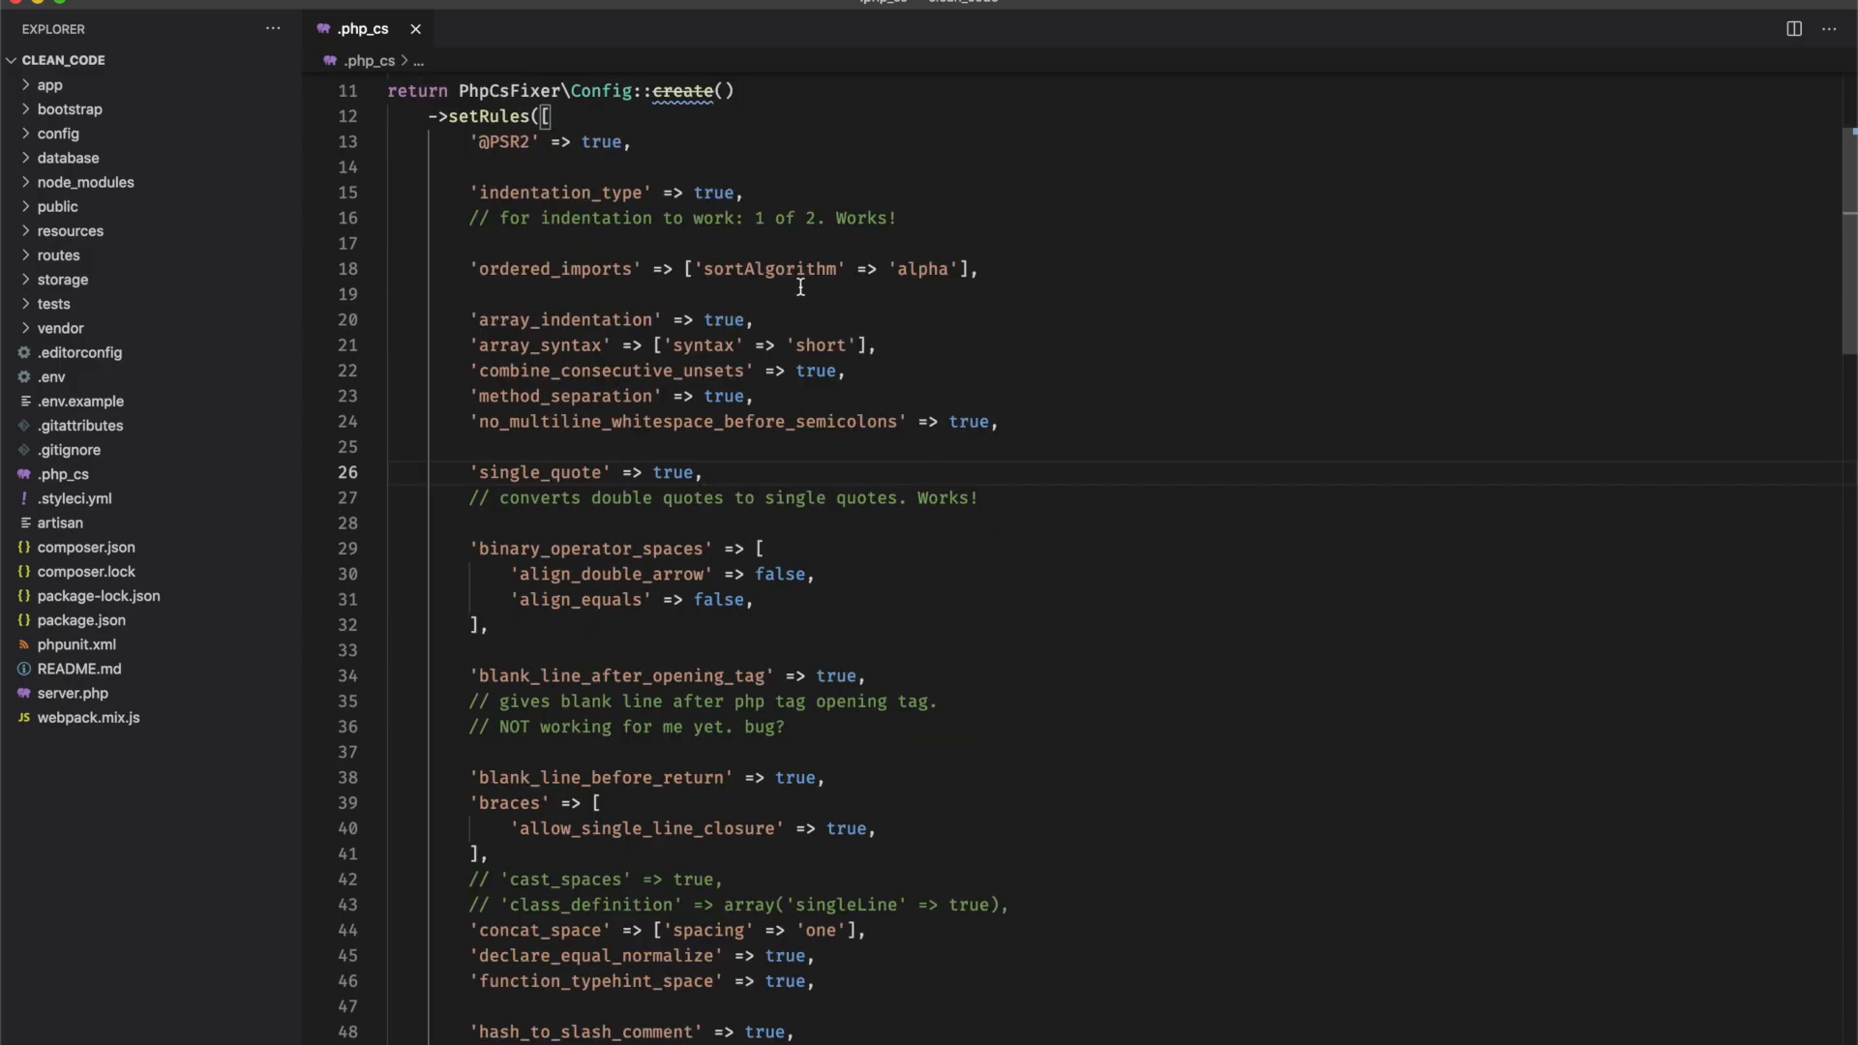
pyautogui.scroll(-3)
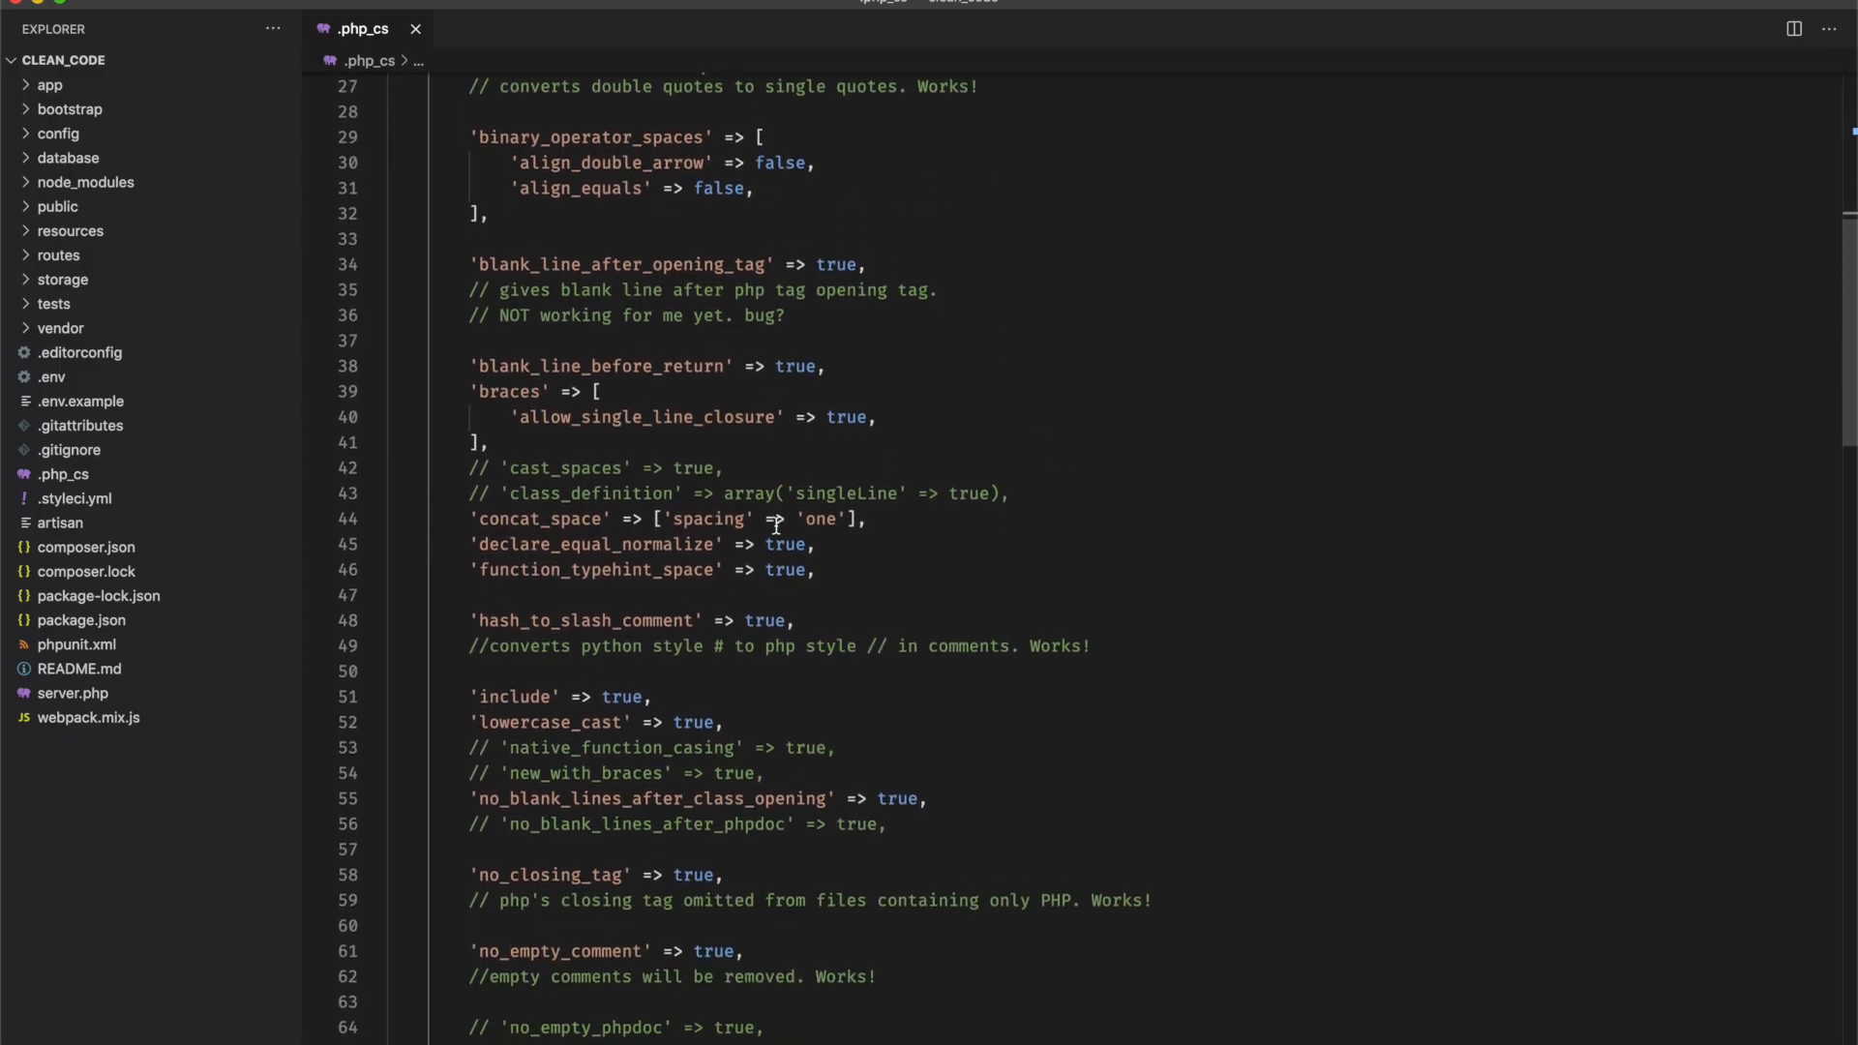
pyautogui.scroll(-3)
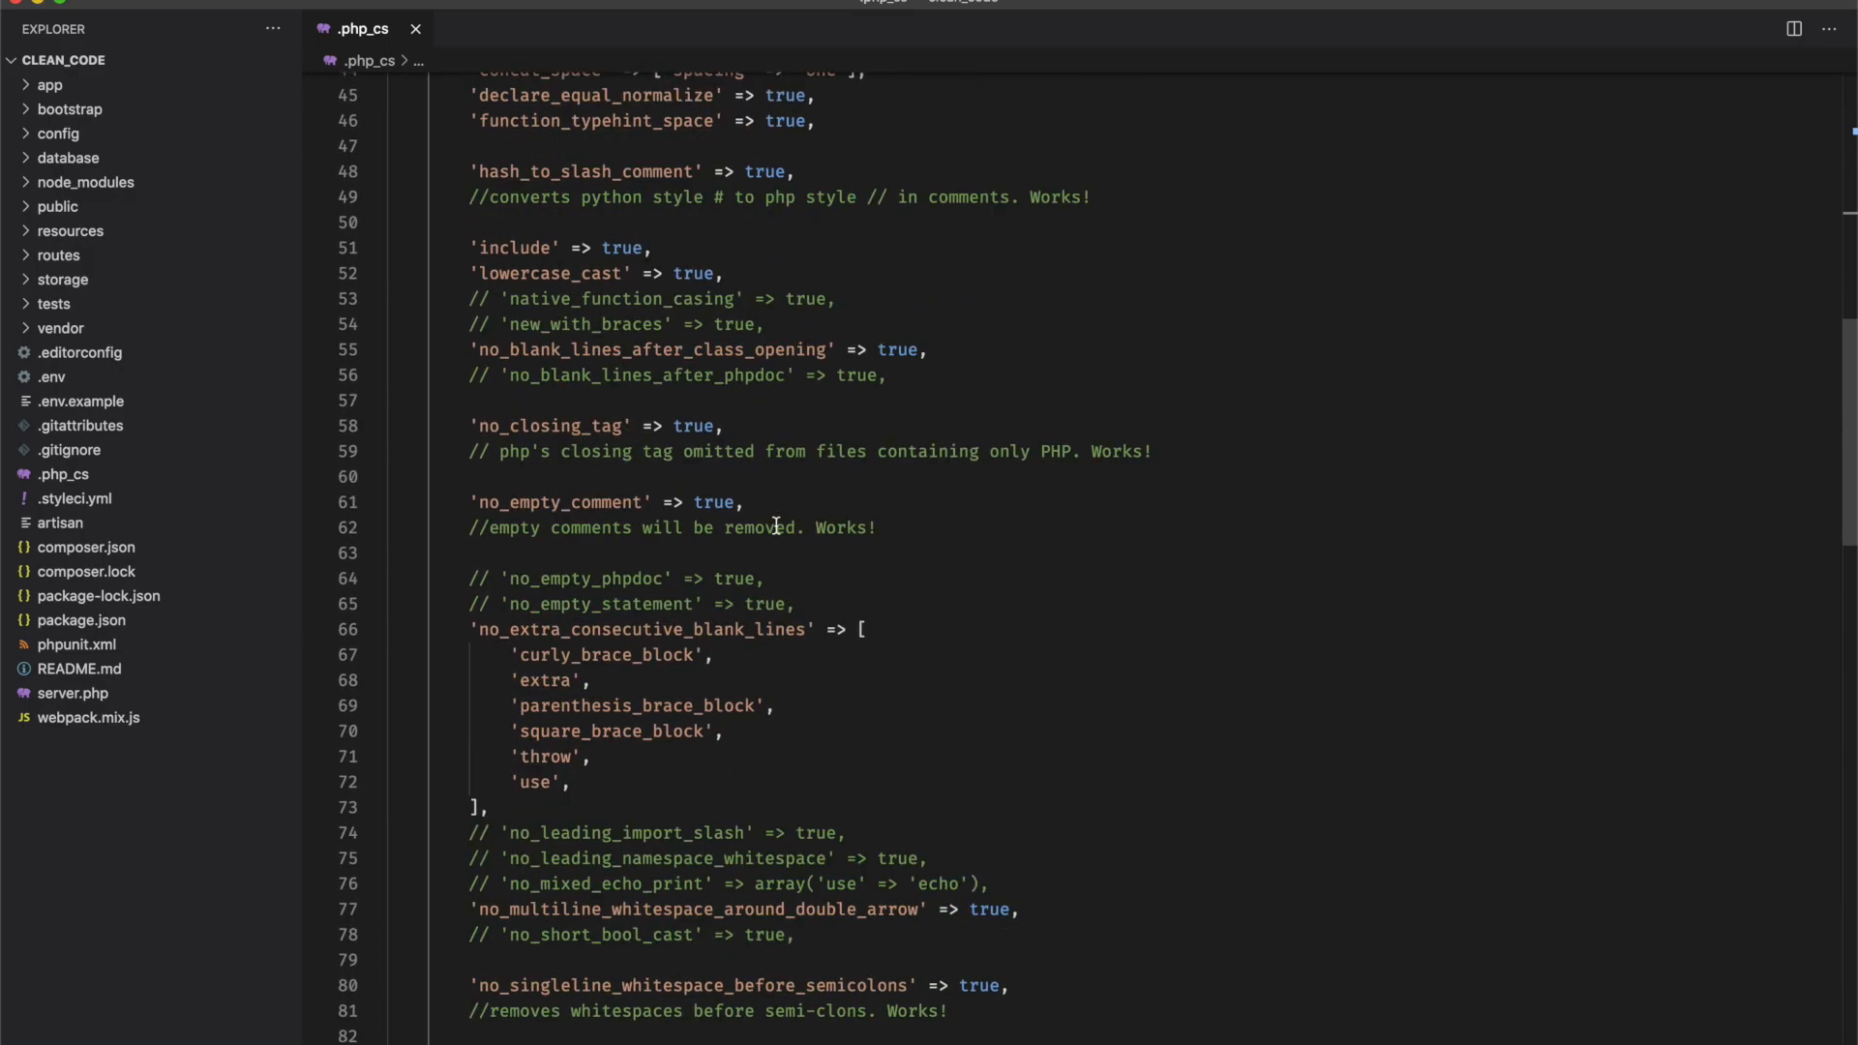
pyautogui.scroll(-3)
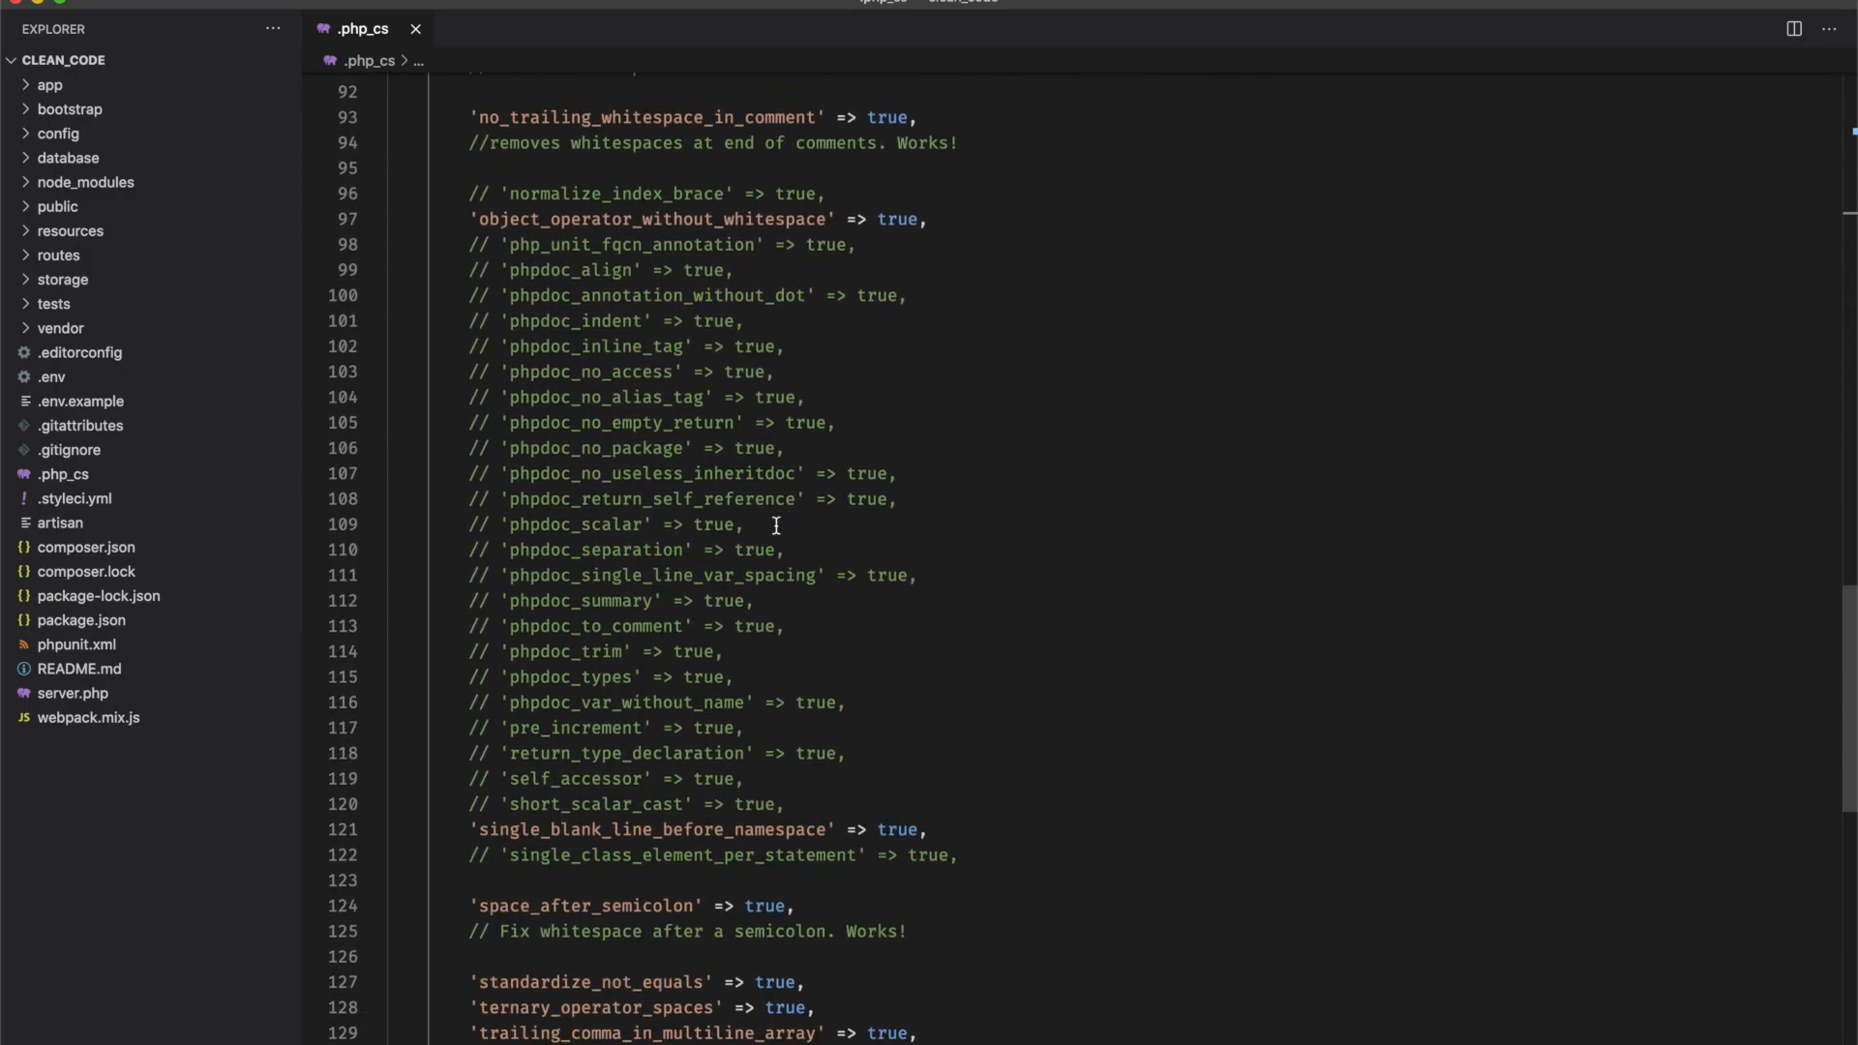
pyautogui.scroll(-3)
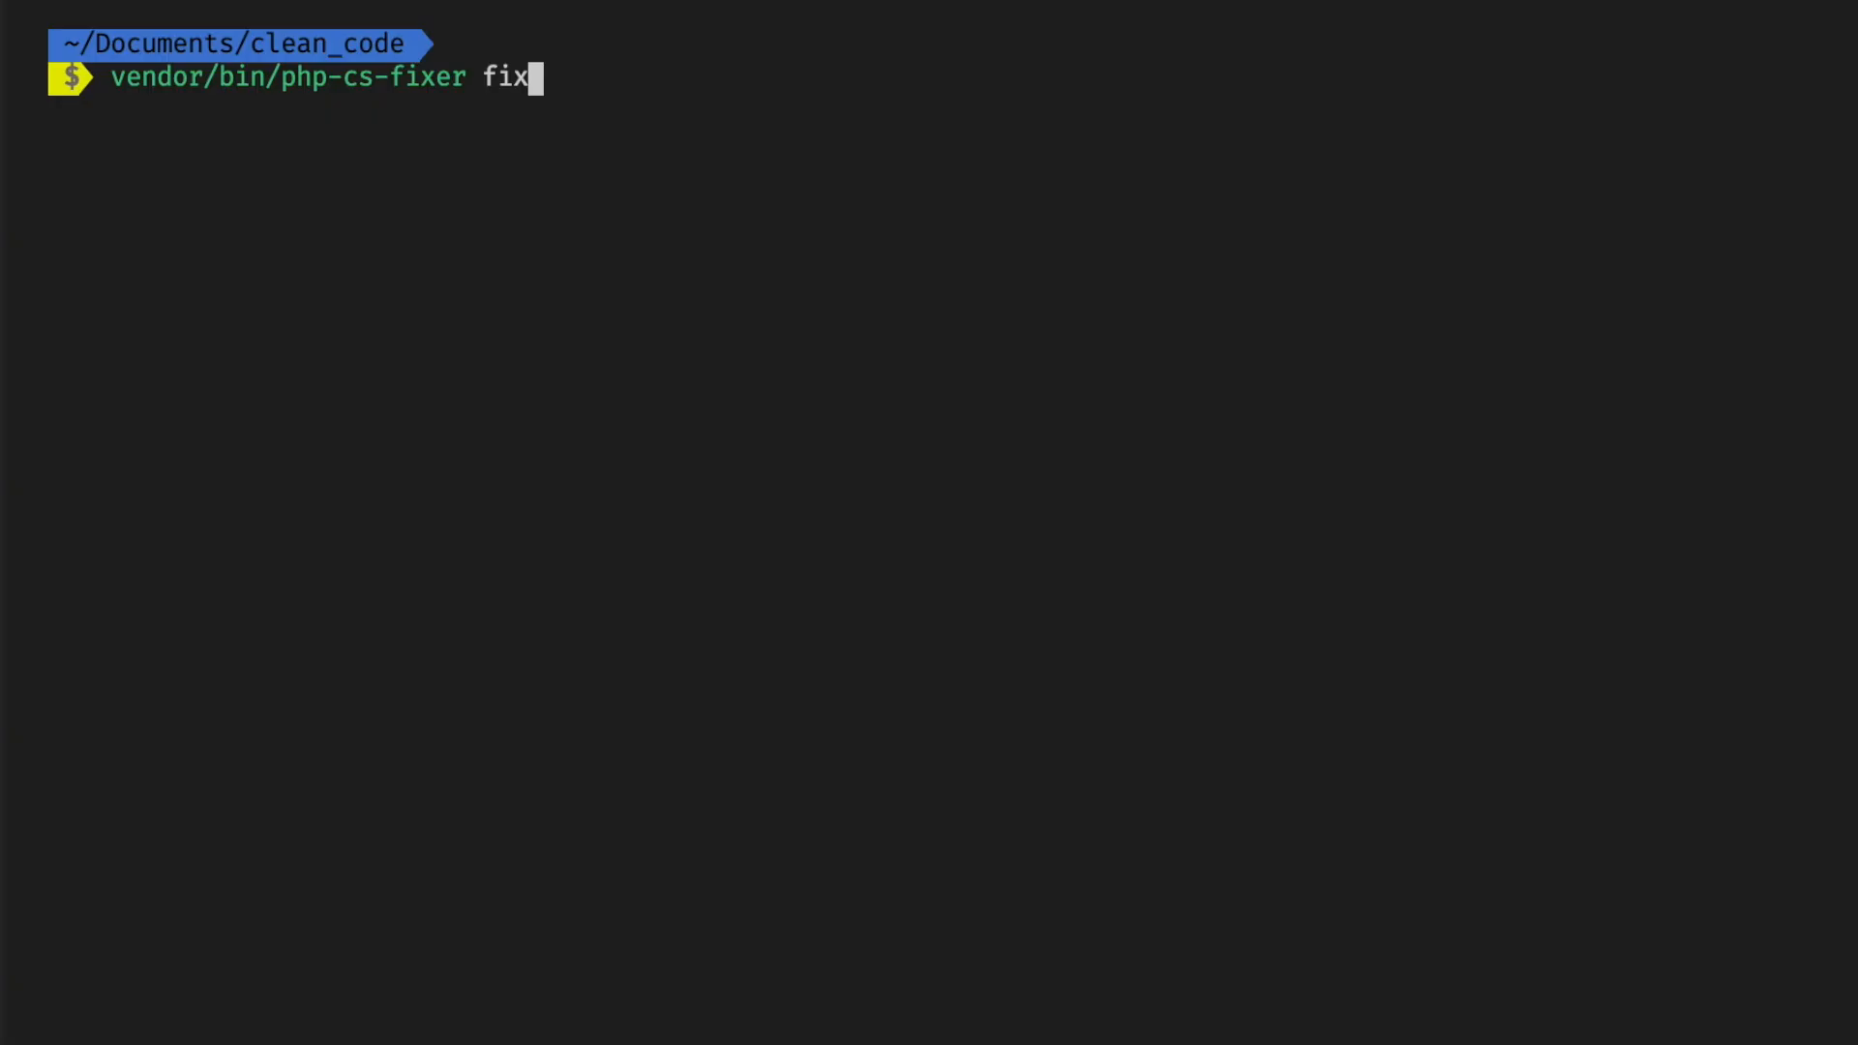
# - Run vendor/bin/php-cs-fixer fix across the whole project, fixing 51 files
pyautogui.press('Return')
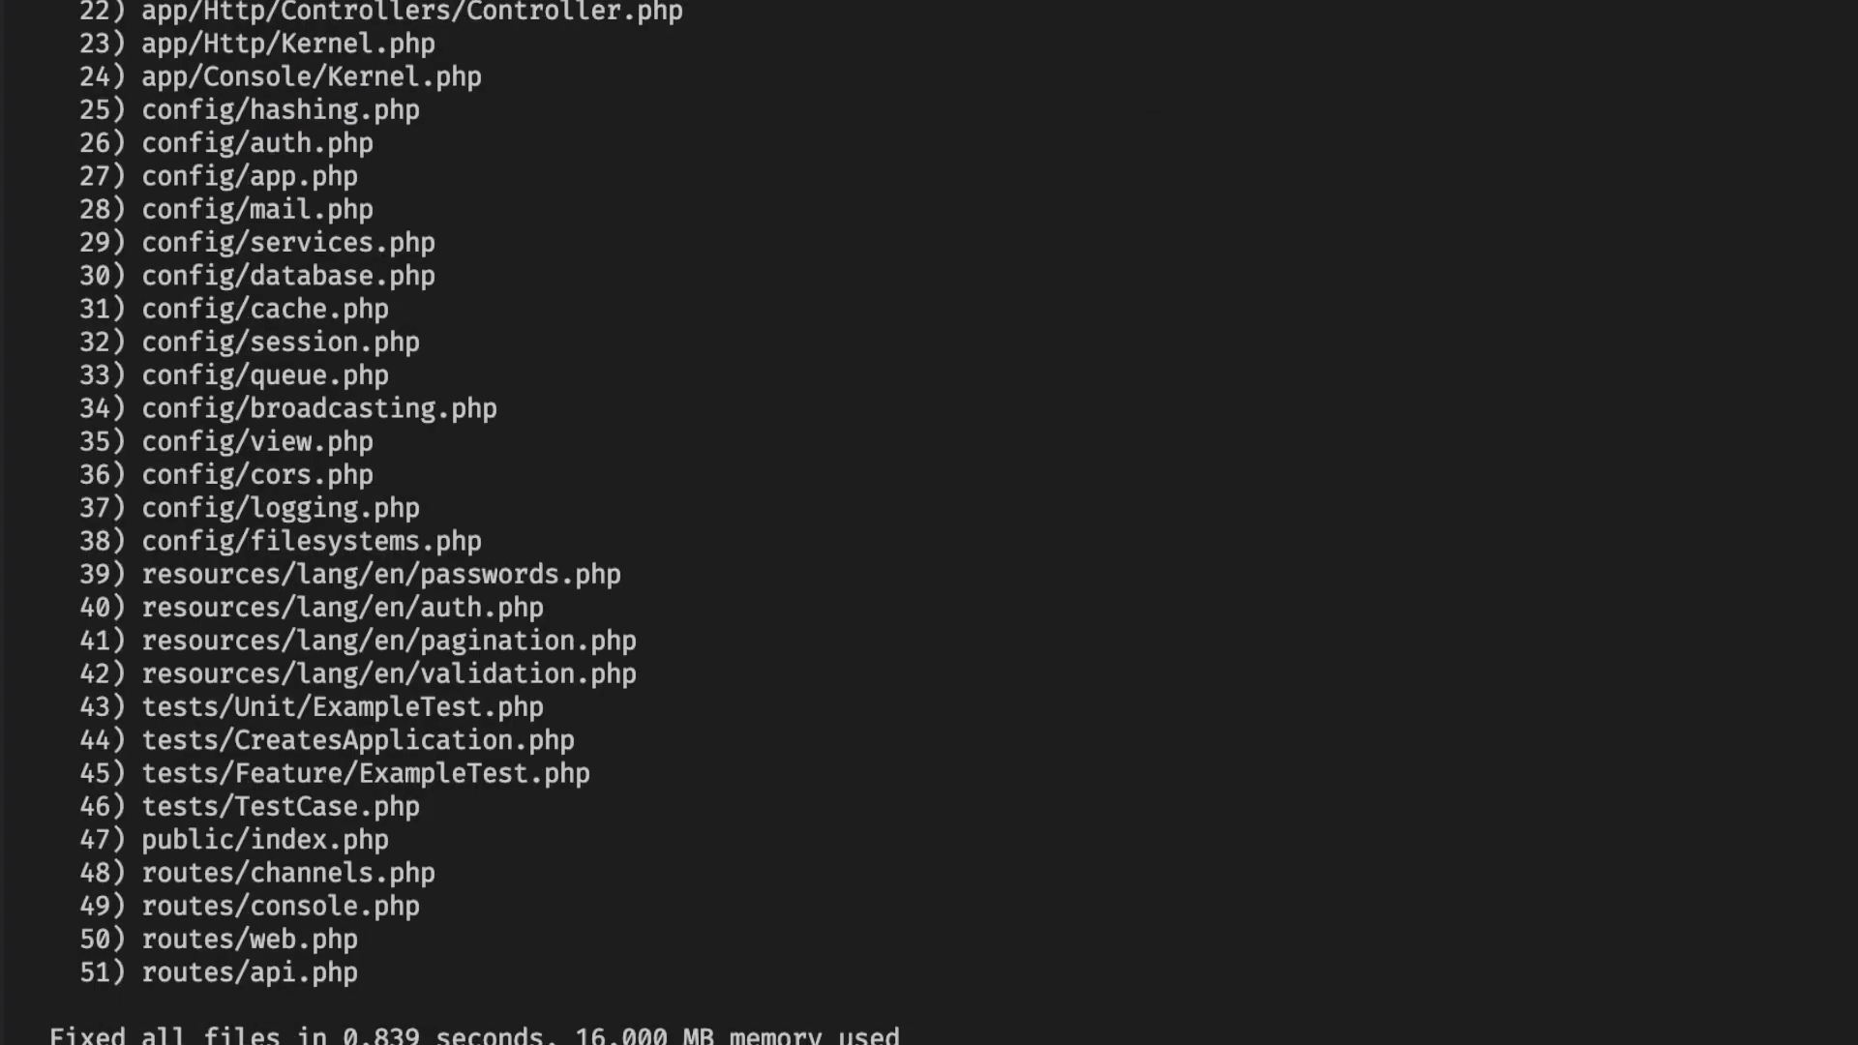
pyautogui.moveTo(672, 598)
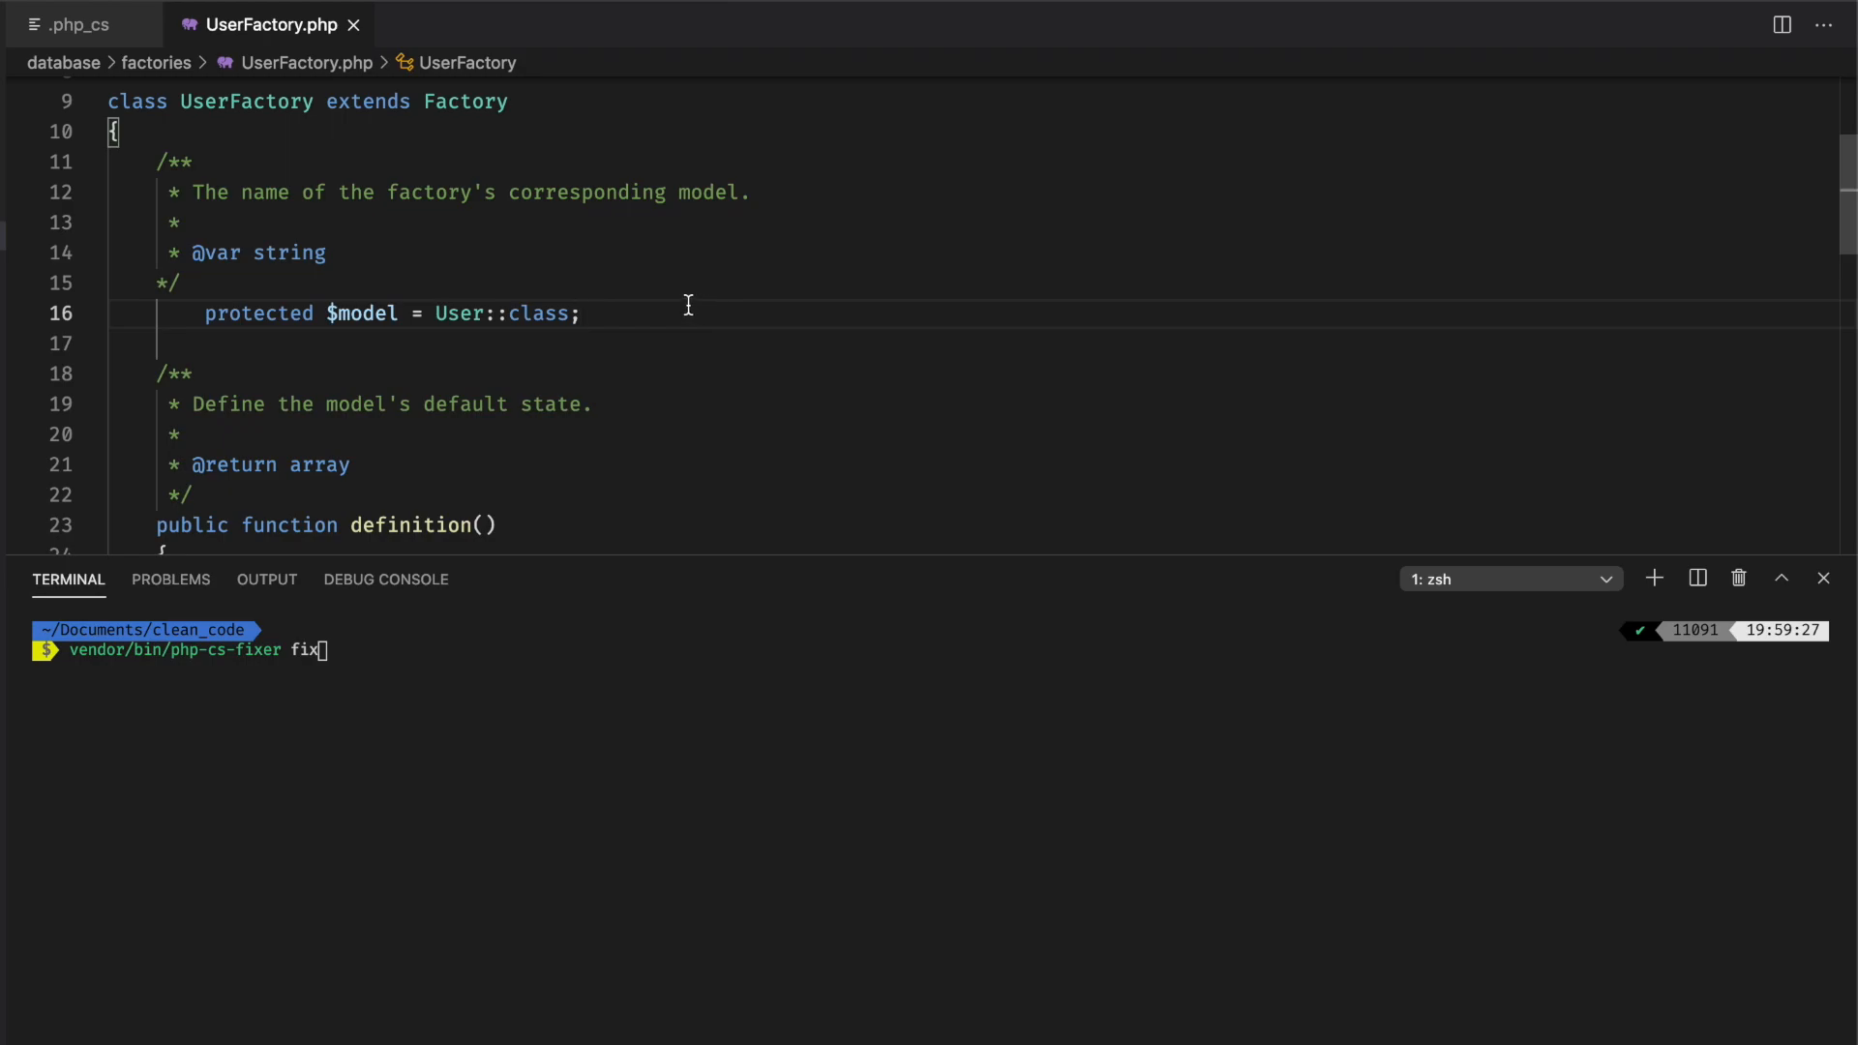
# - Rerun php-cs-fixer to clean up UserFactory.php's over-indented $model line and padded parentheses
pyautogui.scroll(-3)
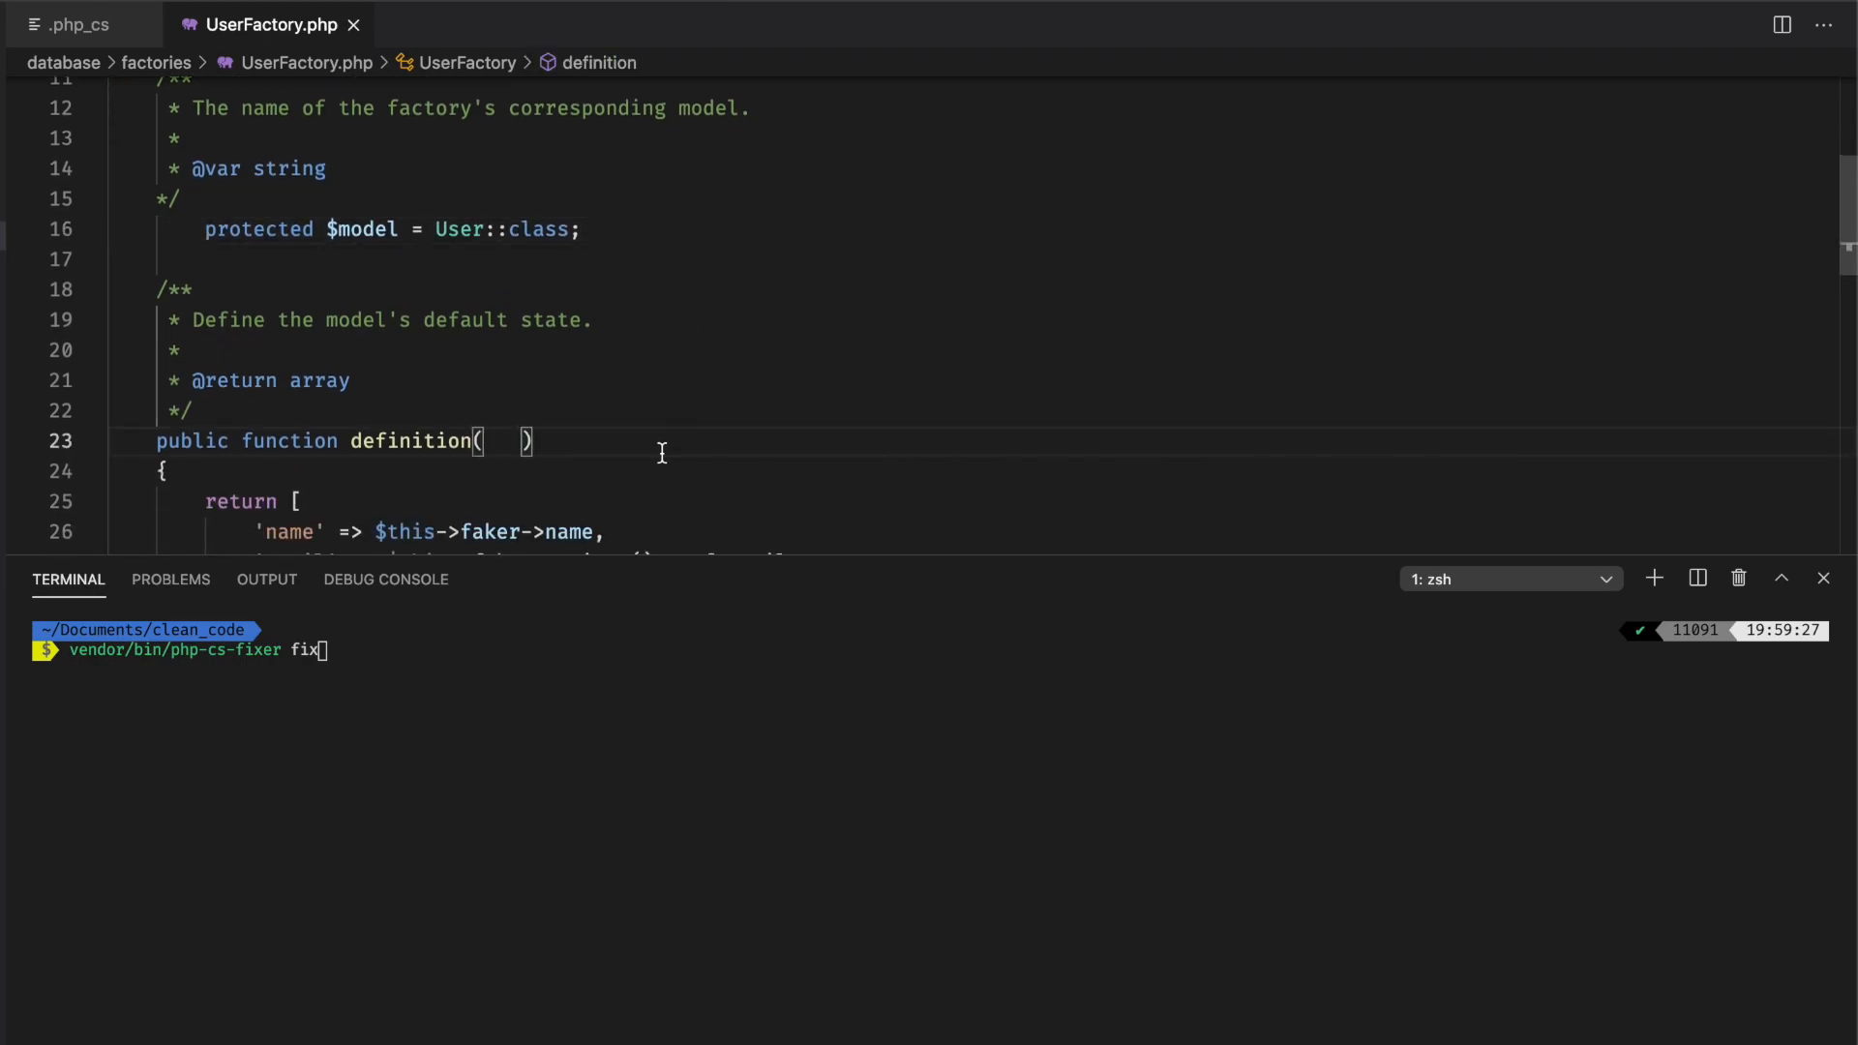
pyautogui.press('Return')
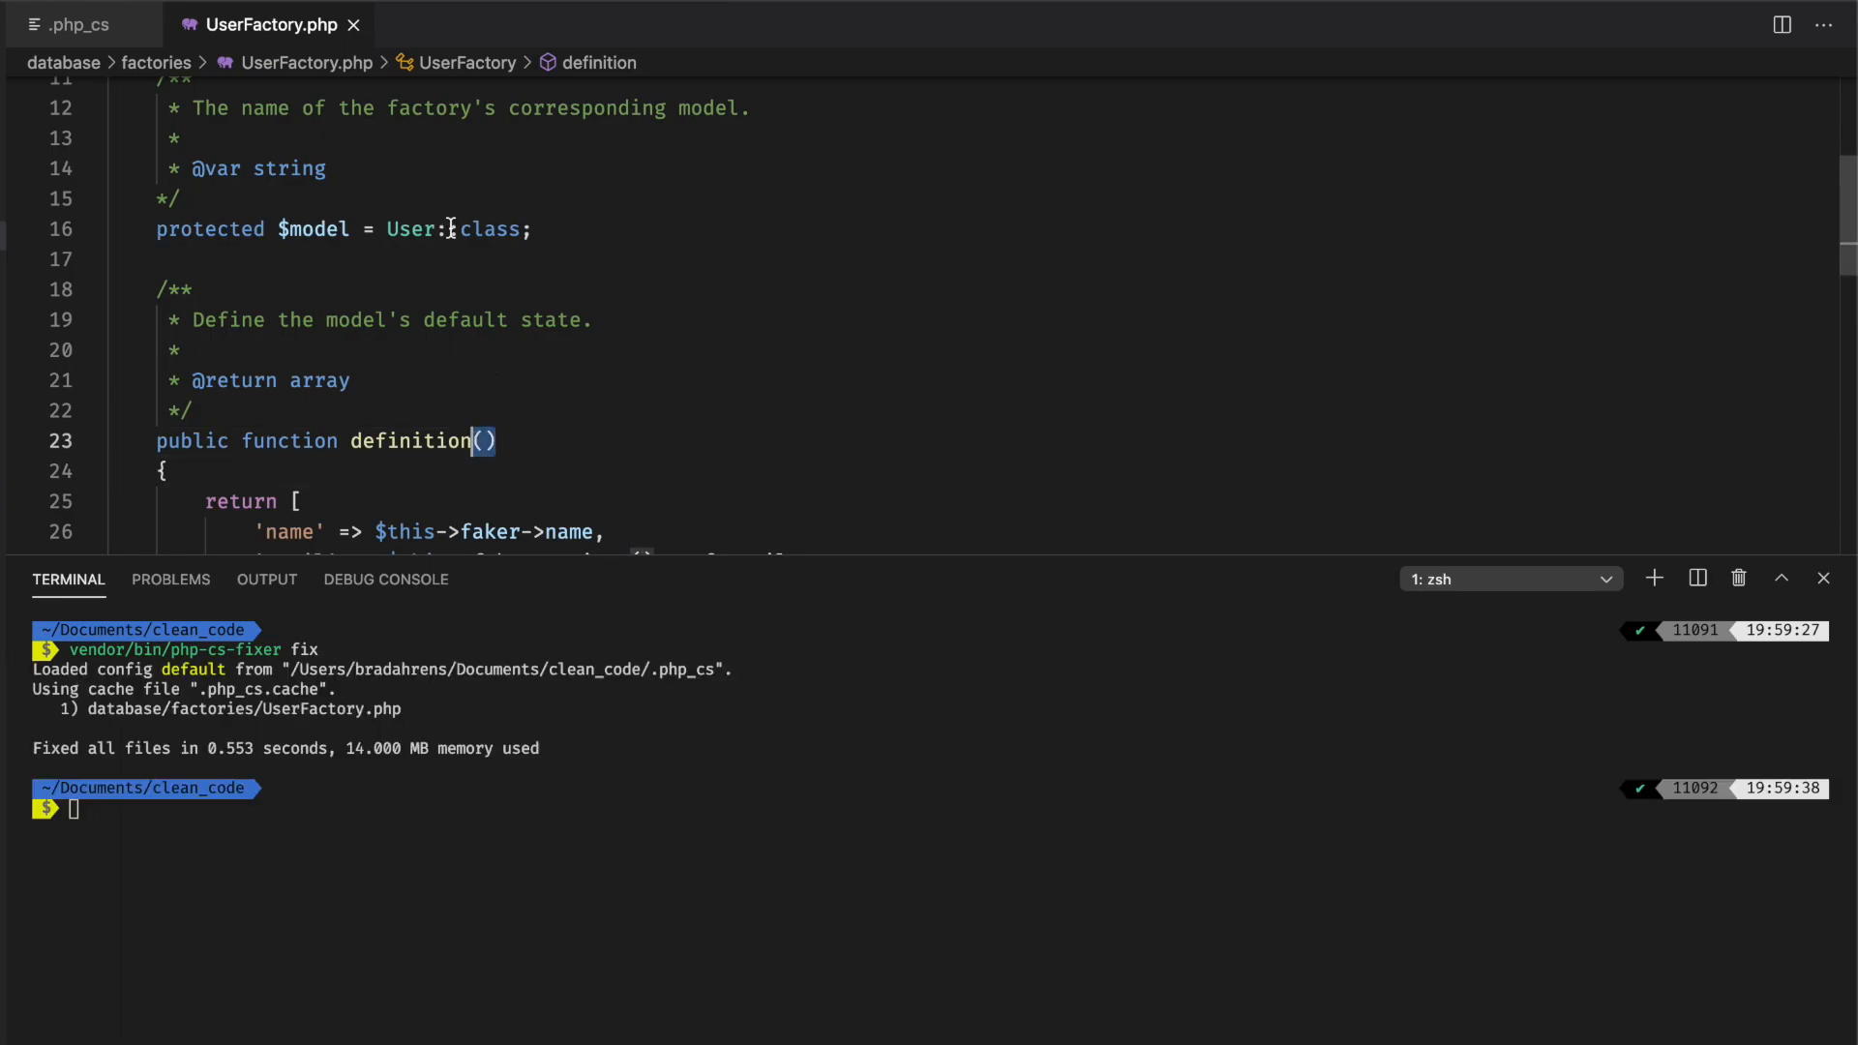
pyautogui.scroll(3)
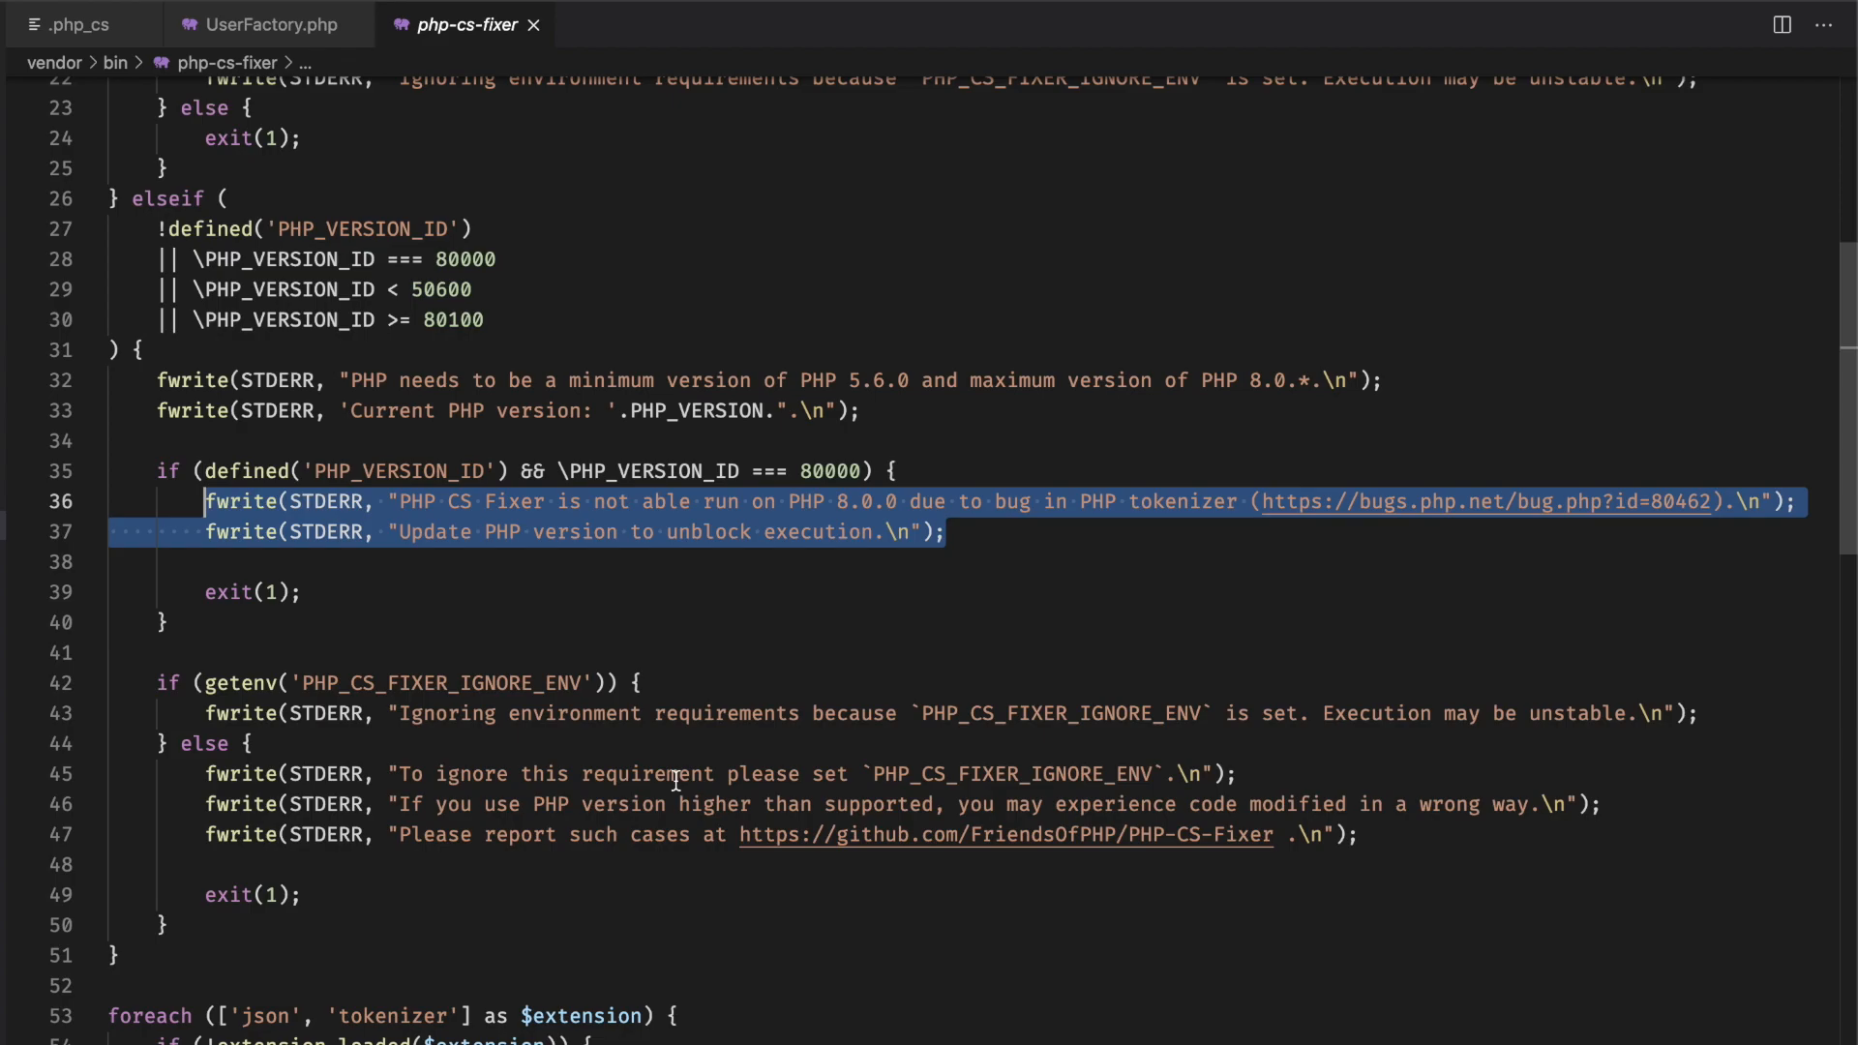
# - View the vendor/bin/php-cs-fixer script's PHP version check, then return to UserFactory.php
pyautogui.click(278, 531)
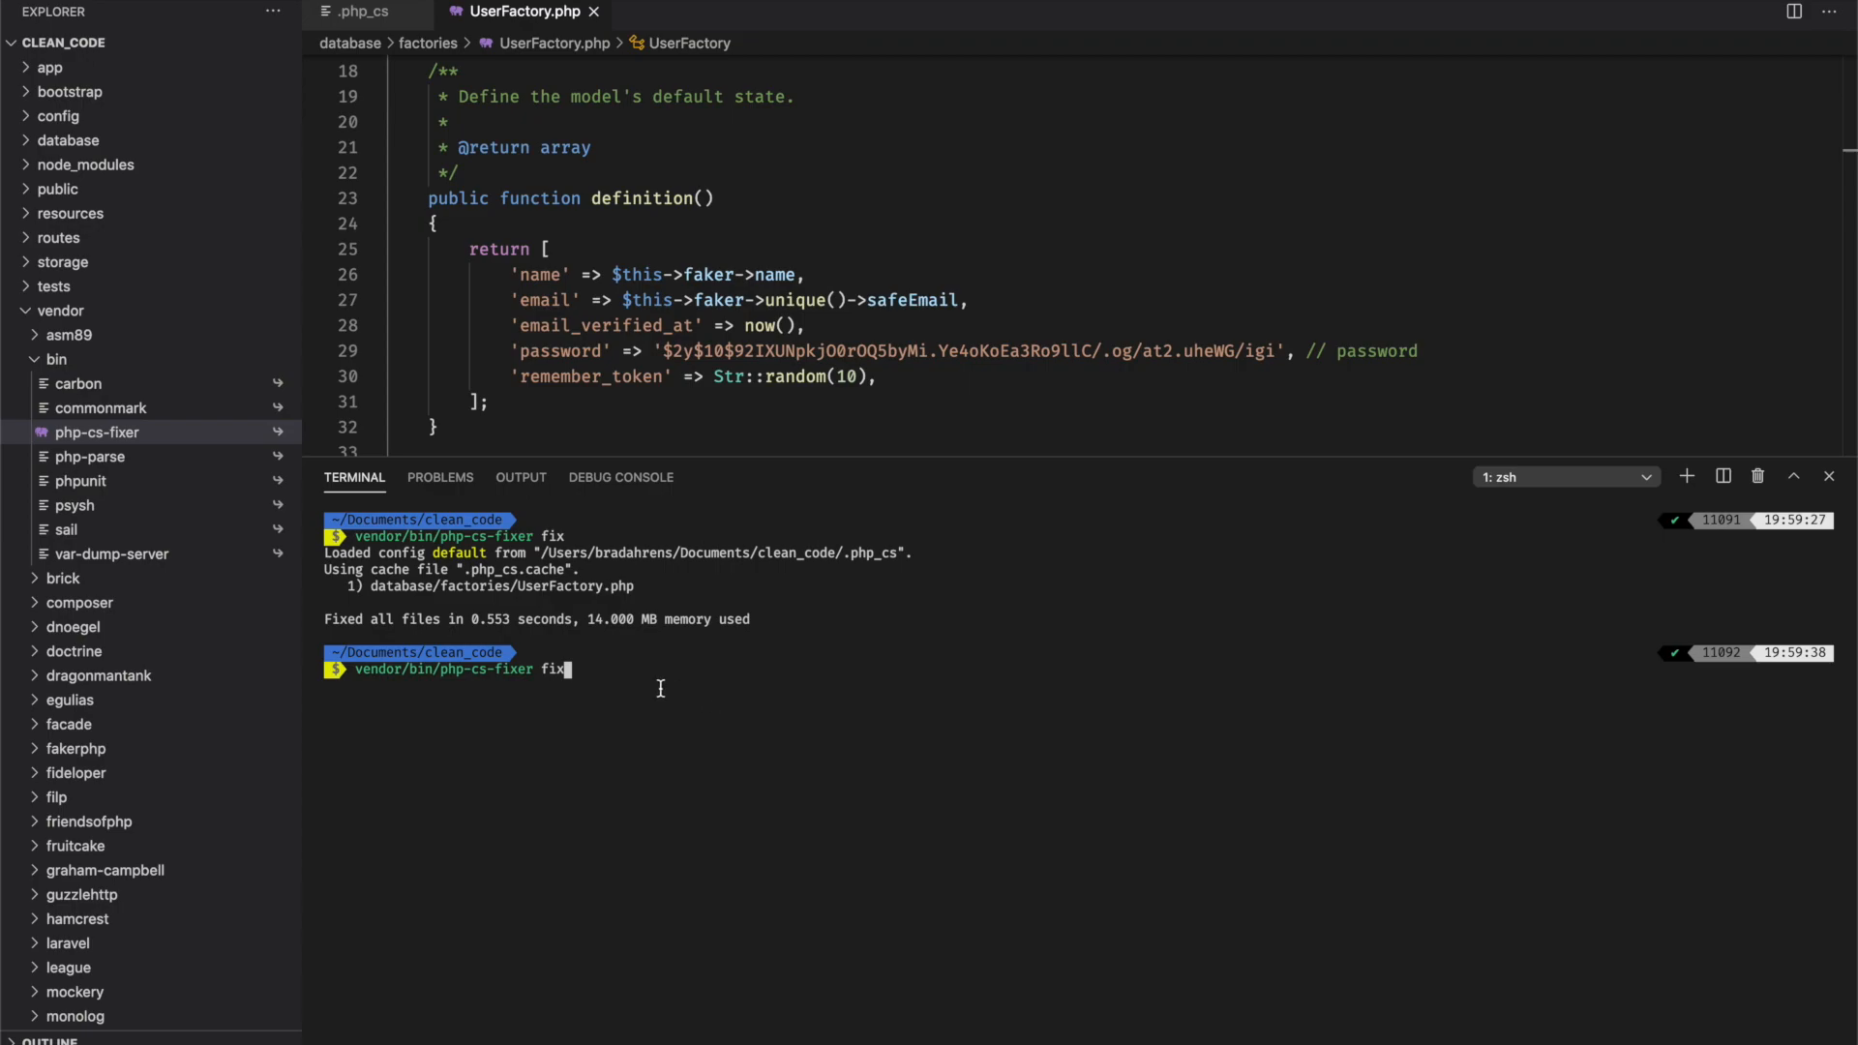
pyautogui.moveTo(598, 679)
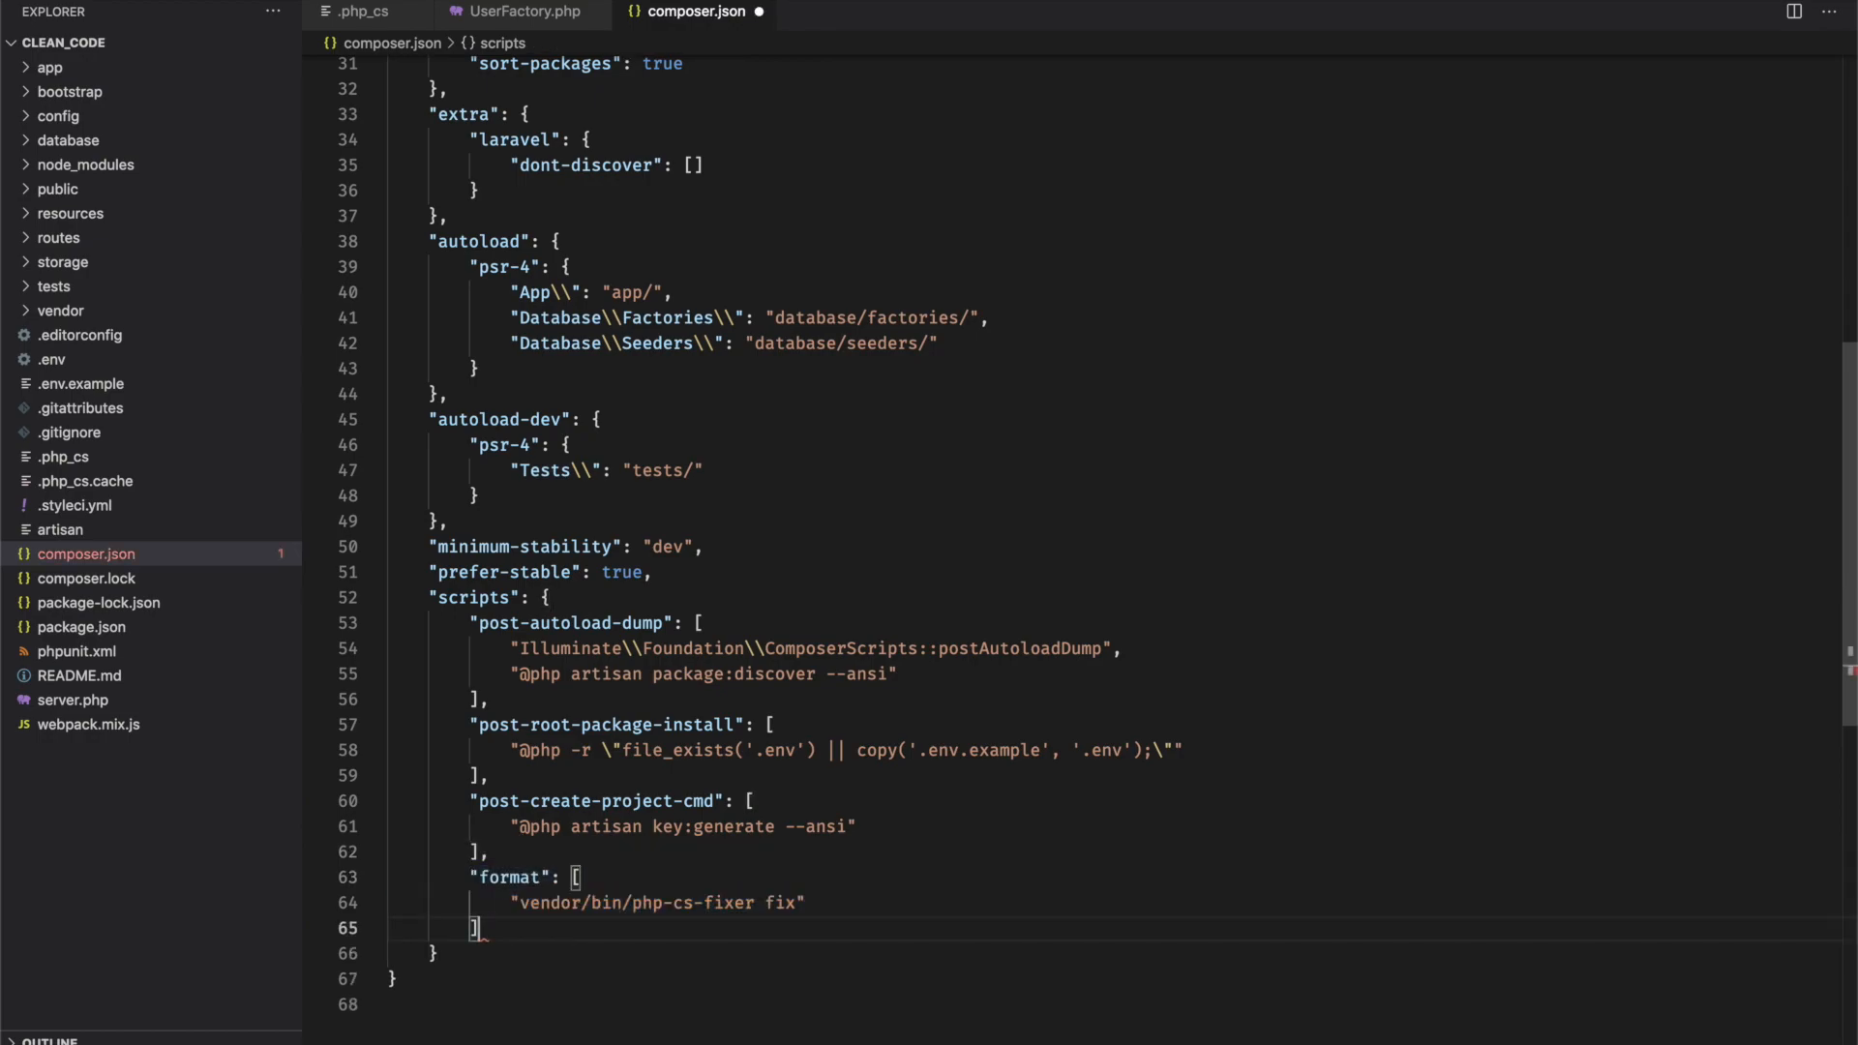
# - Run the new composer format script to apply php-cs-fixer
pyautogui.doubleClick(545, 902)
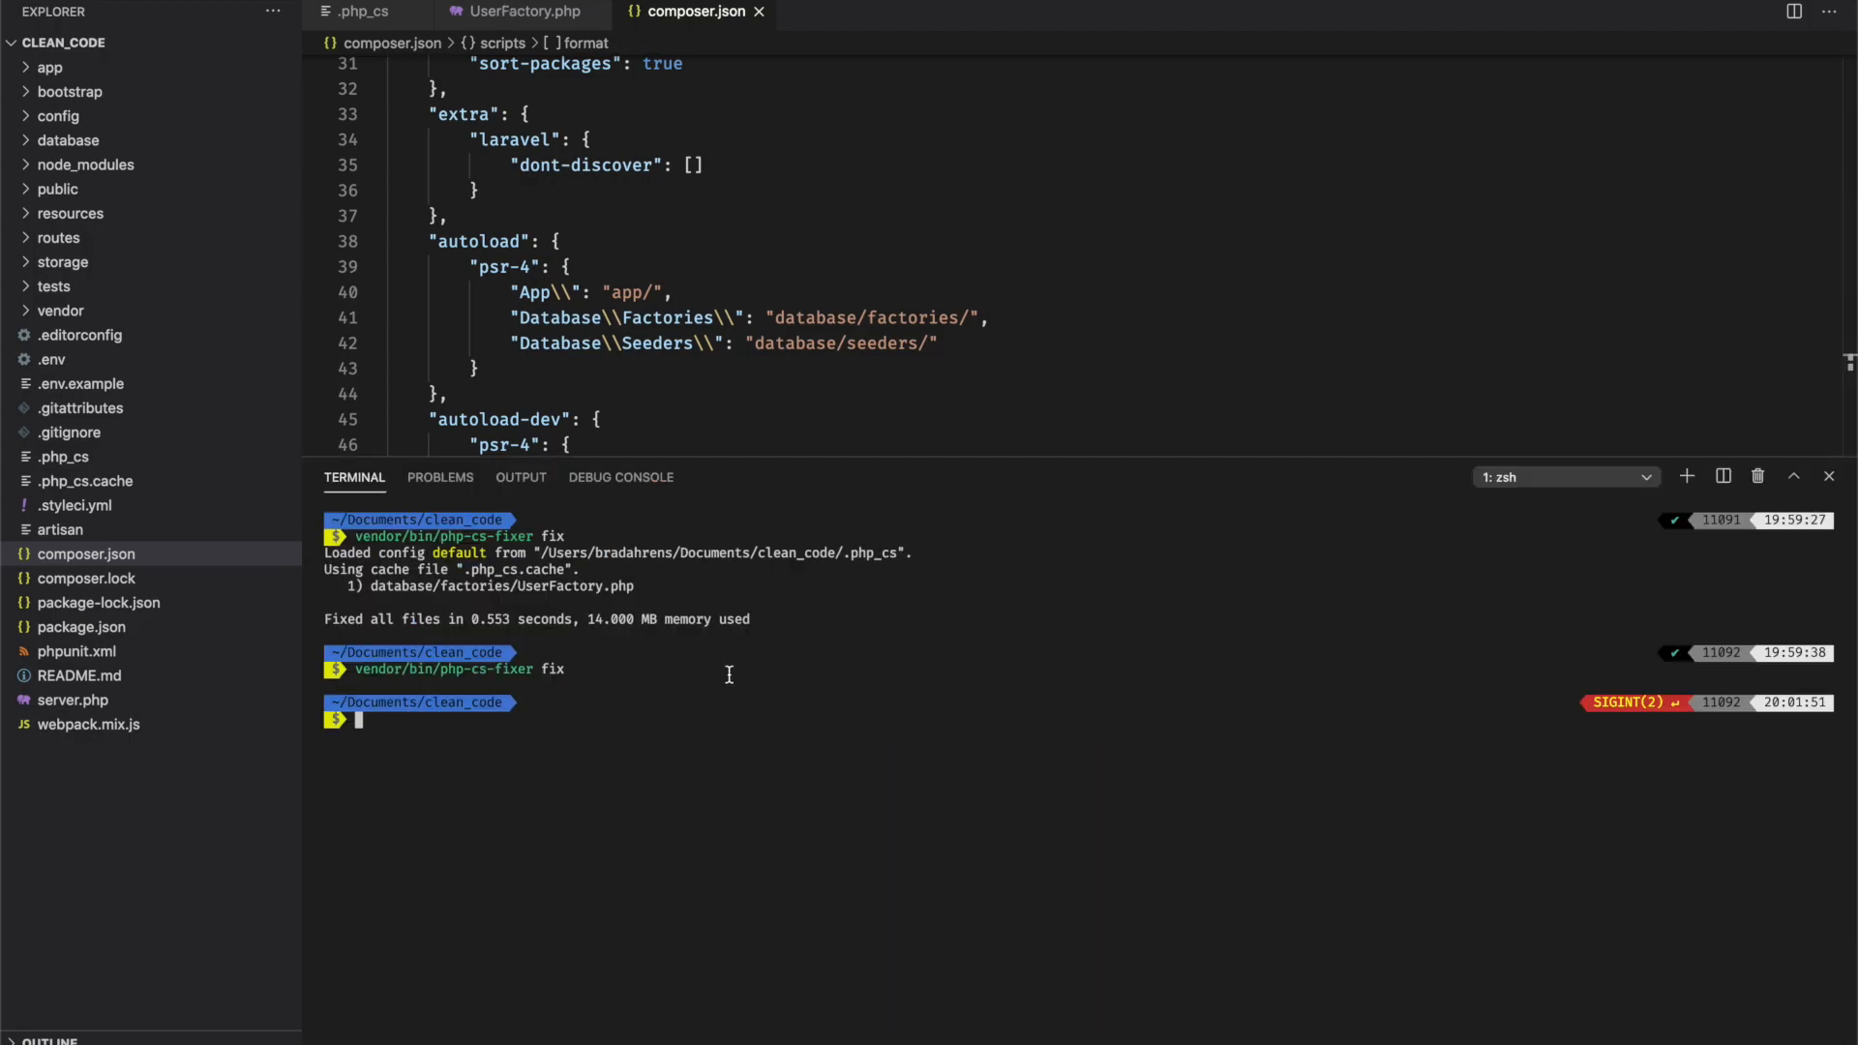
pyautogui.write('composer format')
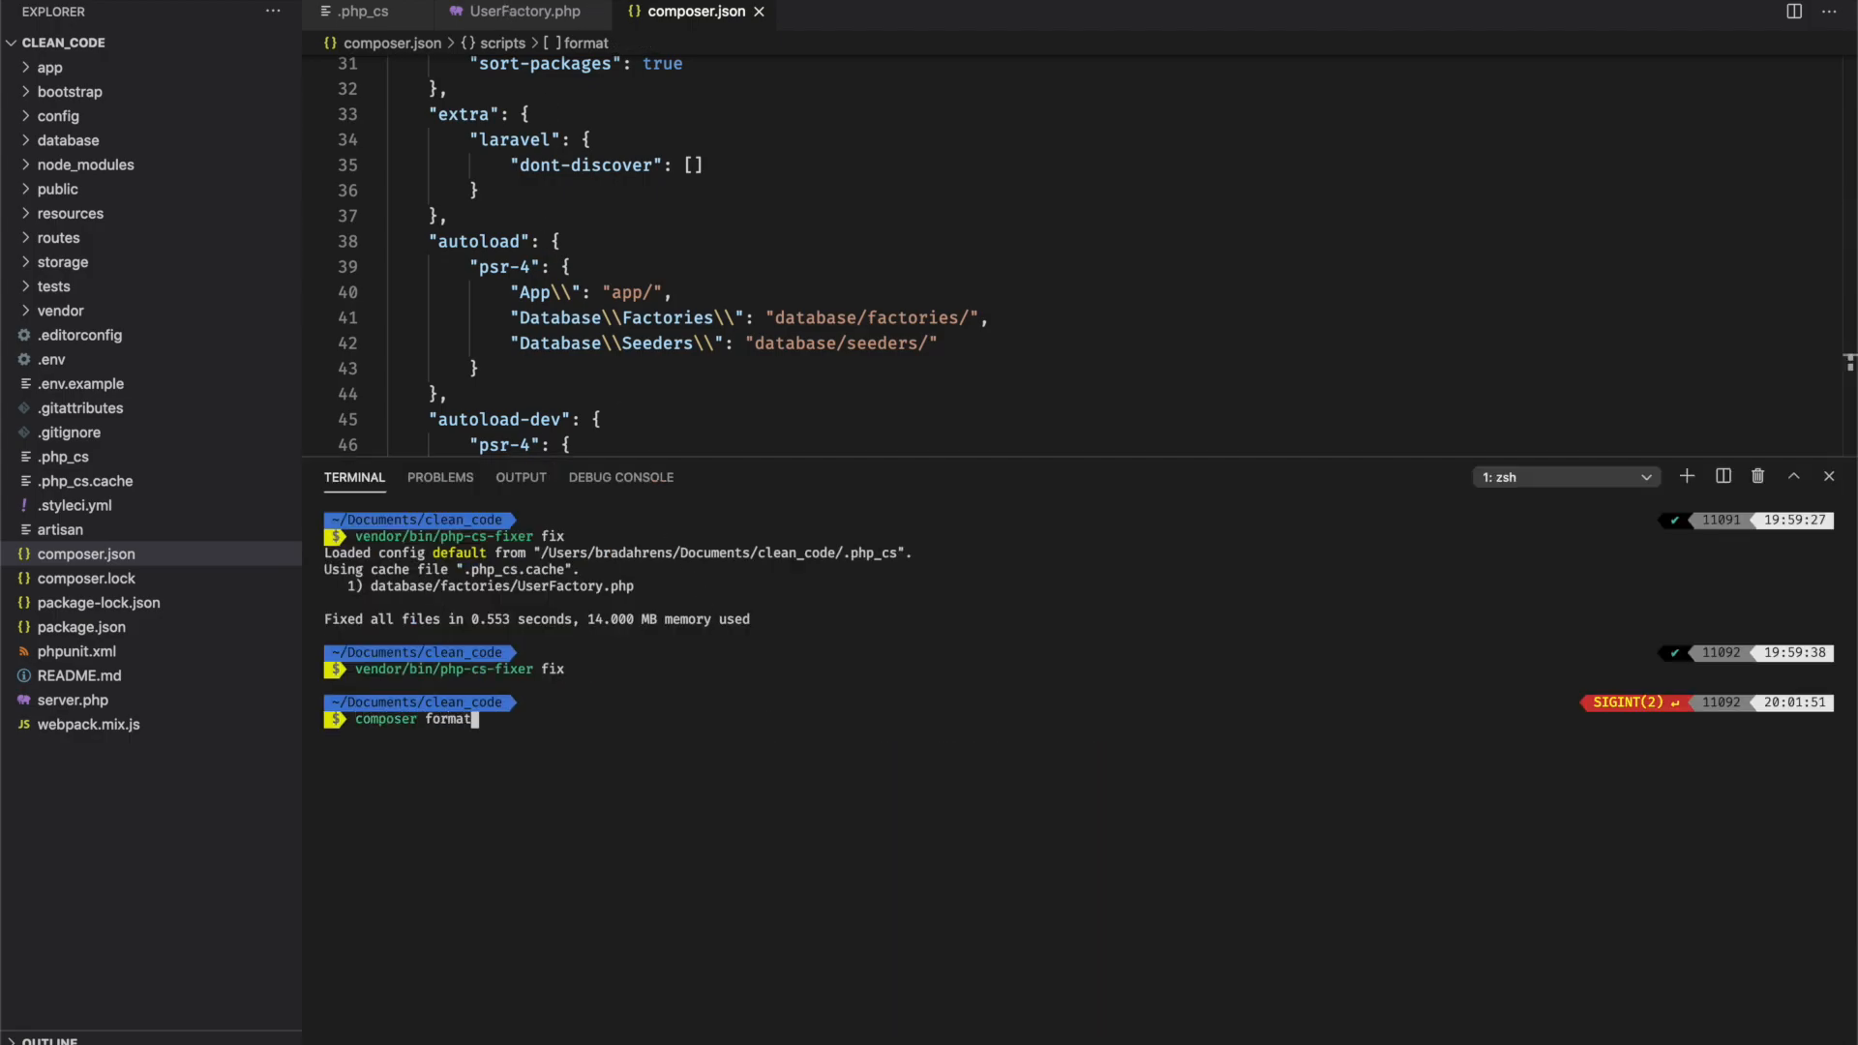
pyautogui.press('Return')
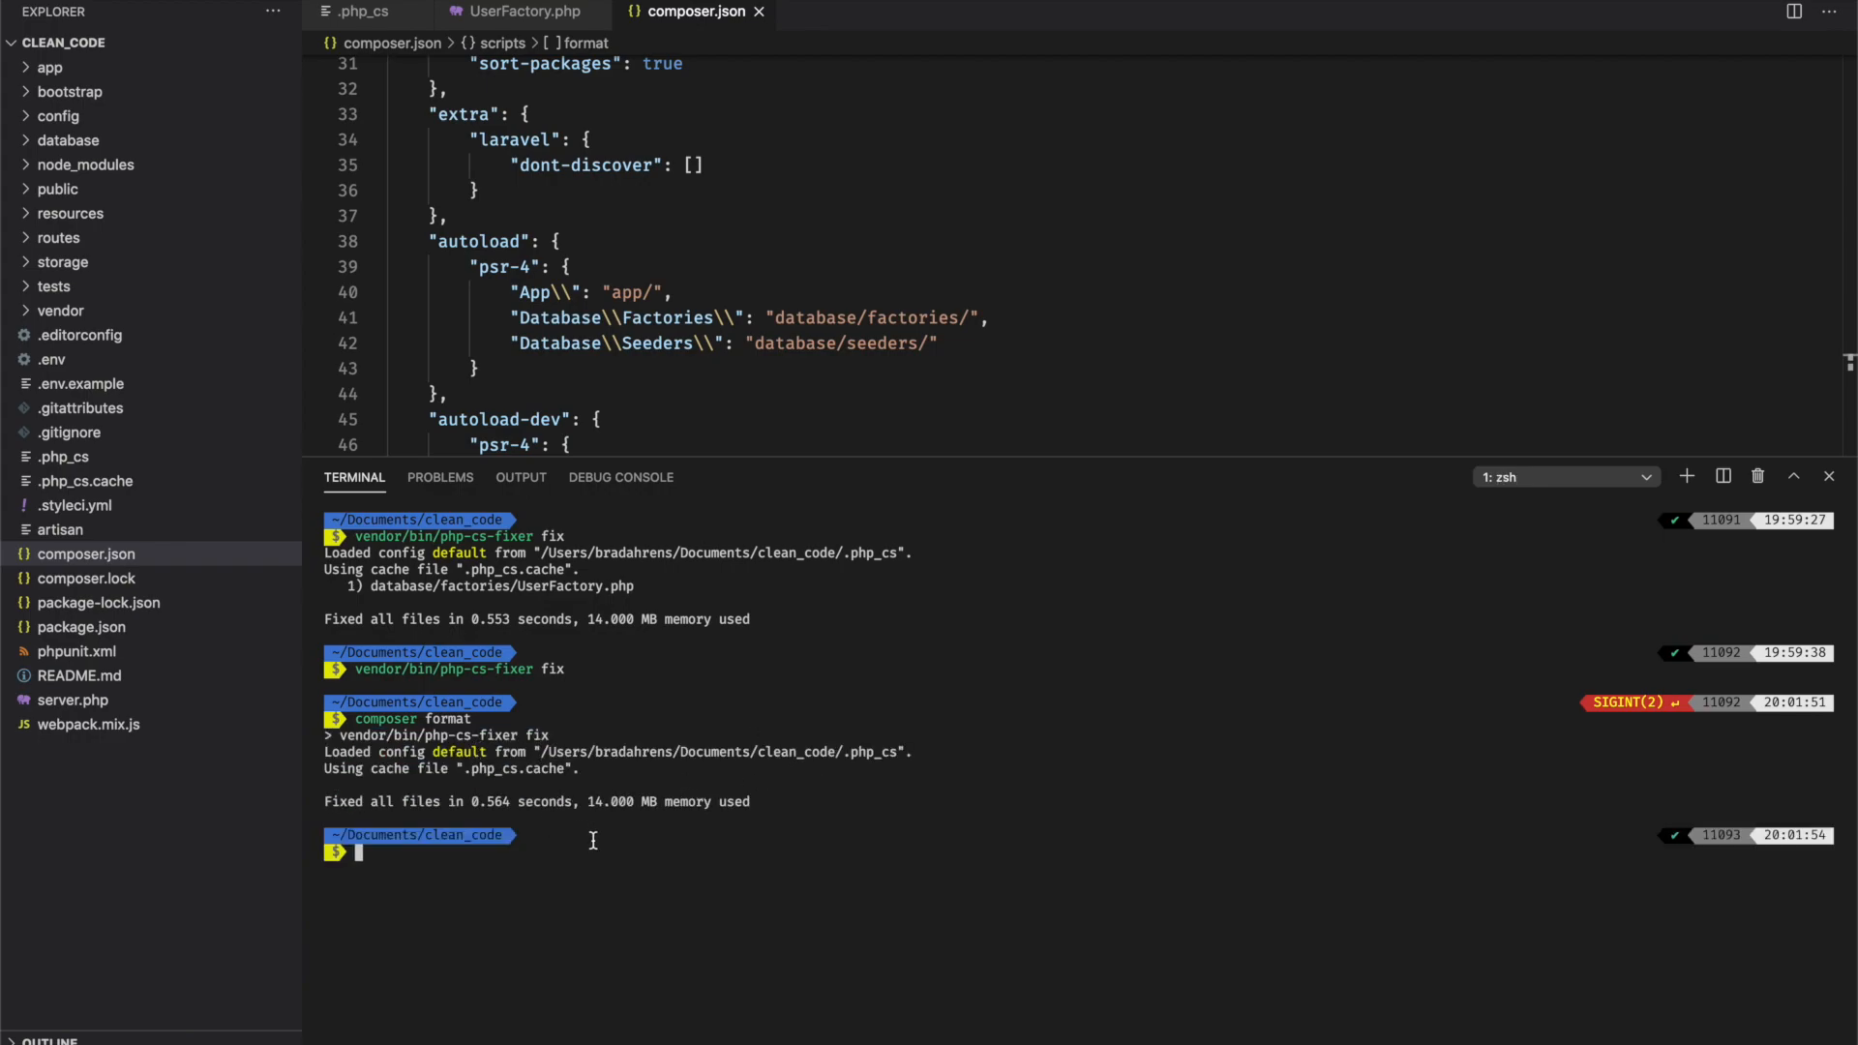
pyautogui.moveTo(139, 493)
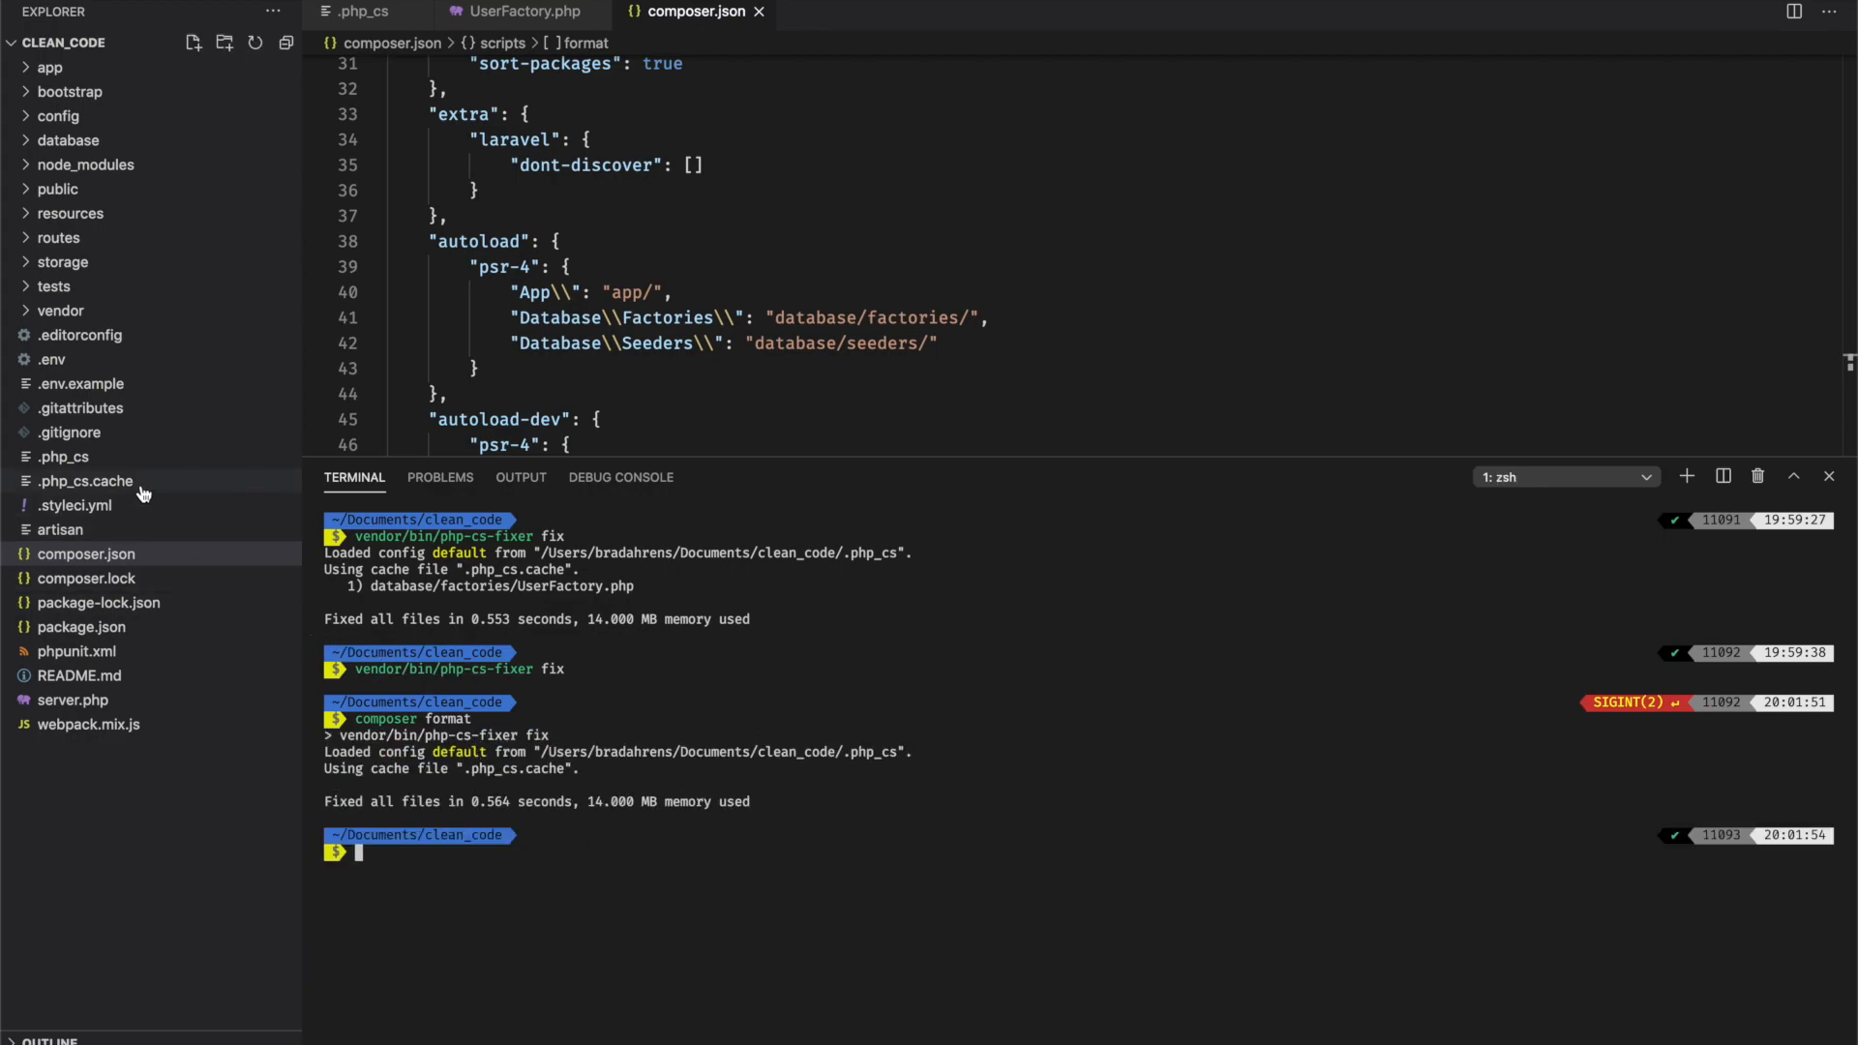
# - Add a .php_cs cache entry to .gitignore
pyautogui.click(84, 480)
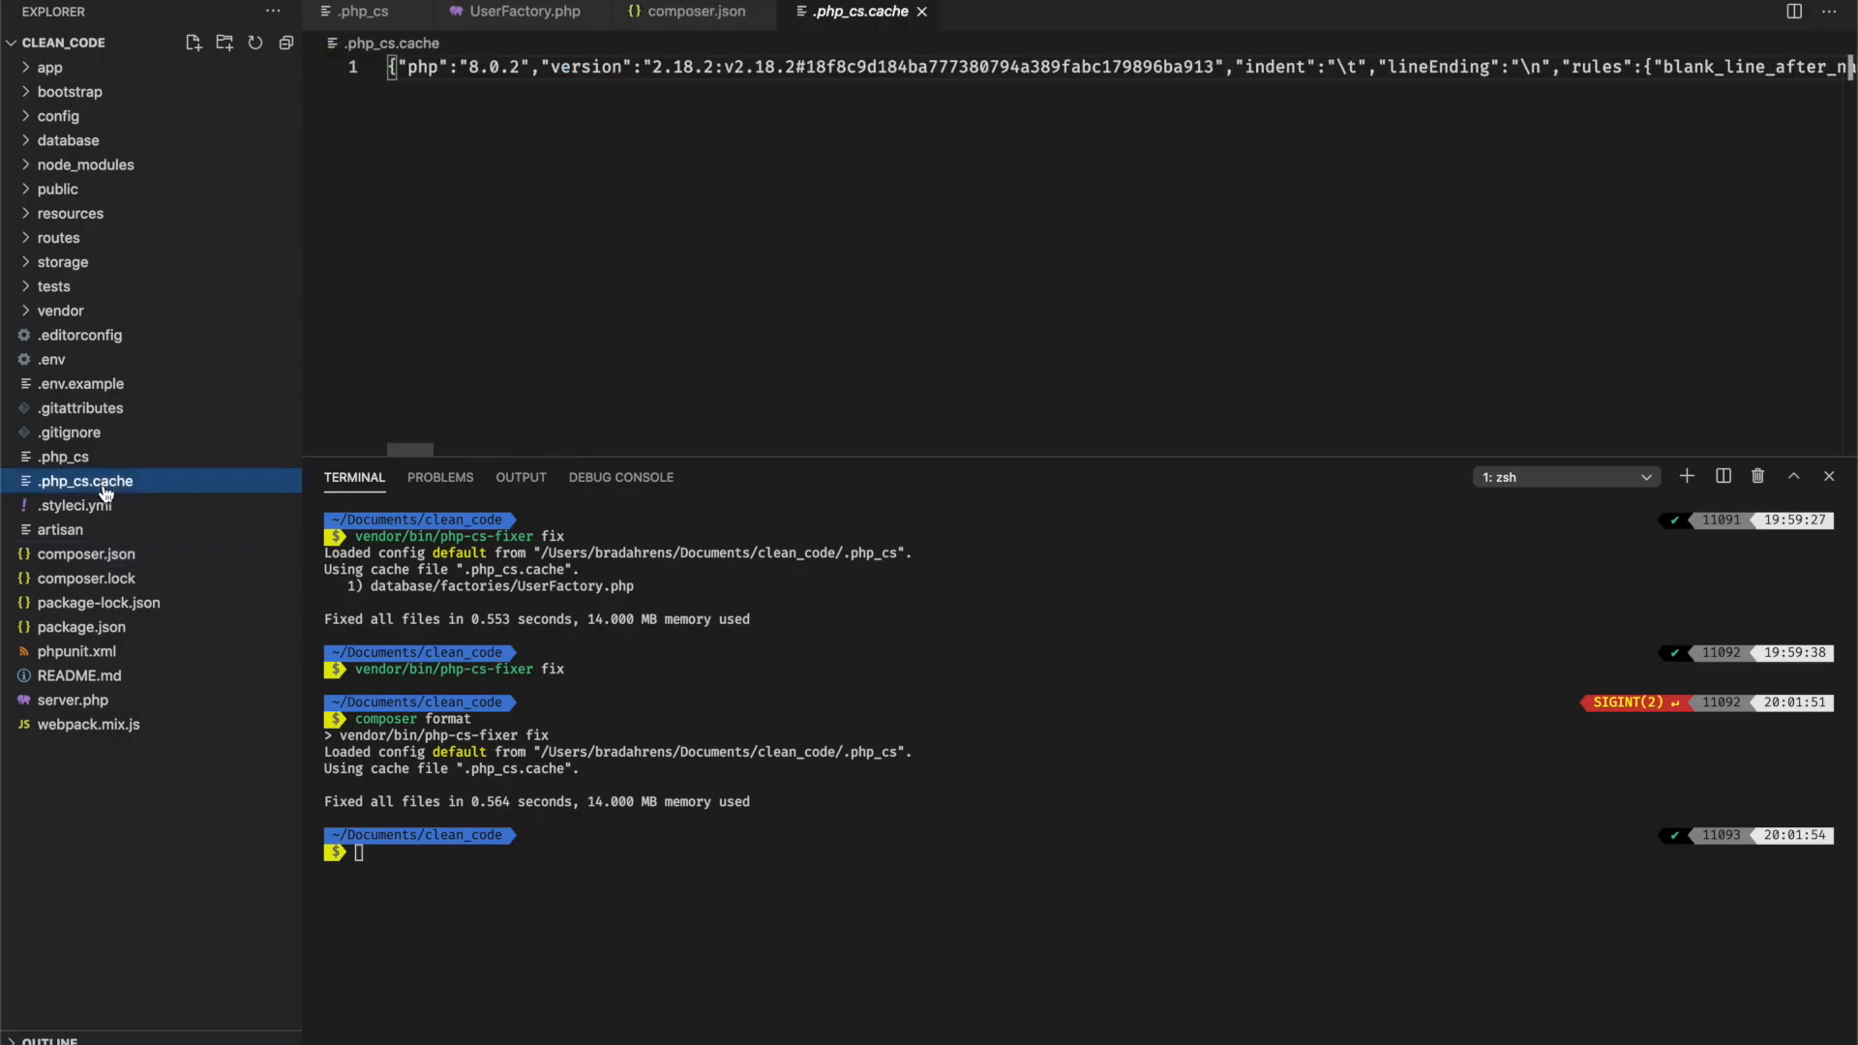
pyautogui.moveTo(71, 432)
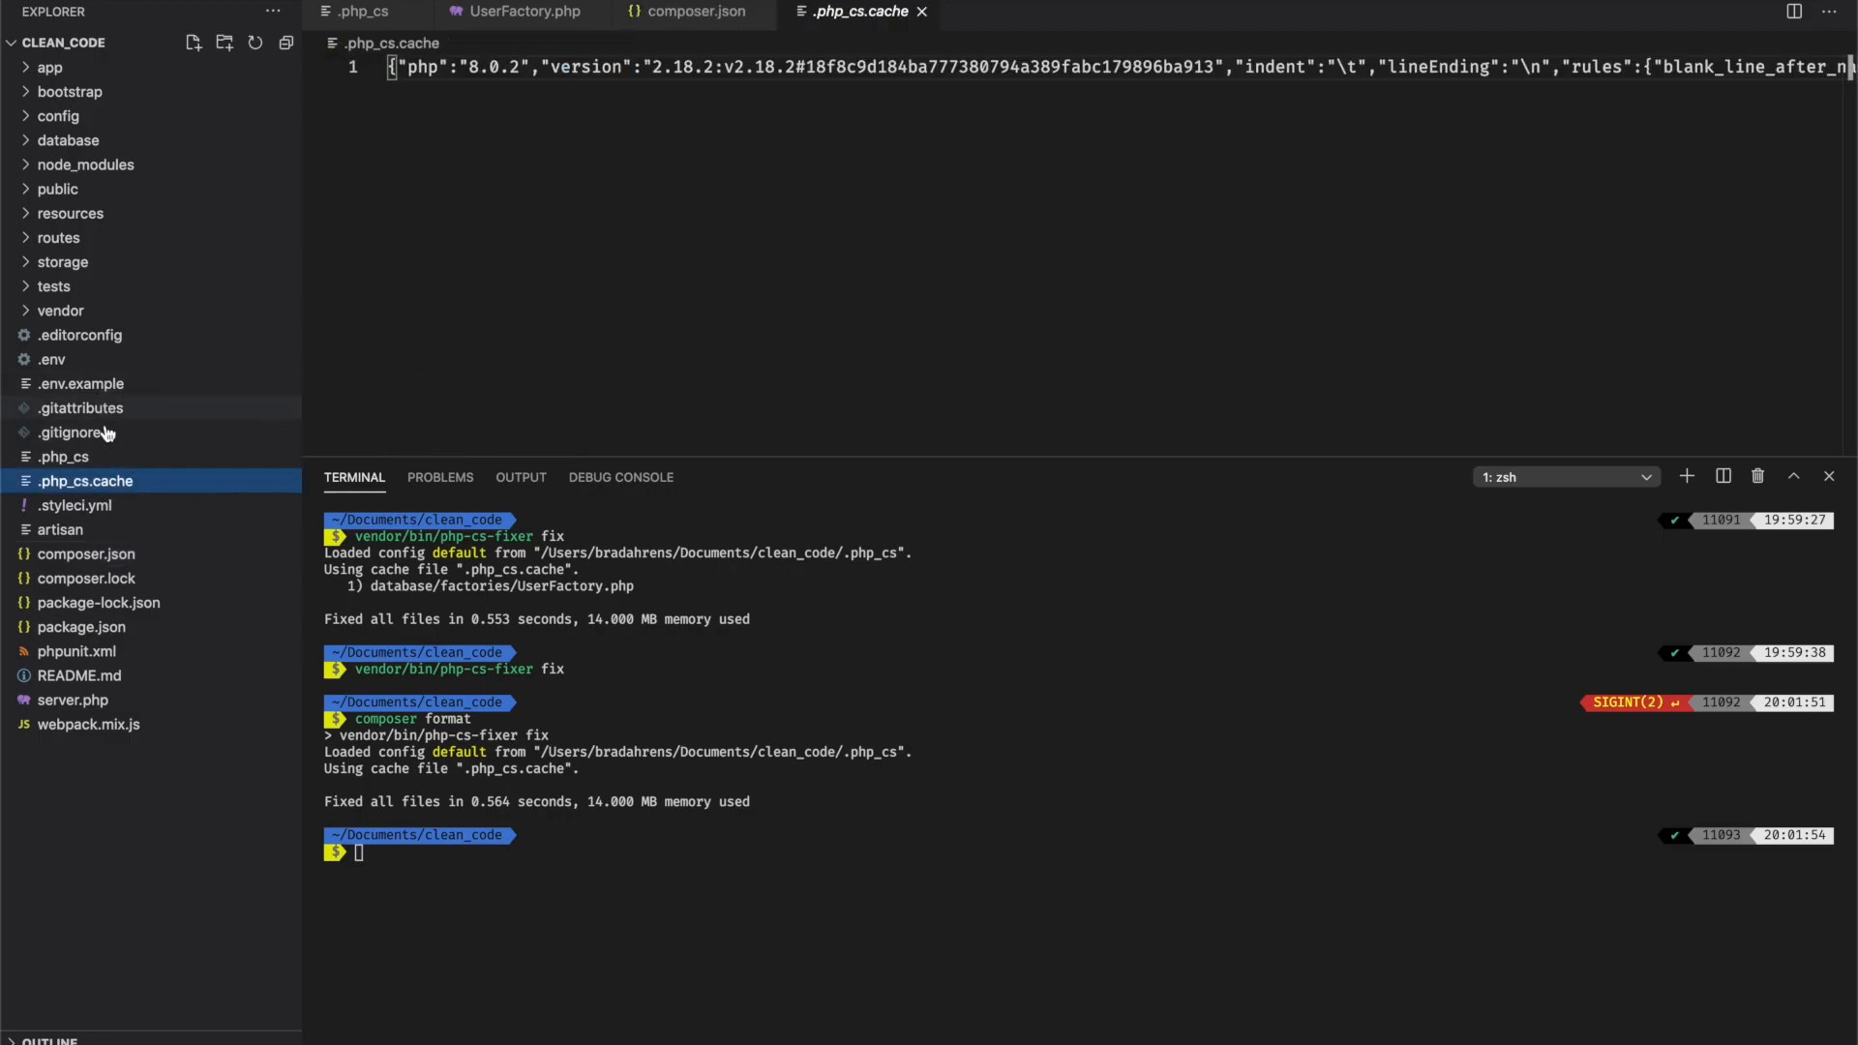
pyautogui.click(64, 432)
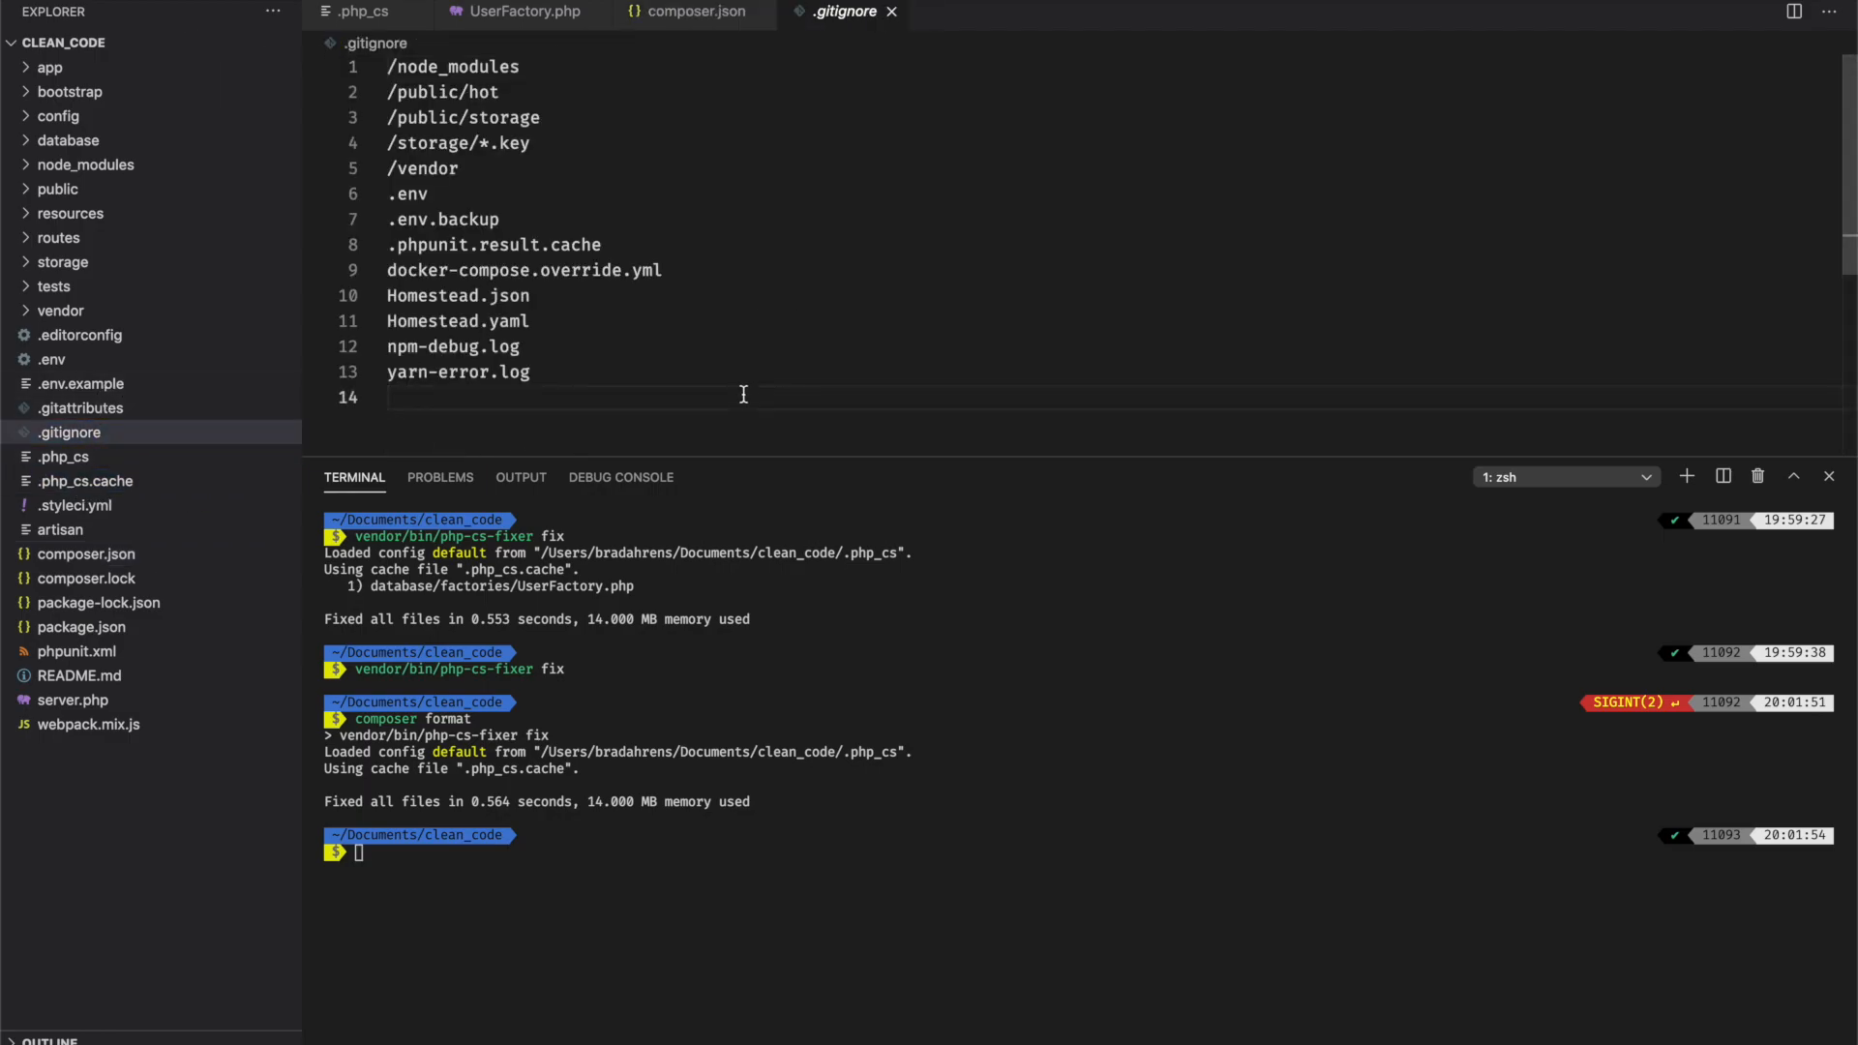
pyautogui.write('.')
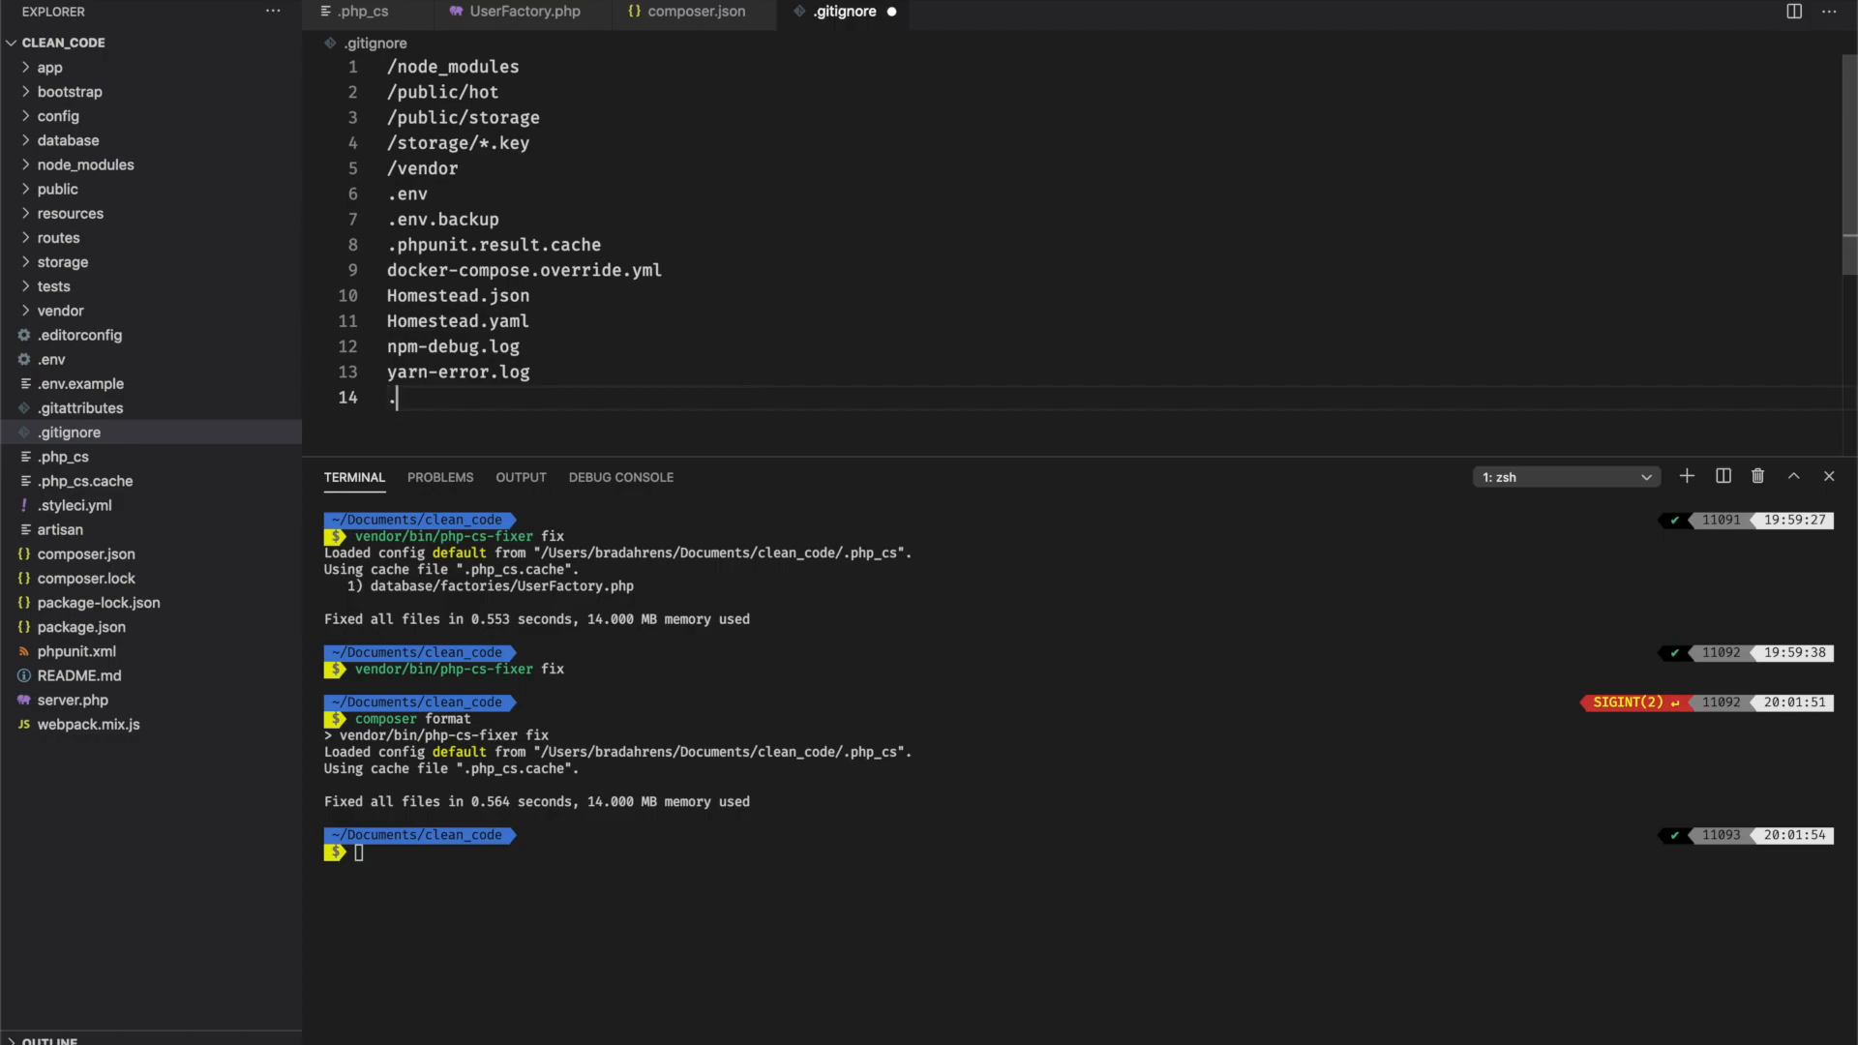
pyautogui.write('php_cs')
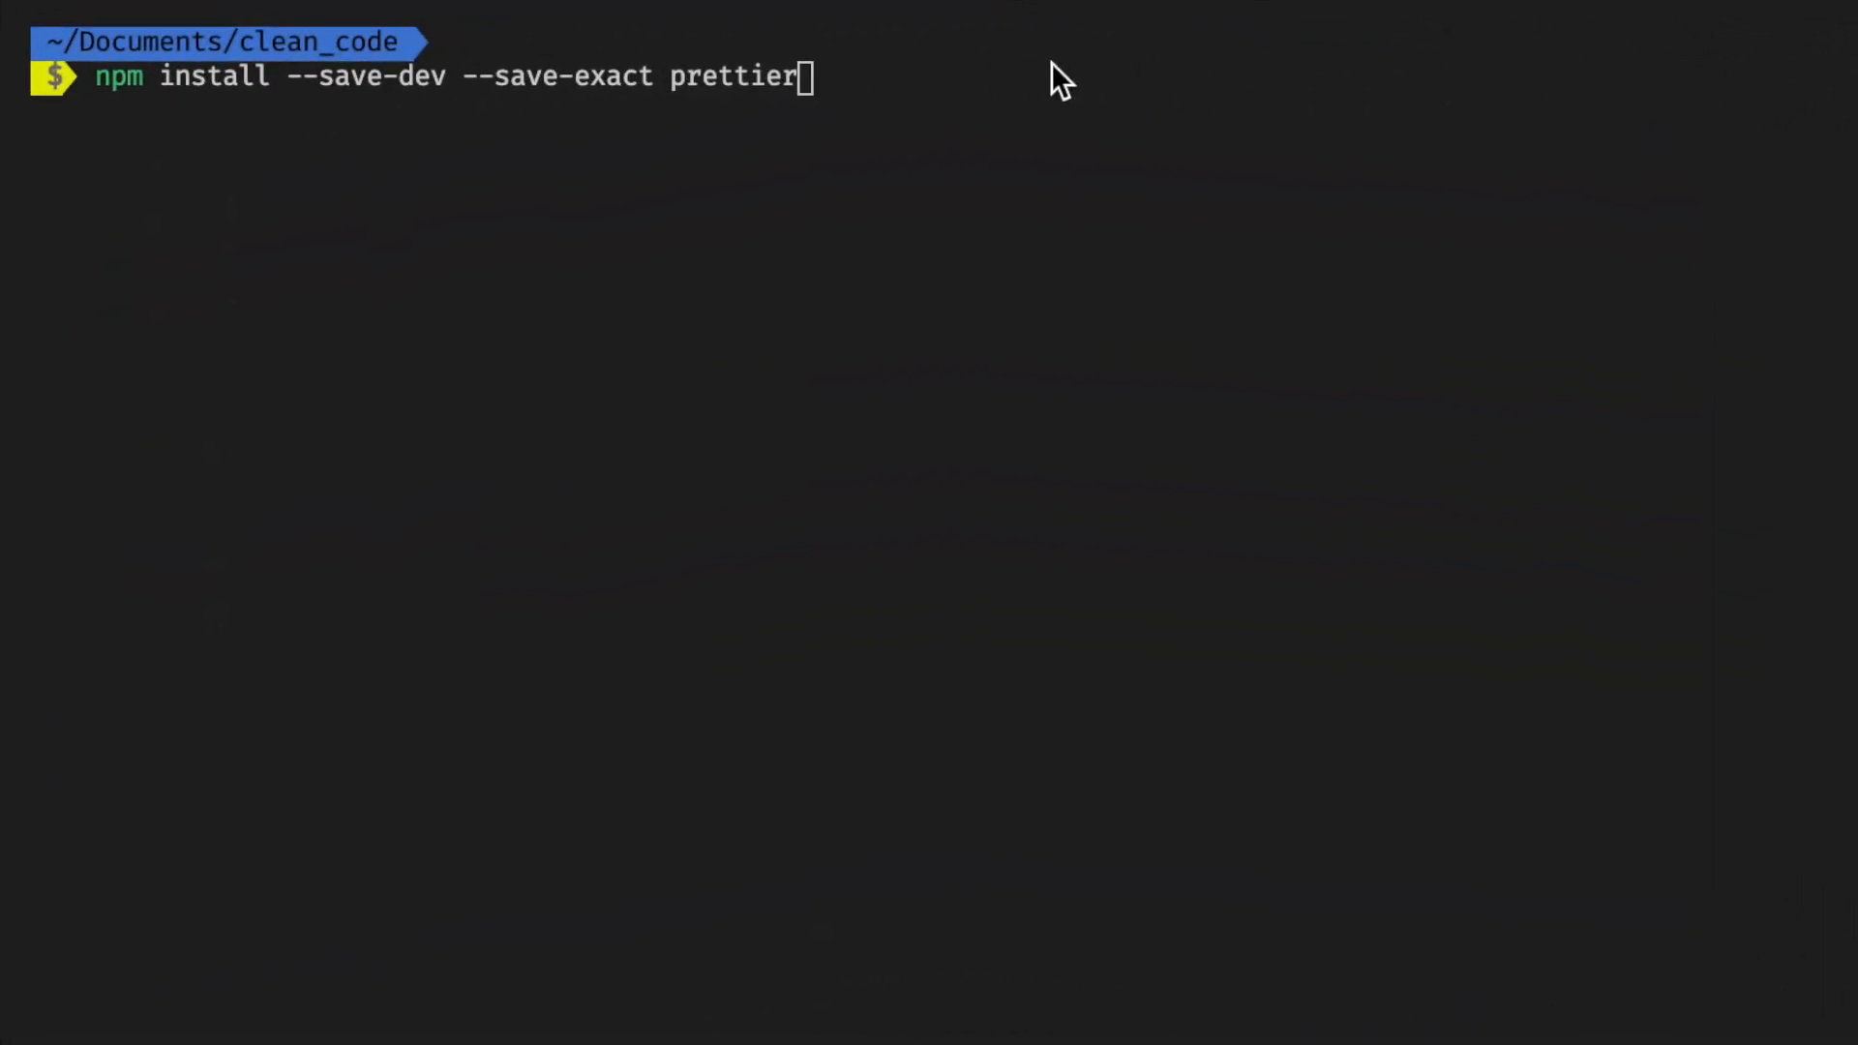
pyautogui.moveTo(979, 107)
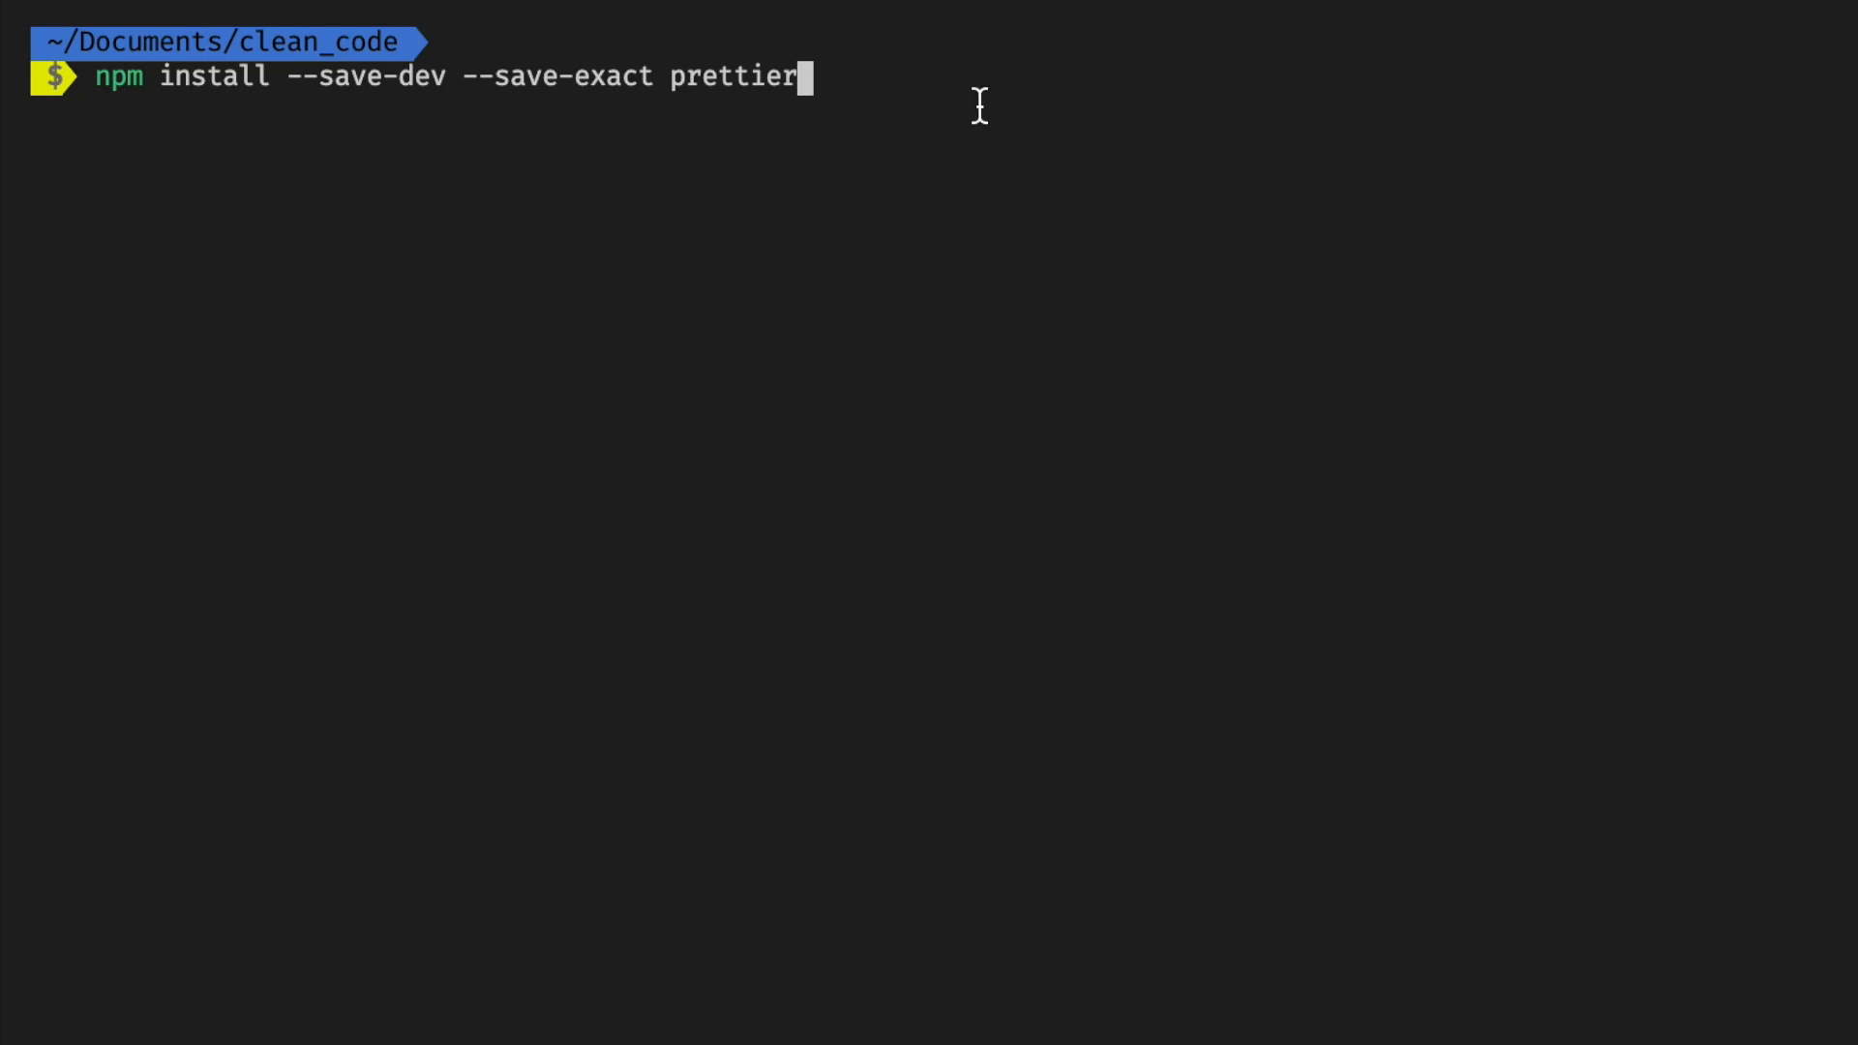
# - Install Prettier 2.2.1 as an exact dev dependency and create a .prettierrc file
pyautogui.press('Return')
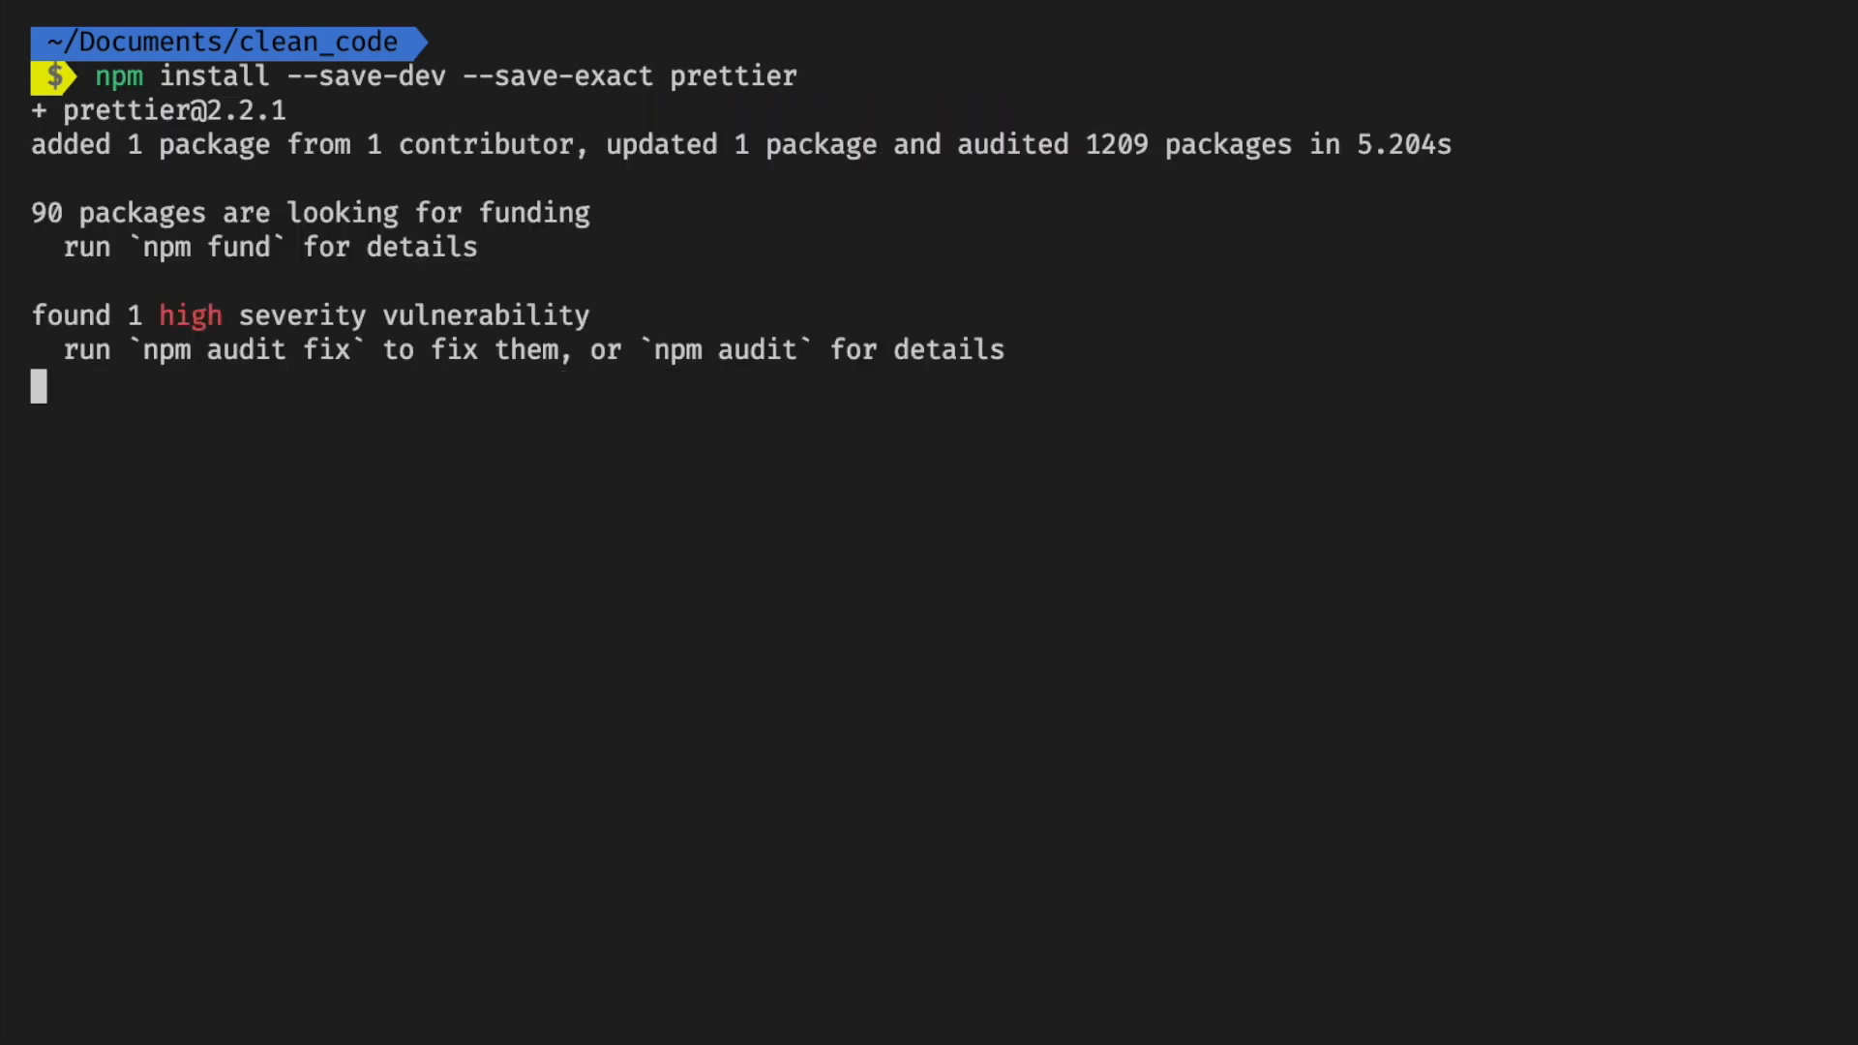
pyautogui.write('touch .prettierrc')
pyautogui.write('code .prettierrc')
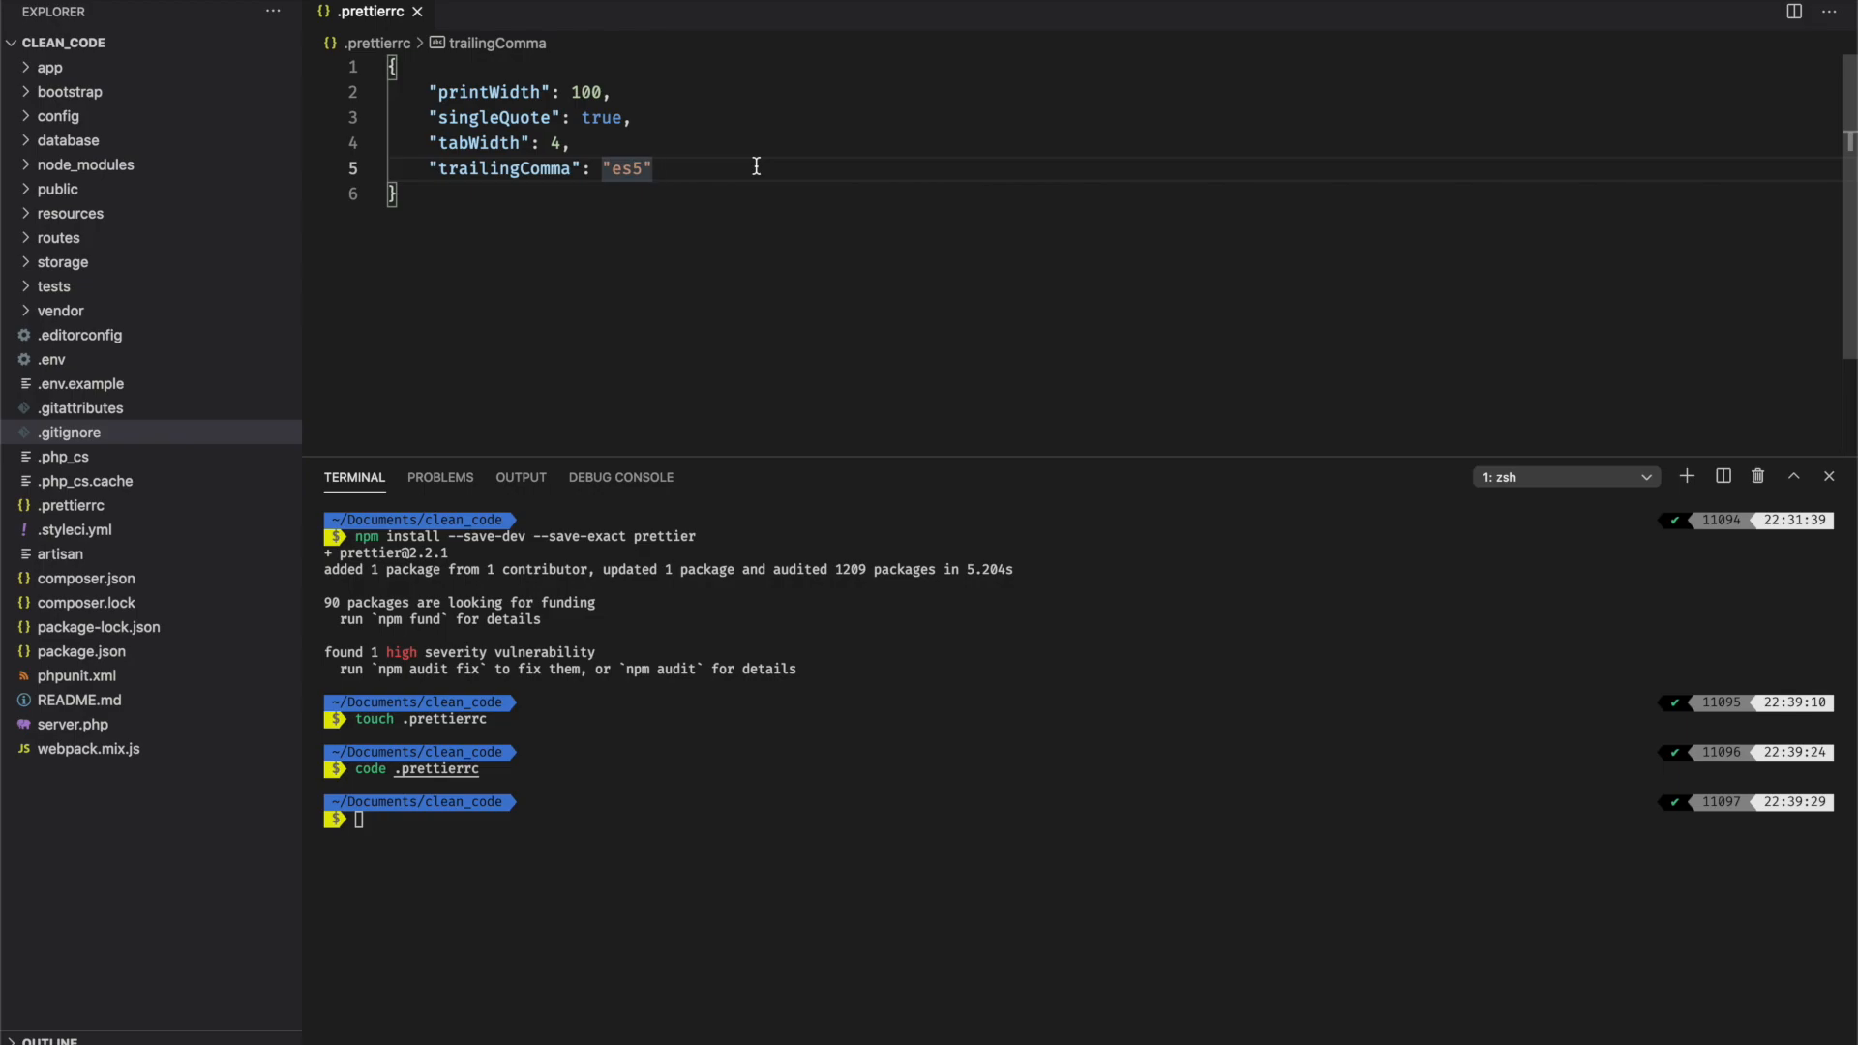
# - Set printWidth 100, singleQuote true, tabWidth 4 and trailingComma es5 in .prettierrc
pyautogui.click(649, 167)
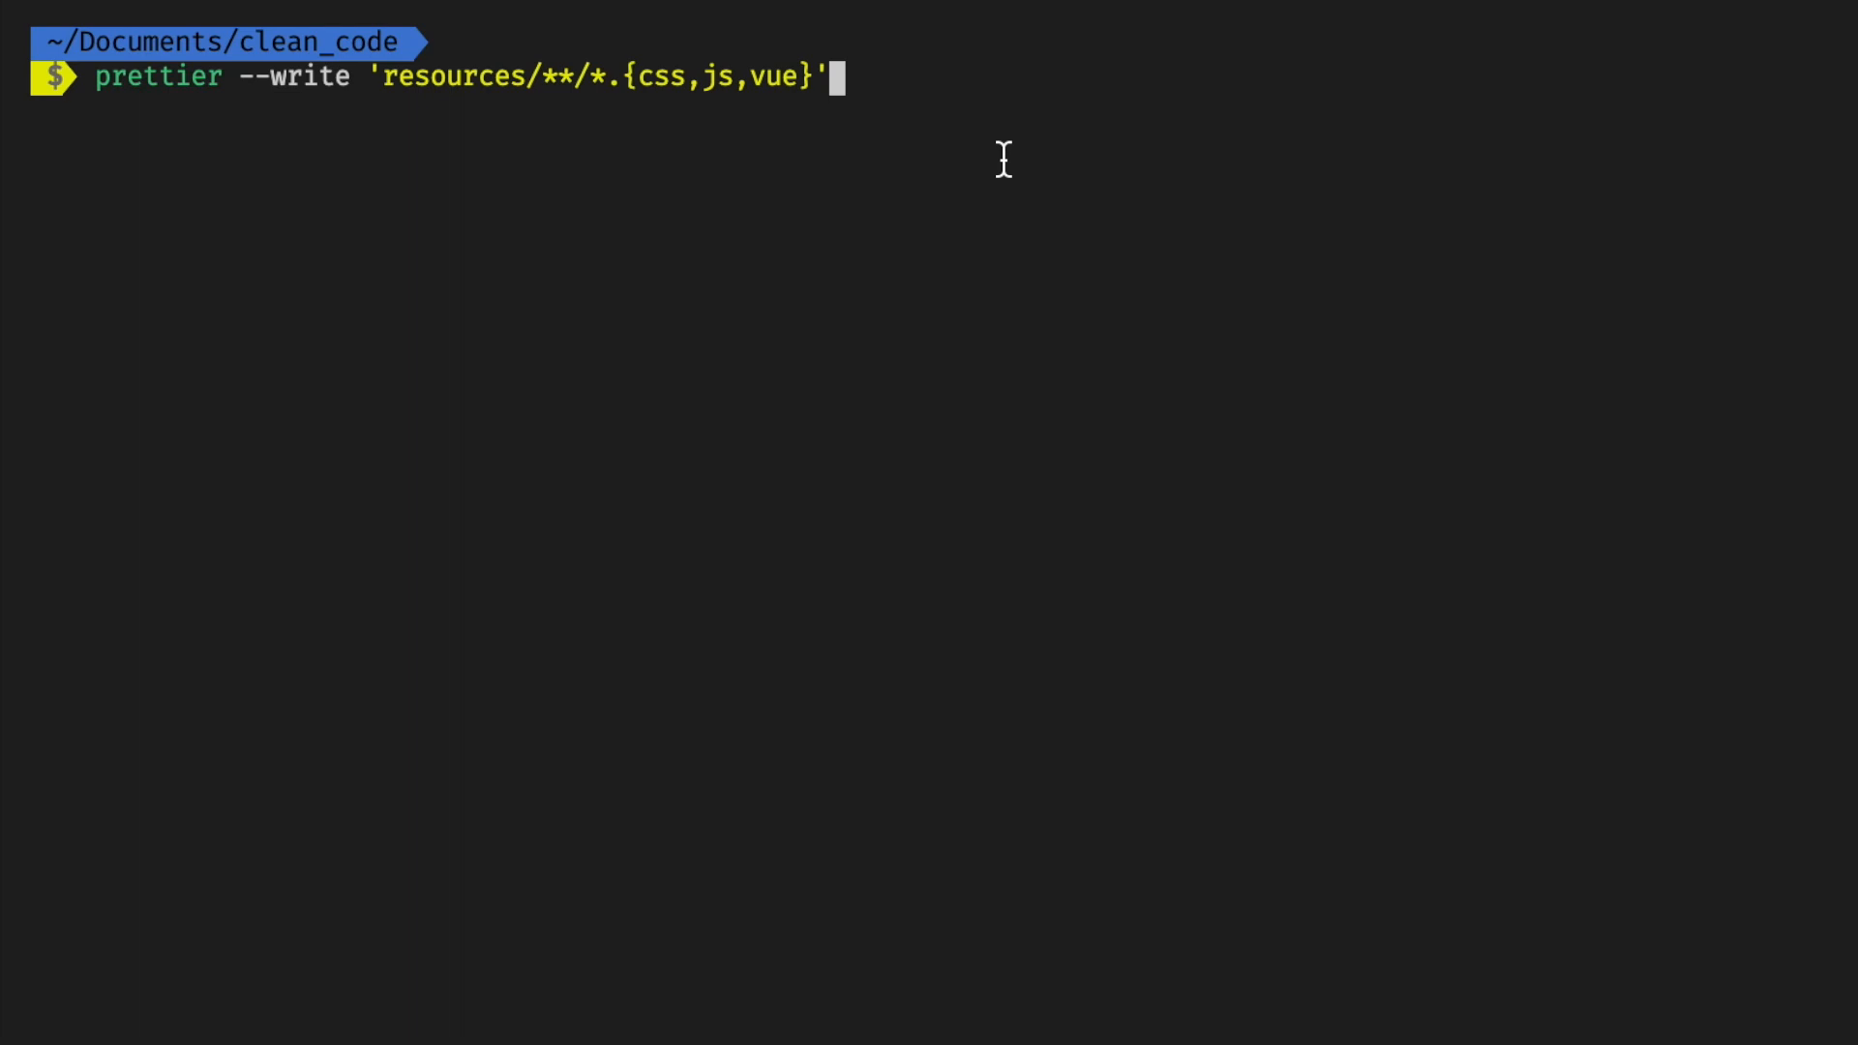
pyautogui.moveTo(547, 101)
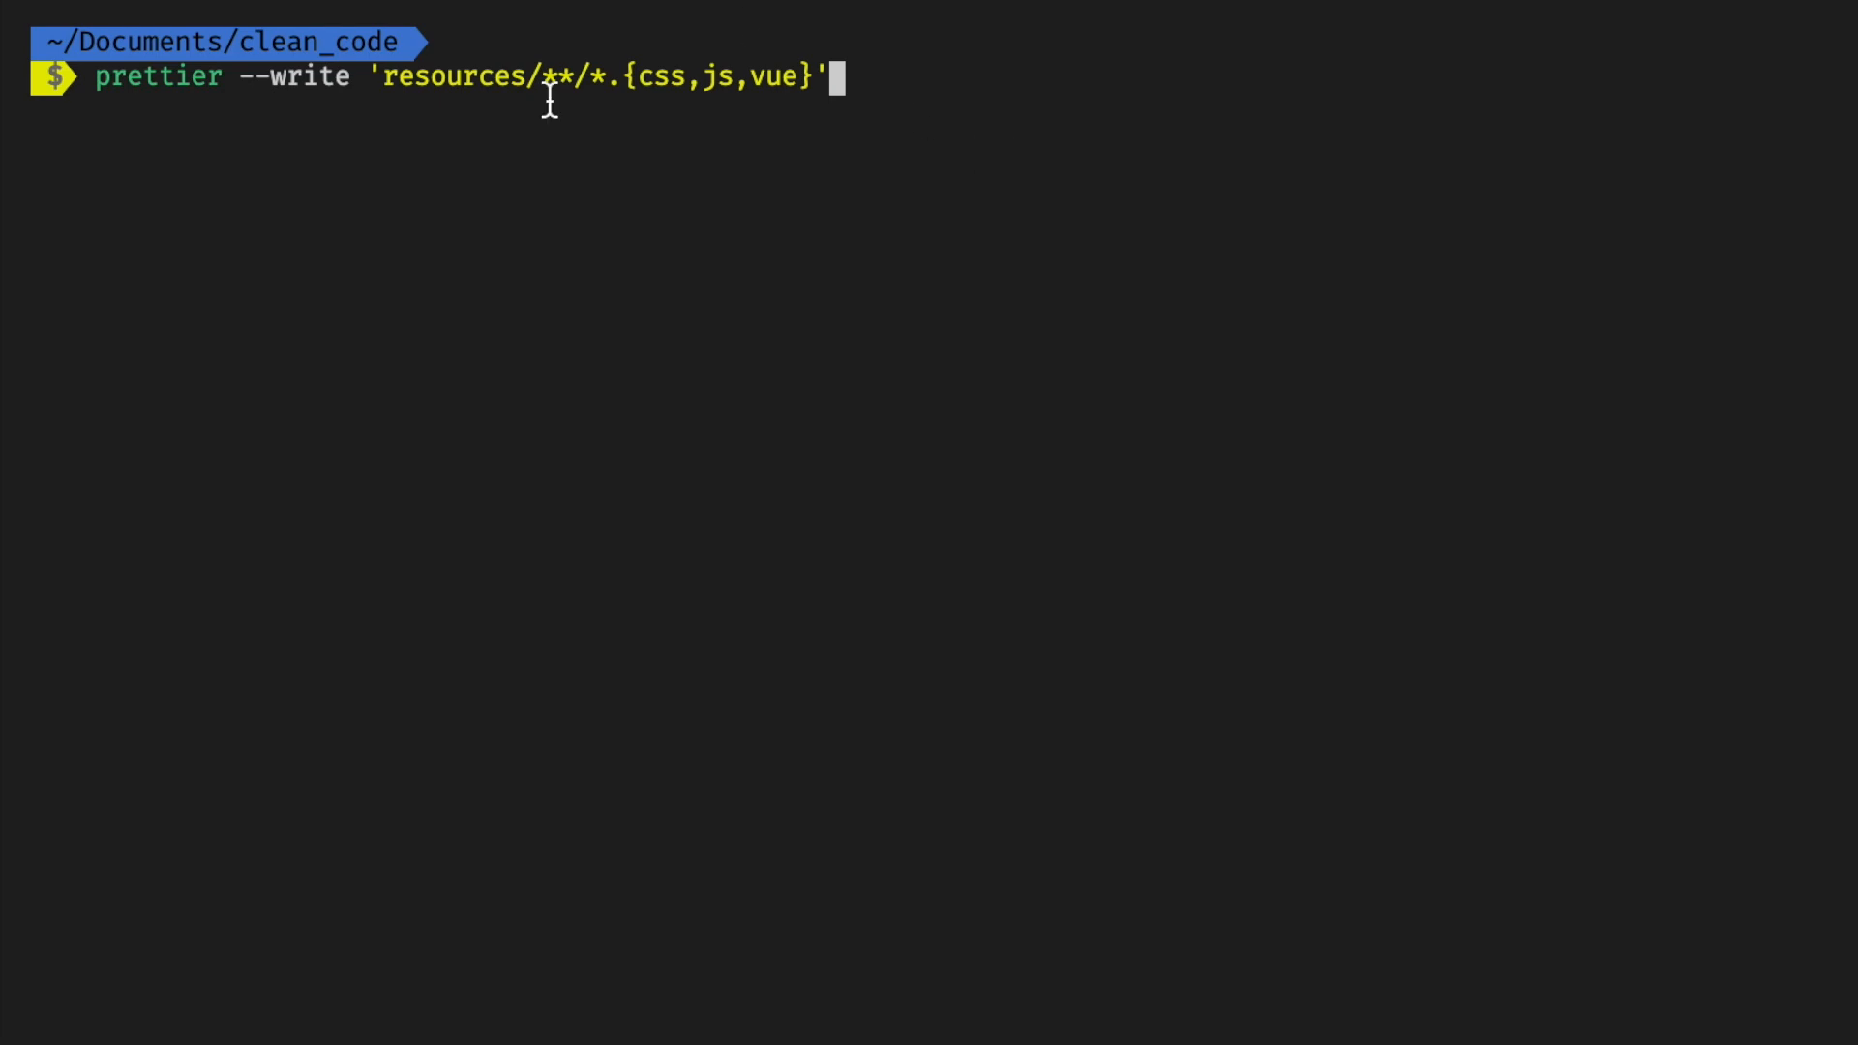
pyautogui.moveTo(1015, 62)
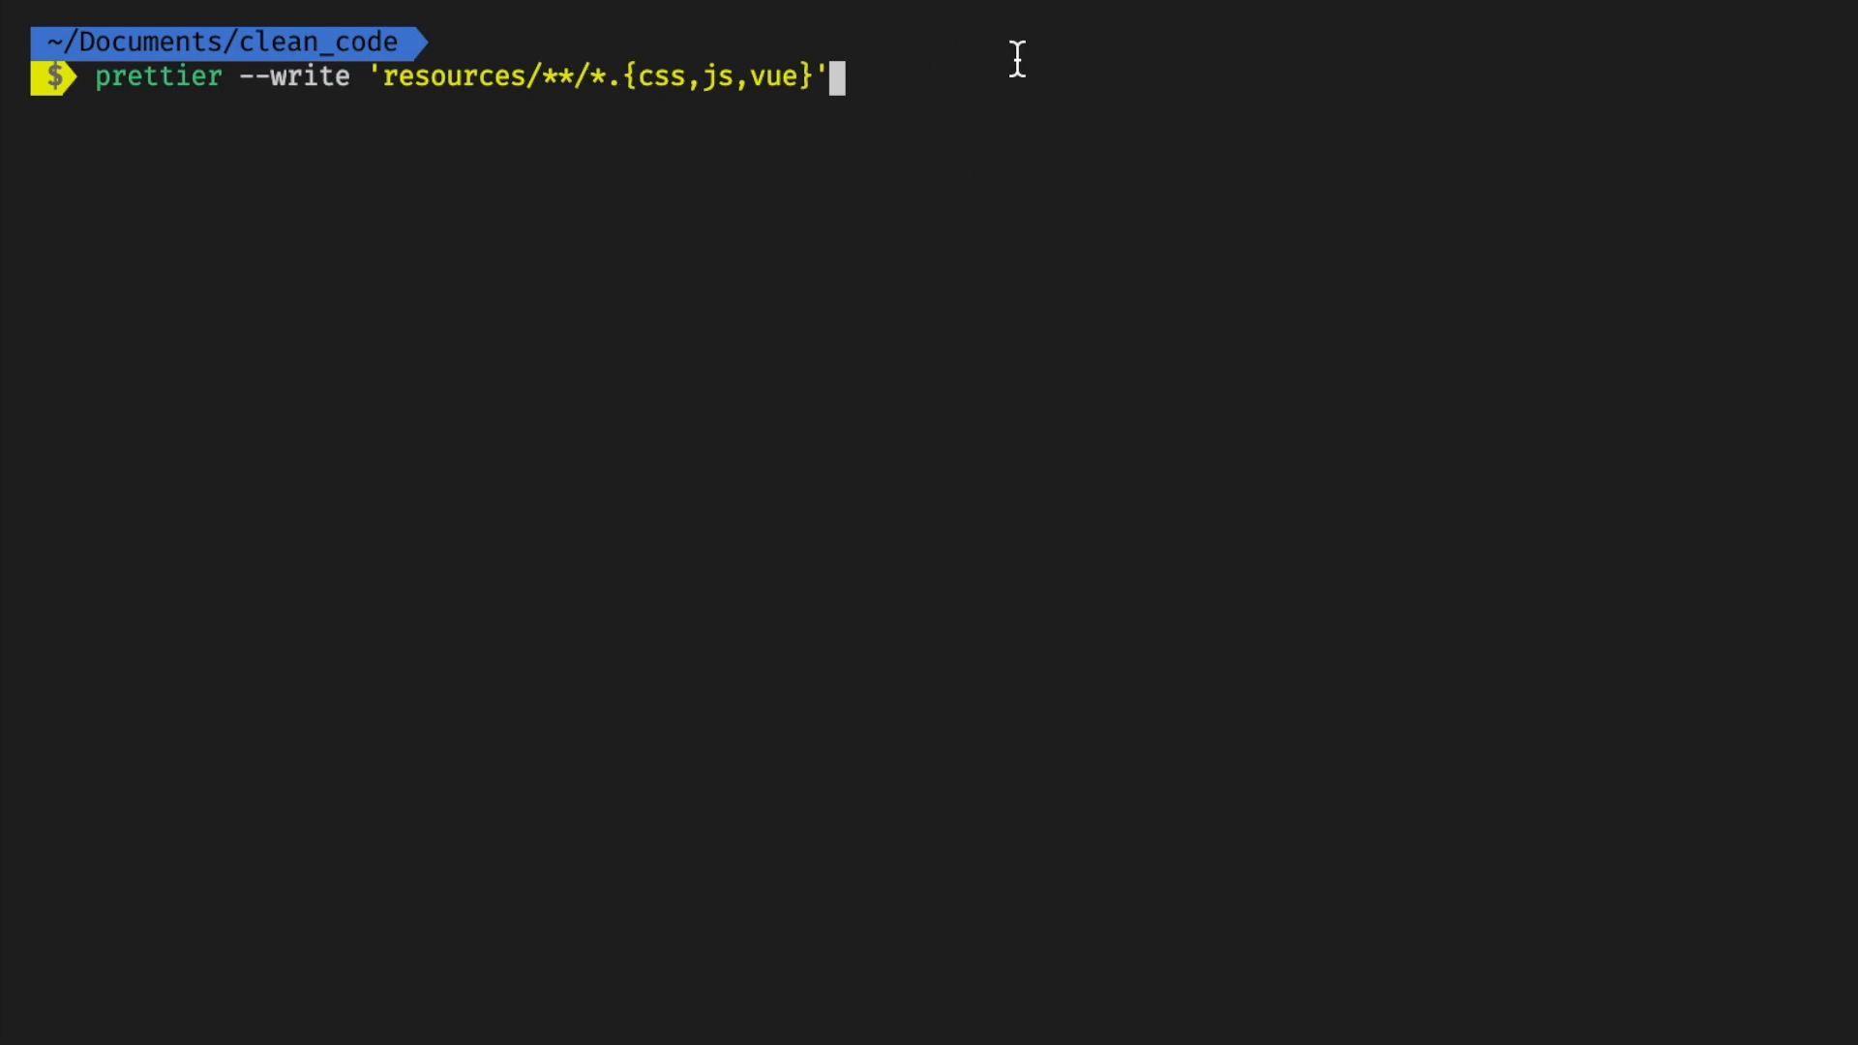
# - Run prettier --write on resources css/js/vue files, then enter npm install -g prettier
pyautogui.press('Return')
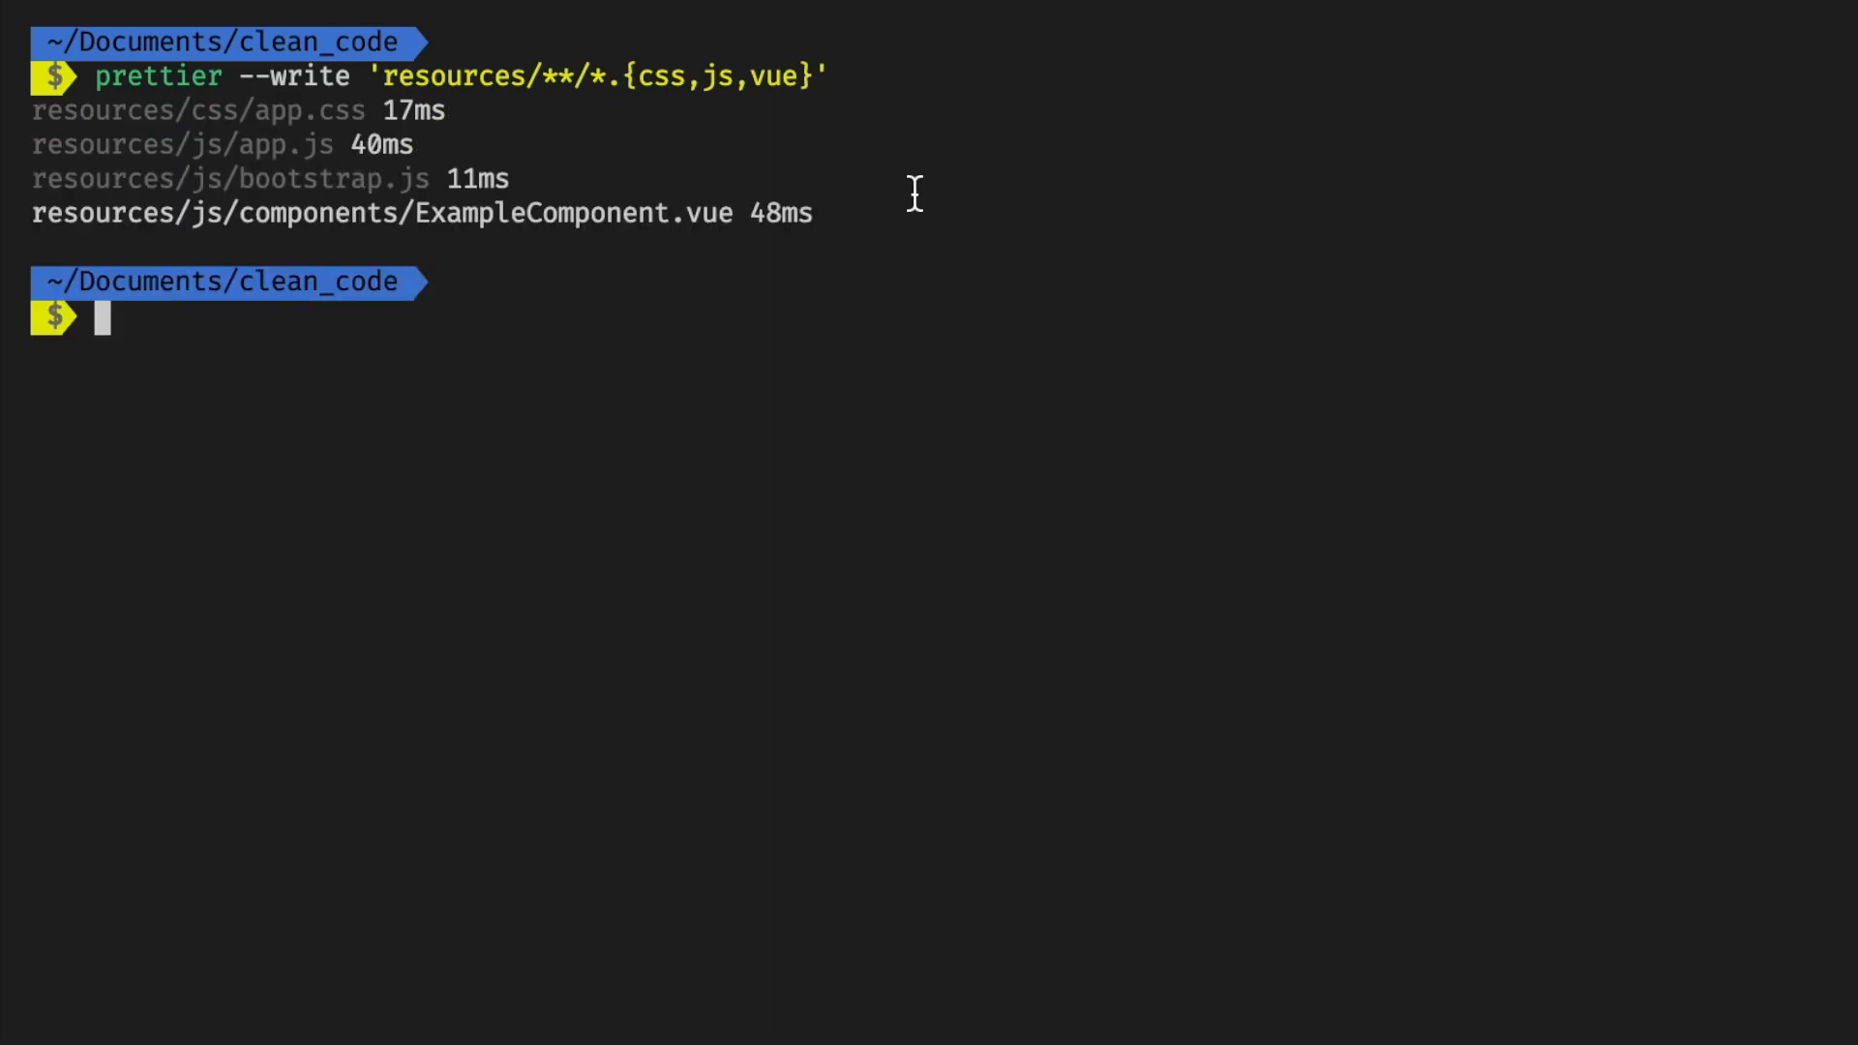
pyautogui.moveTo(676, 195)
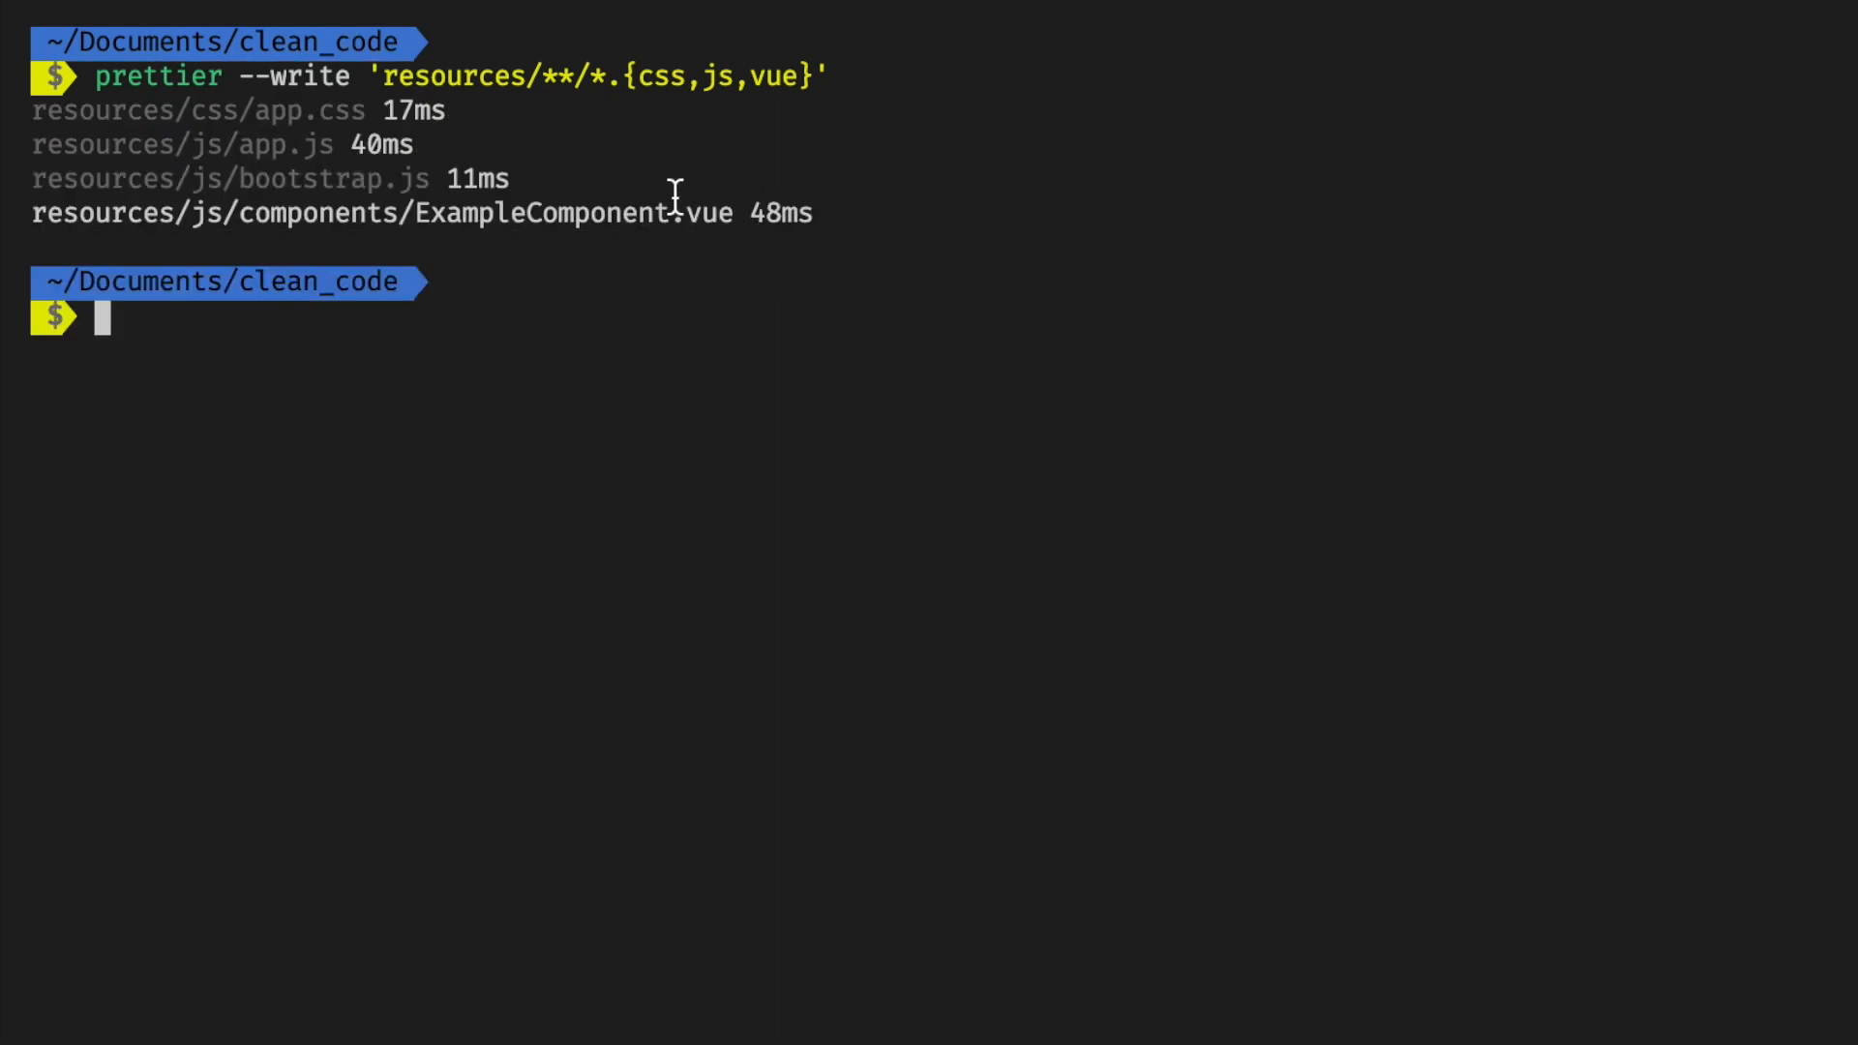
pyautogui.write('npm install -g prettier')
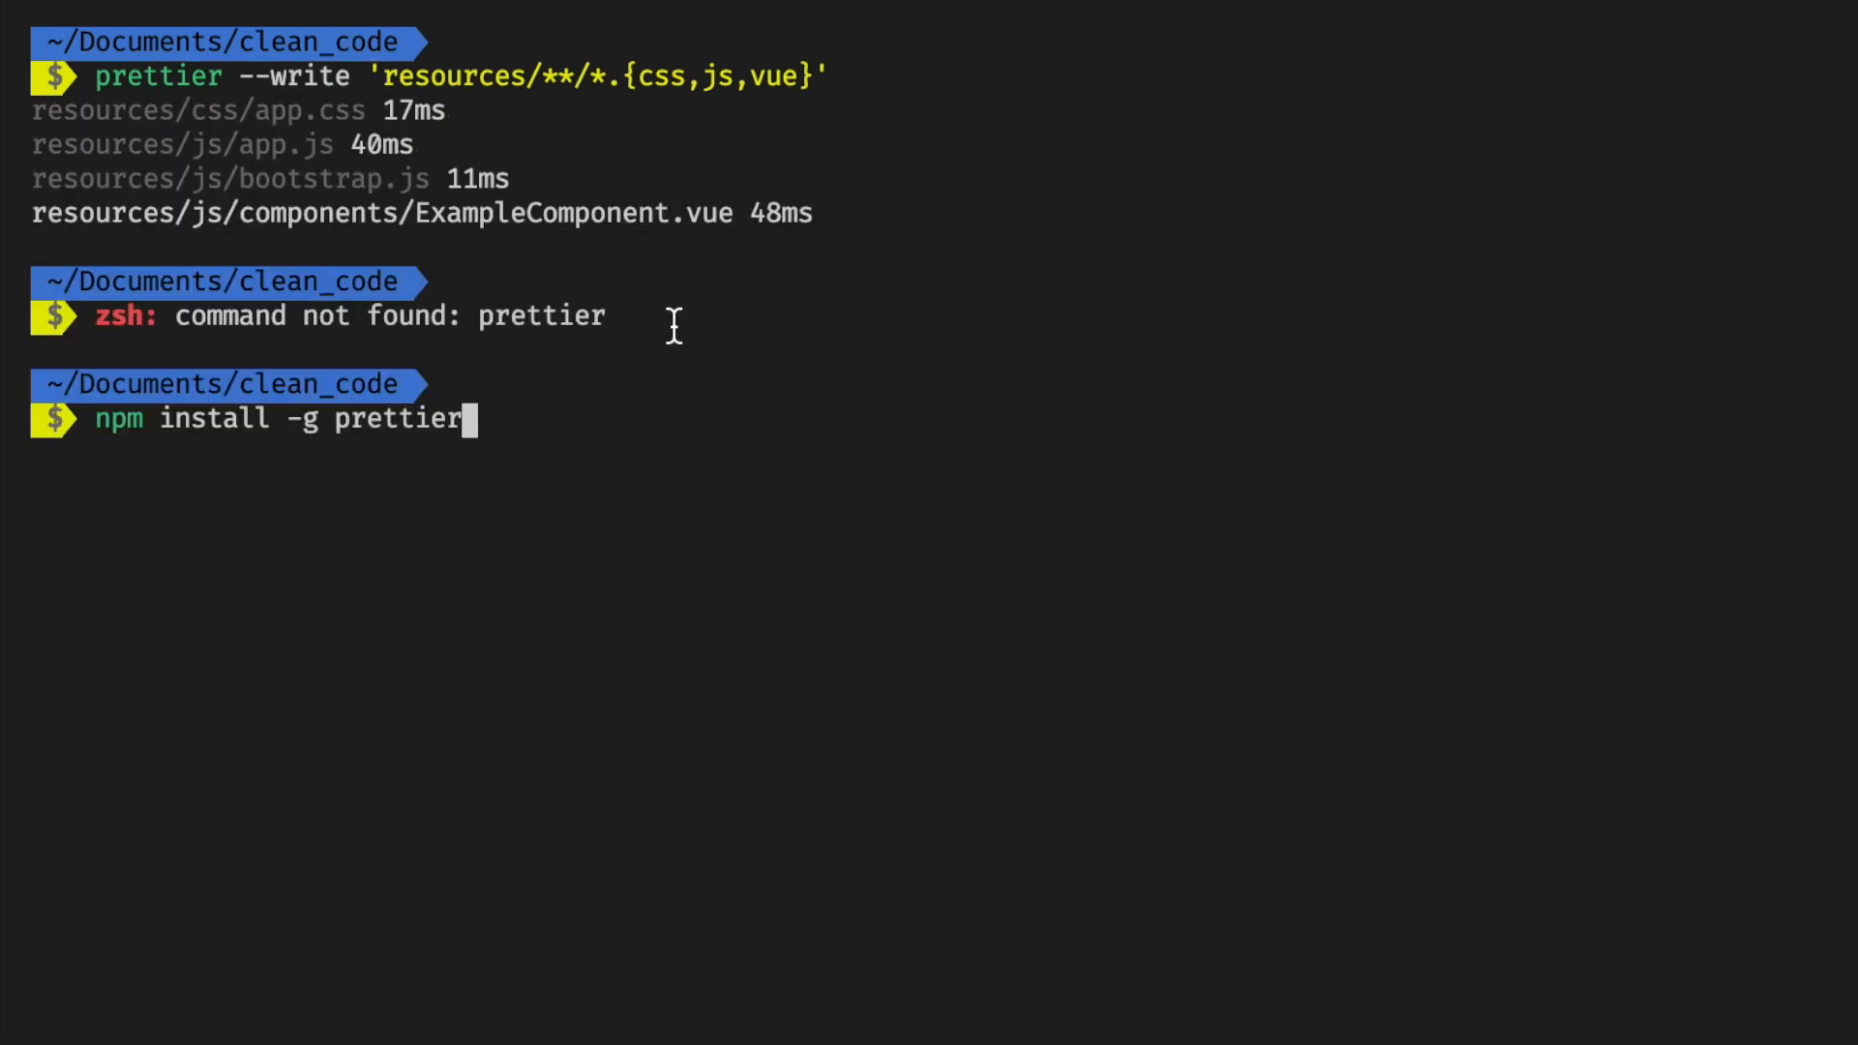
pyautogui.moveTo(518, 294)
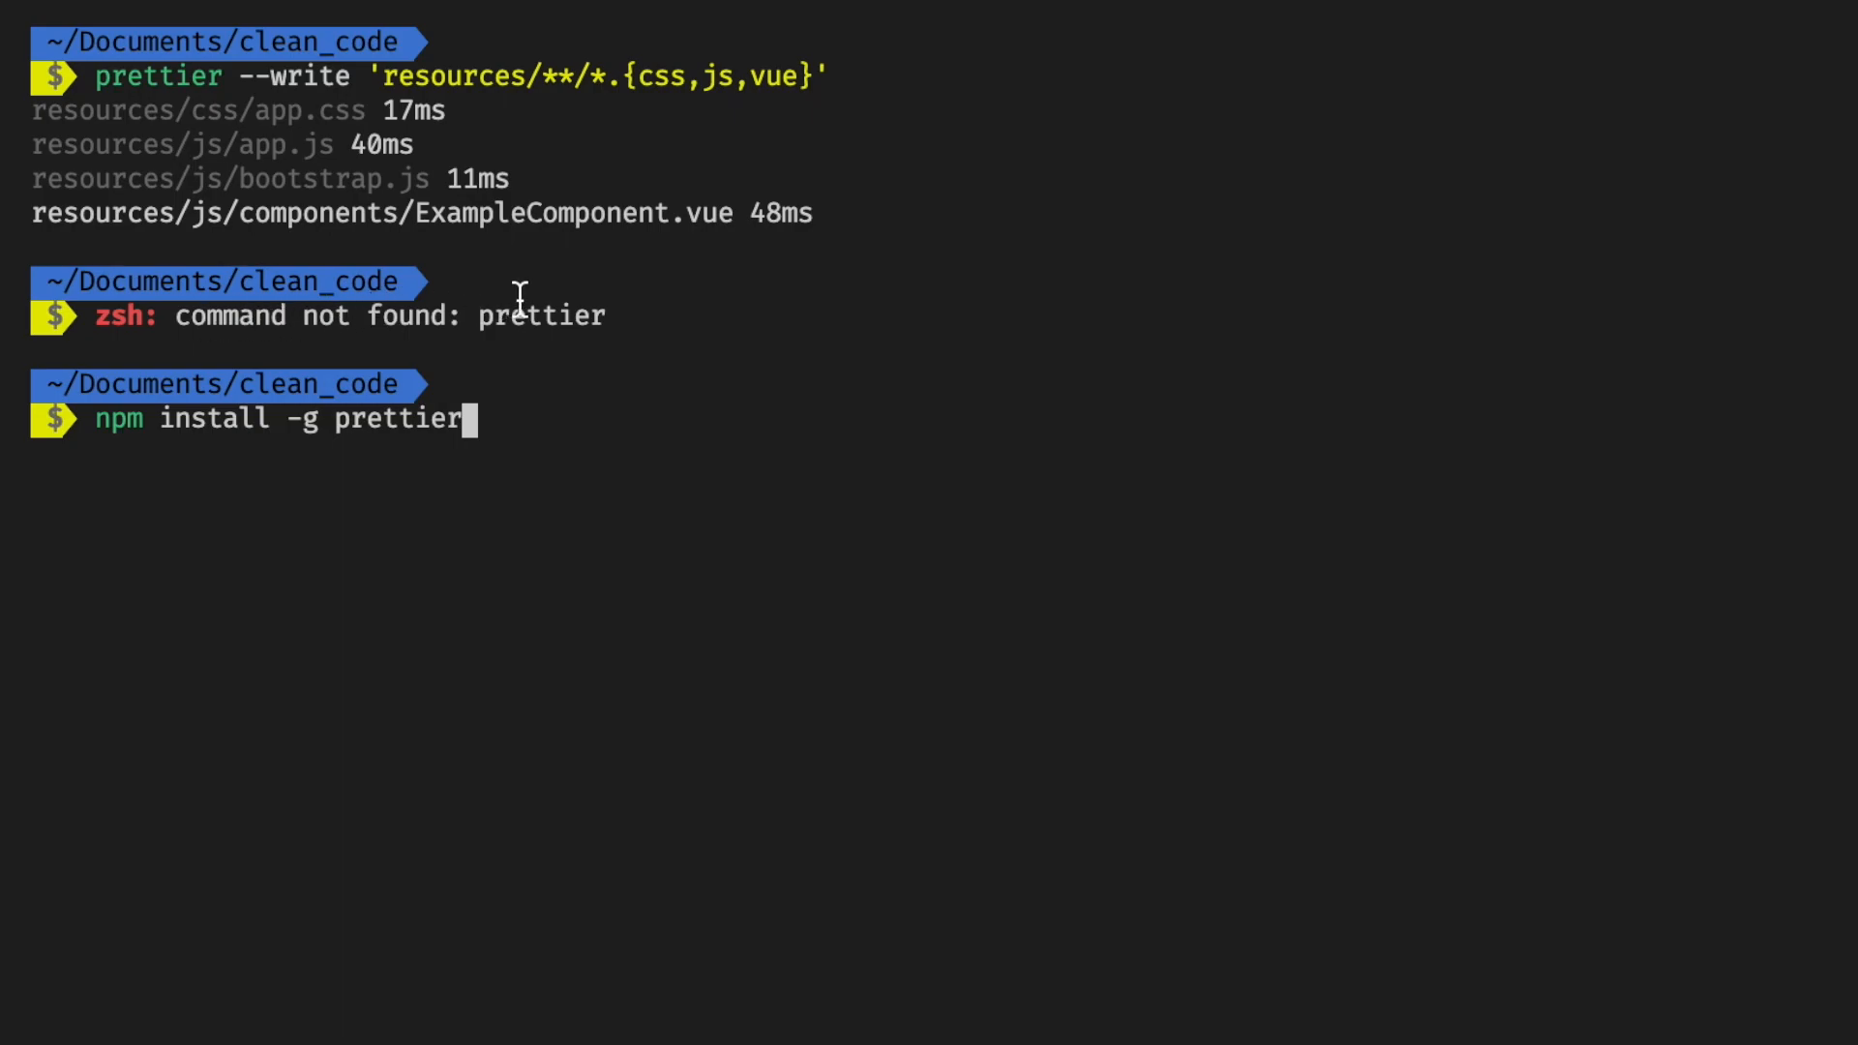
pyautogui.moveTo(532, 427)
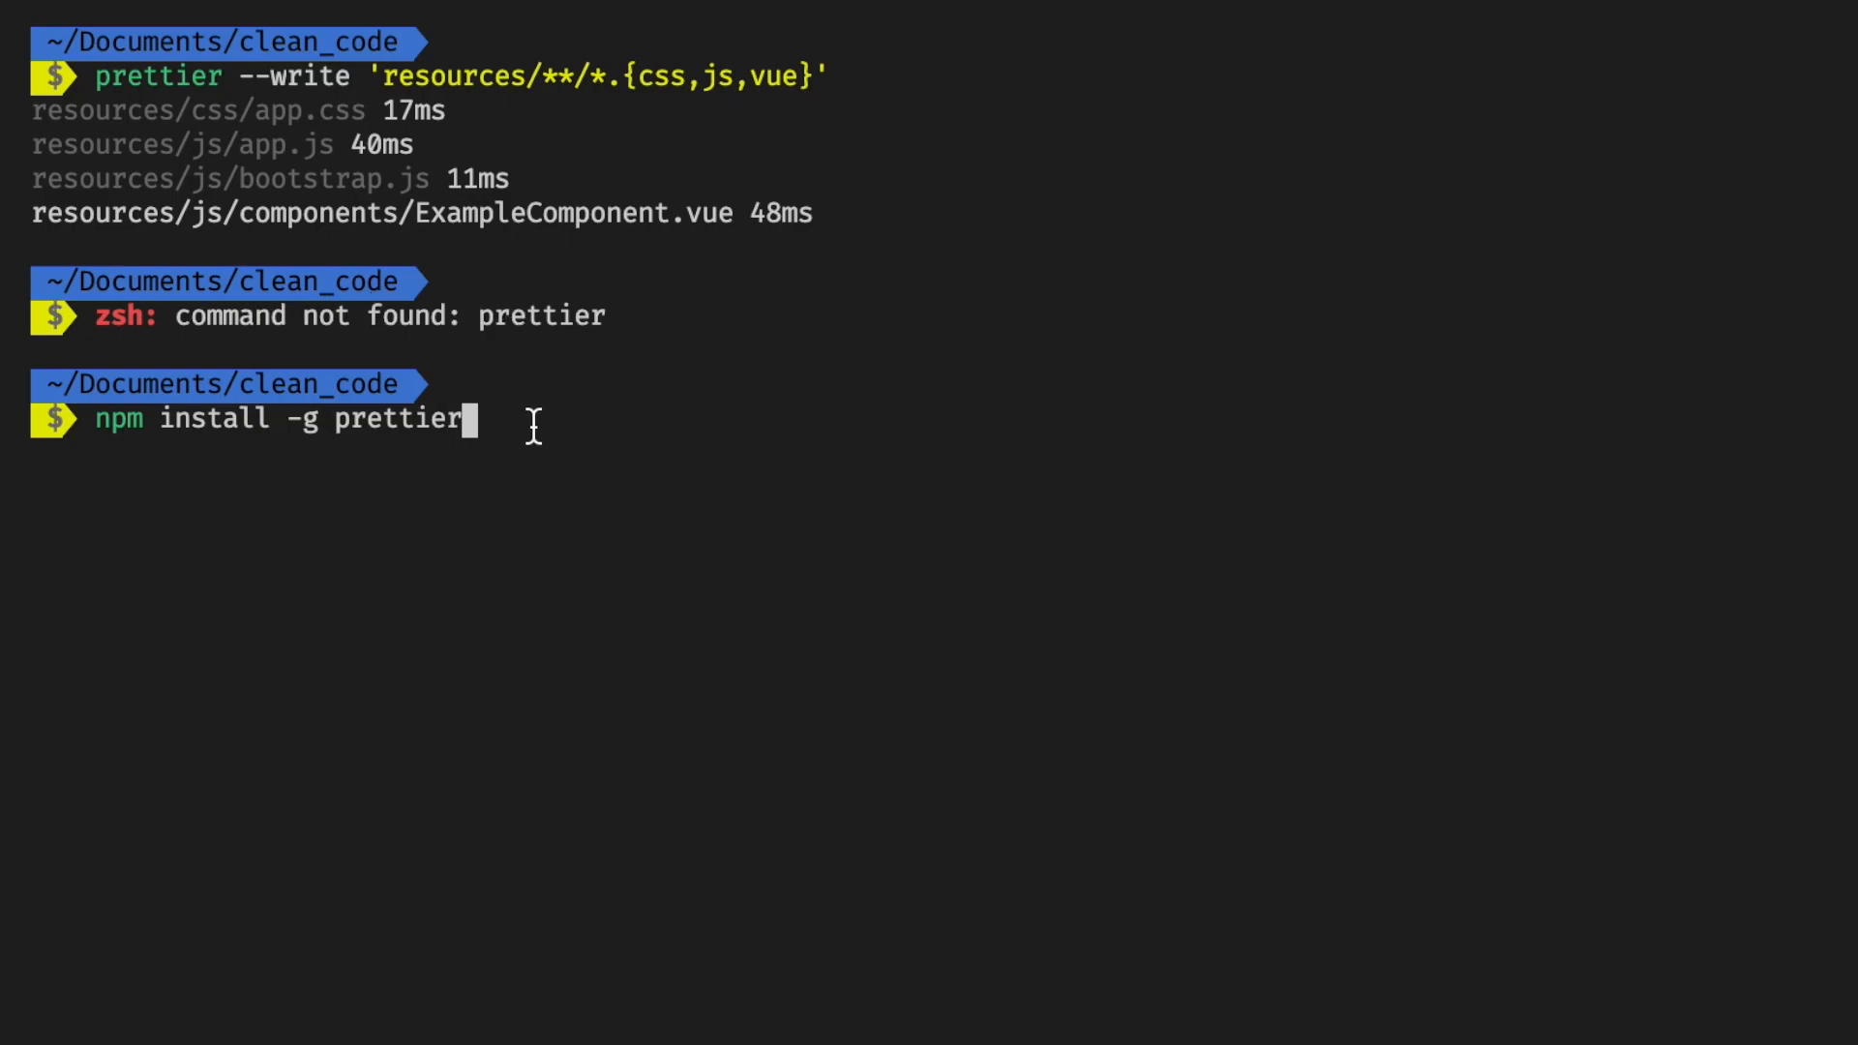
pyautogui.moveTo(567, 436)
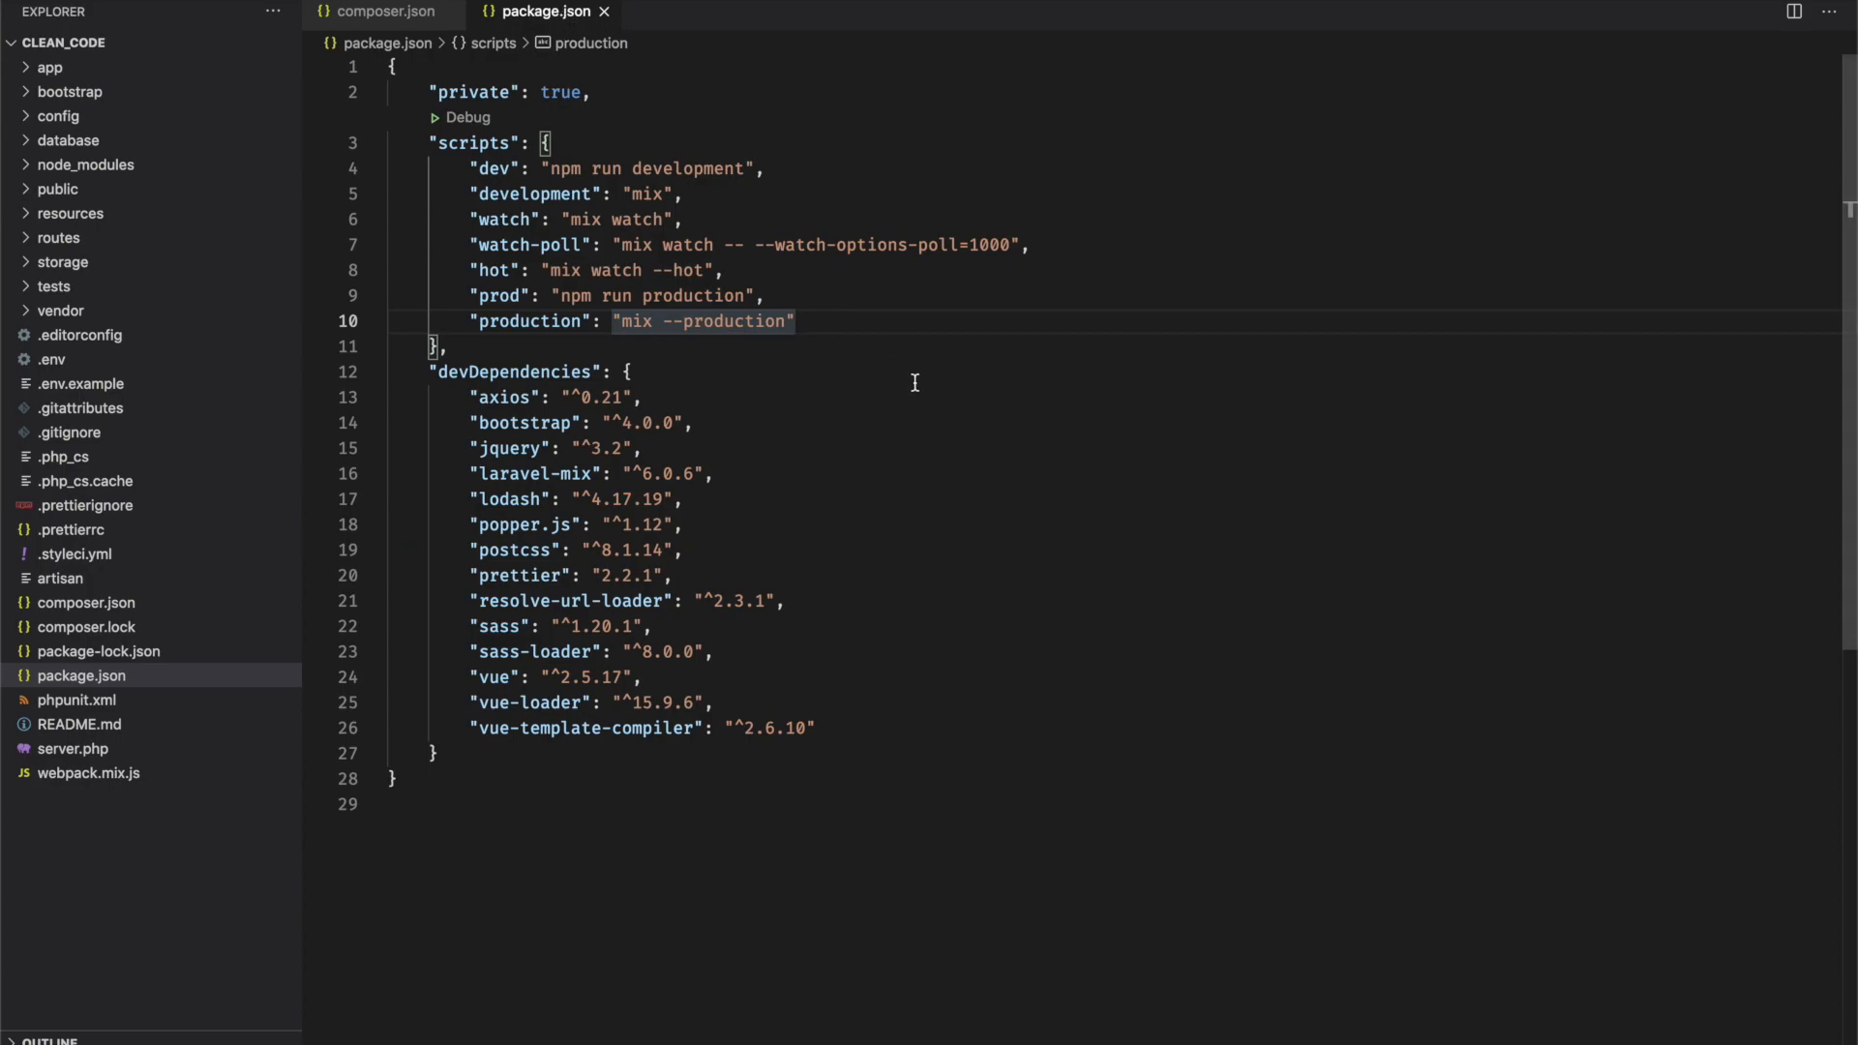
# - Add a "format" Prettier script for resources to package.json and run npm run format
pyautogui.write('"format": "prettier --write \'resources/**/*.{css,js,vue}\'"')
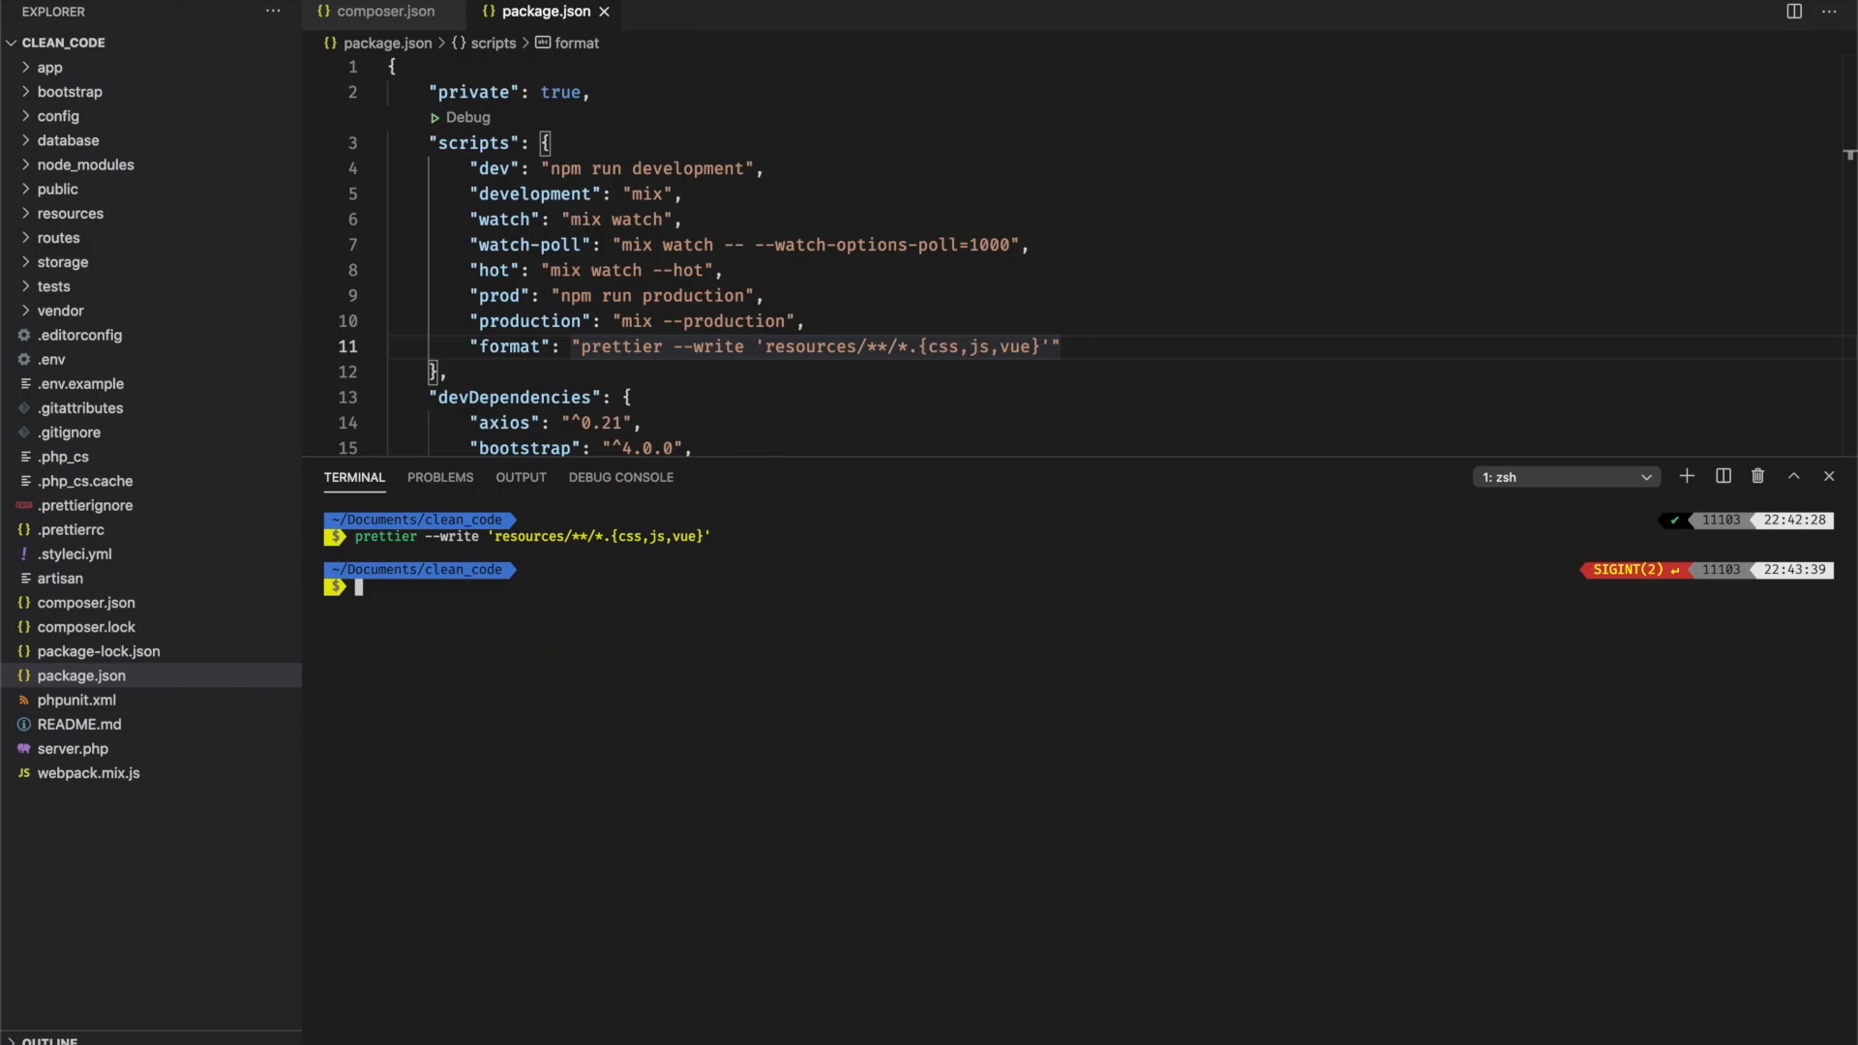
pyautogui.write('npm run format')
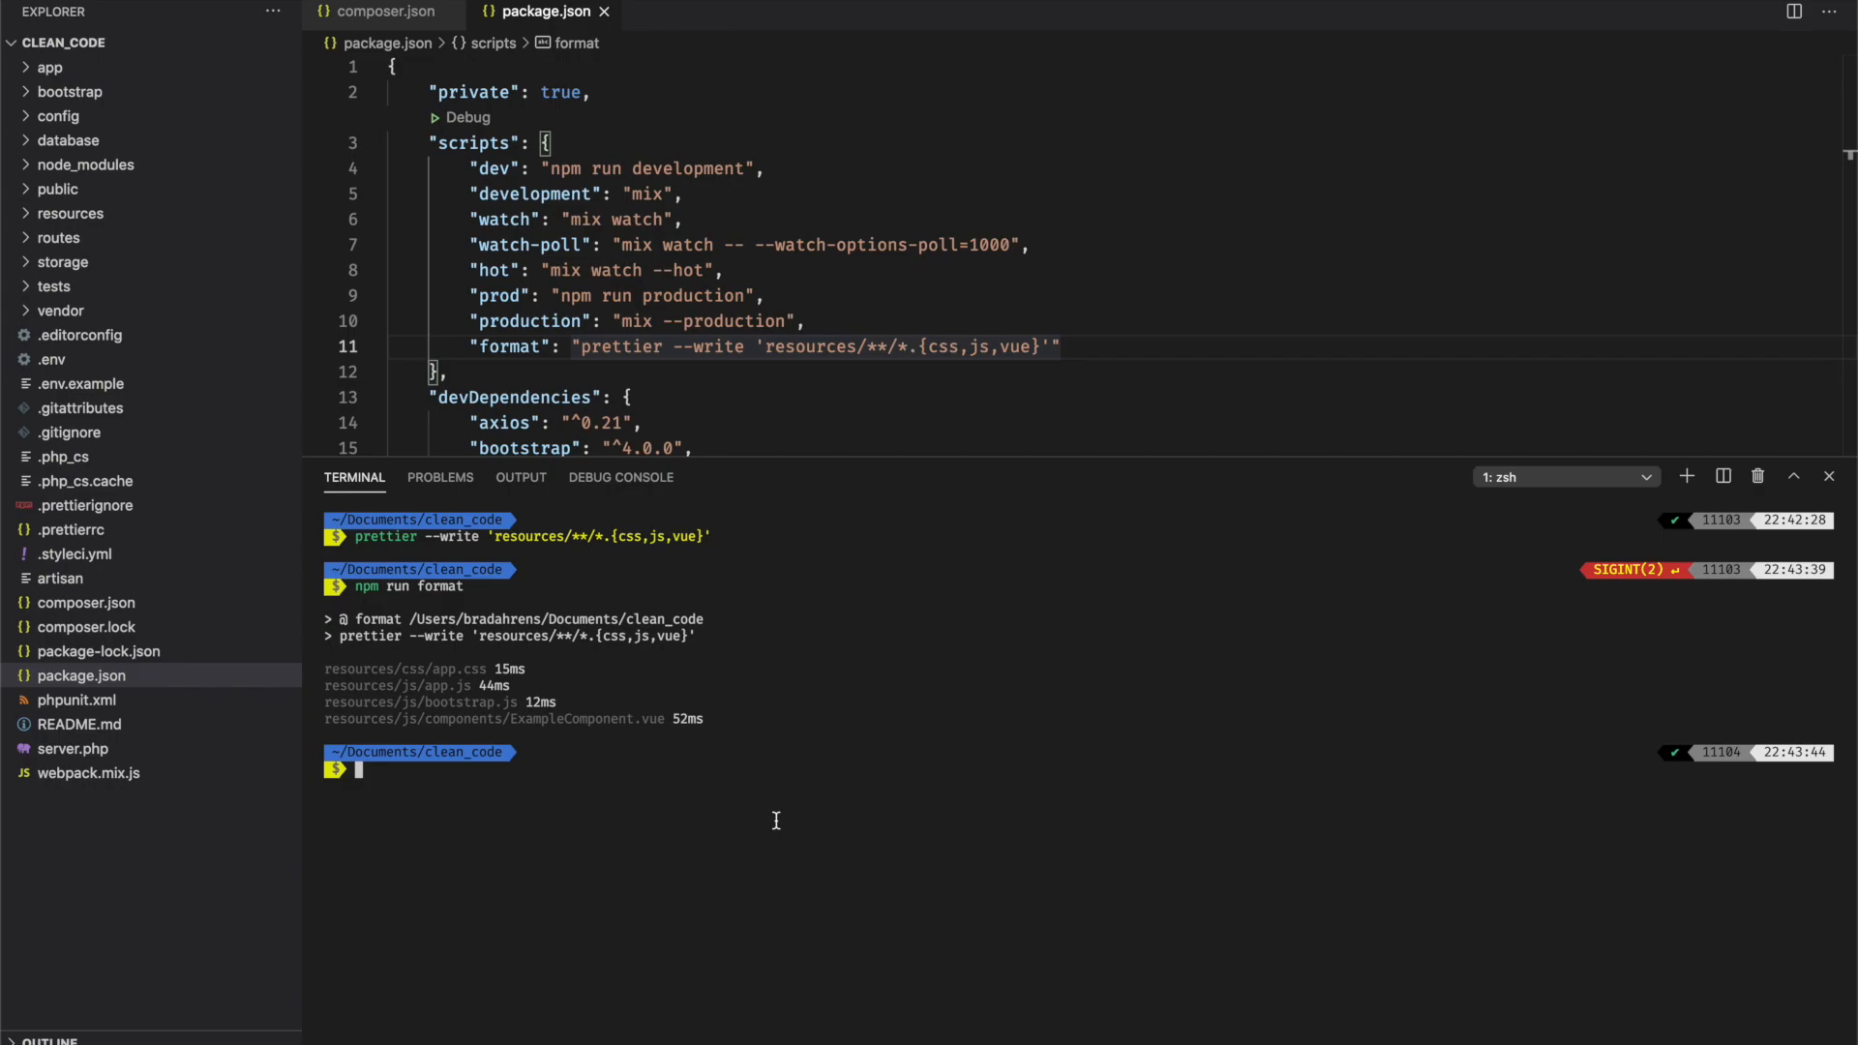
pyautogui.moveTo(970, 660)
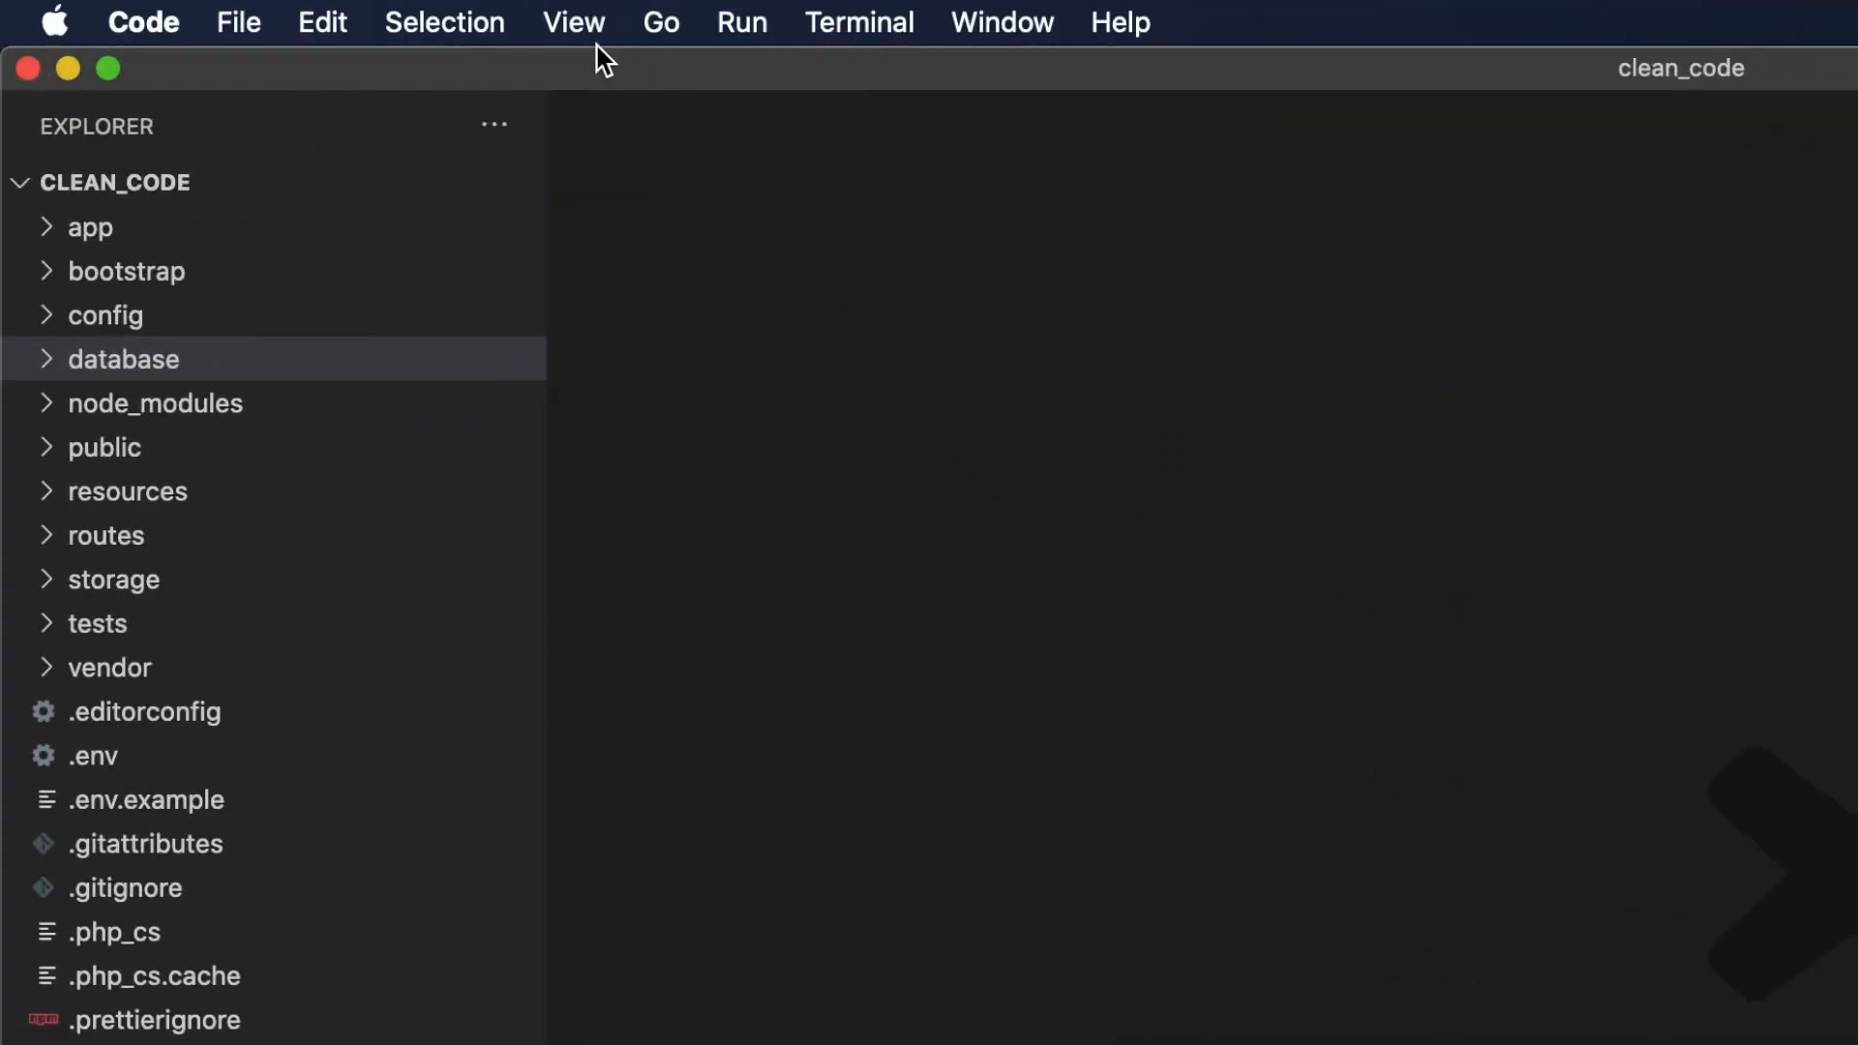
# - Install junstyle's php cs fixer extension and set its Config setting to .php_cs
pyautogui.click(572, 22)
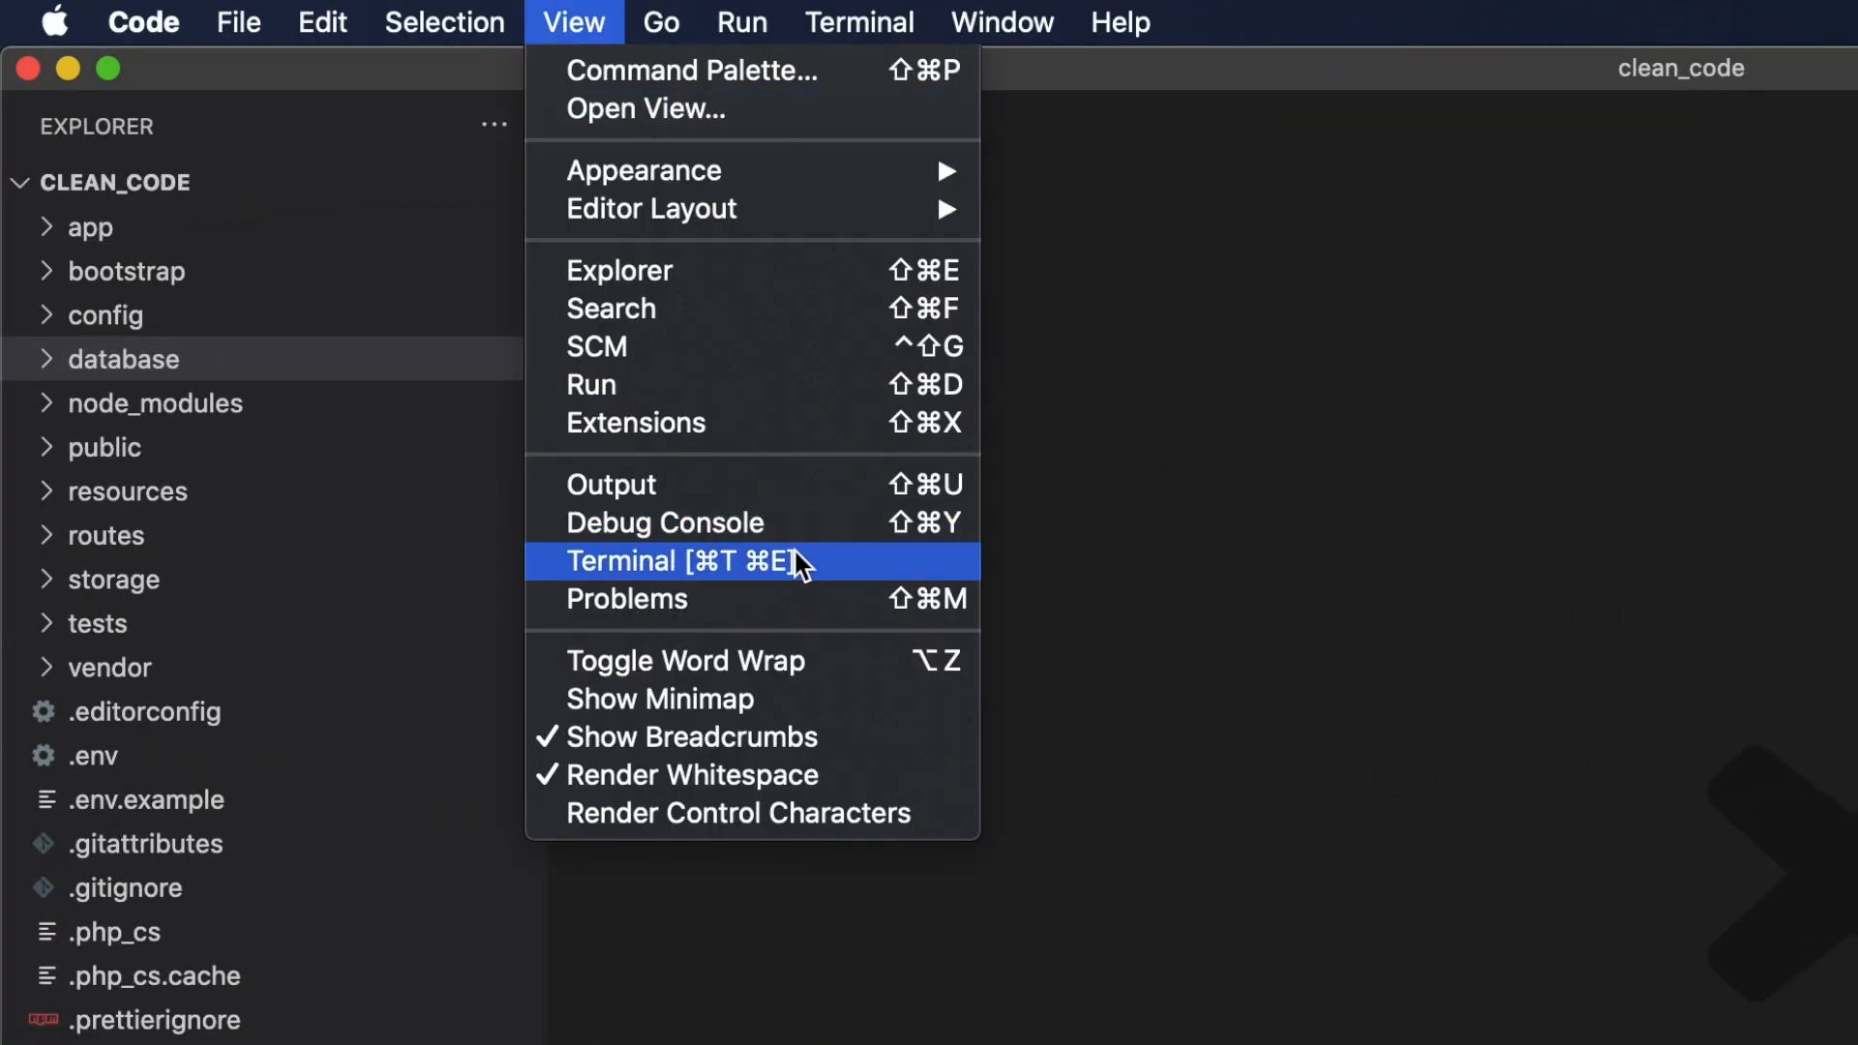
pyautogui.moveTo(1002, 448)
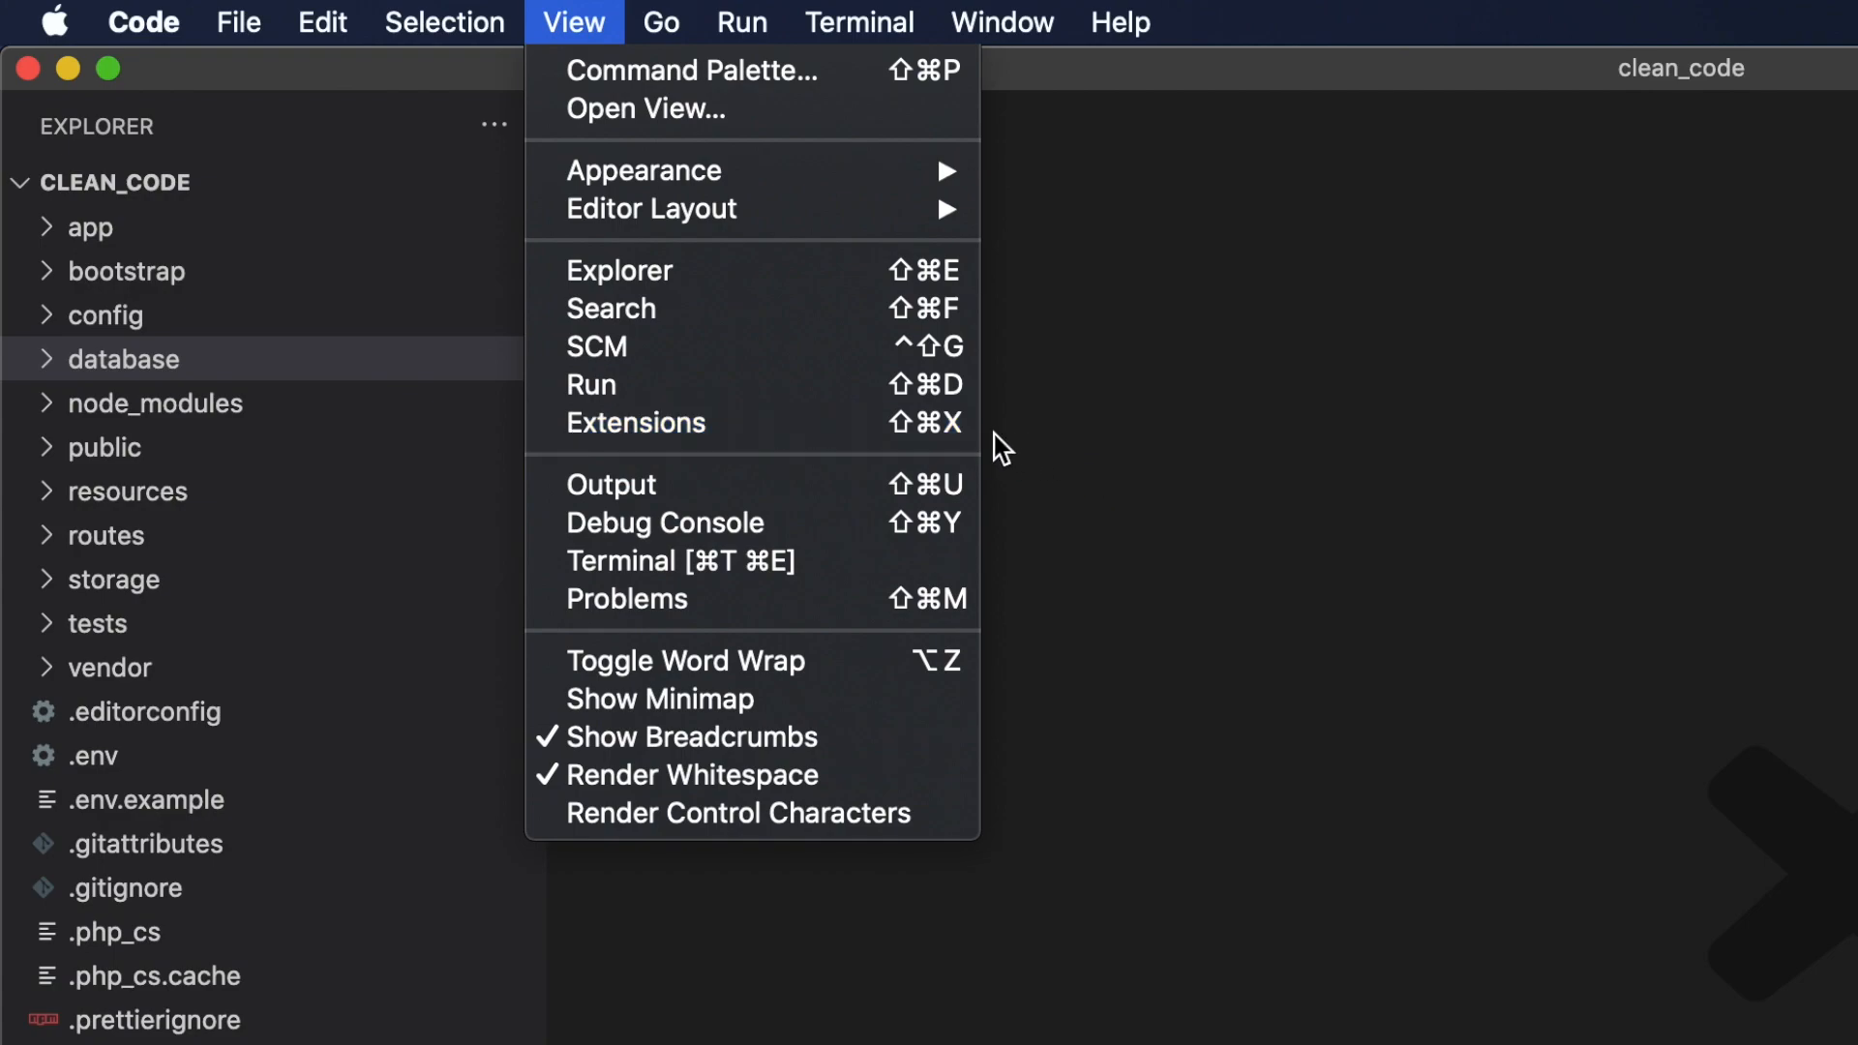
pyautogui.moveTo(806, 423)
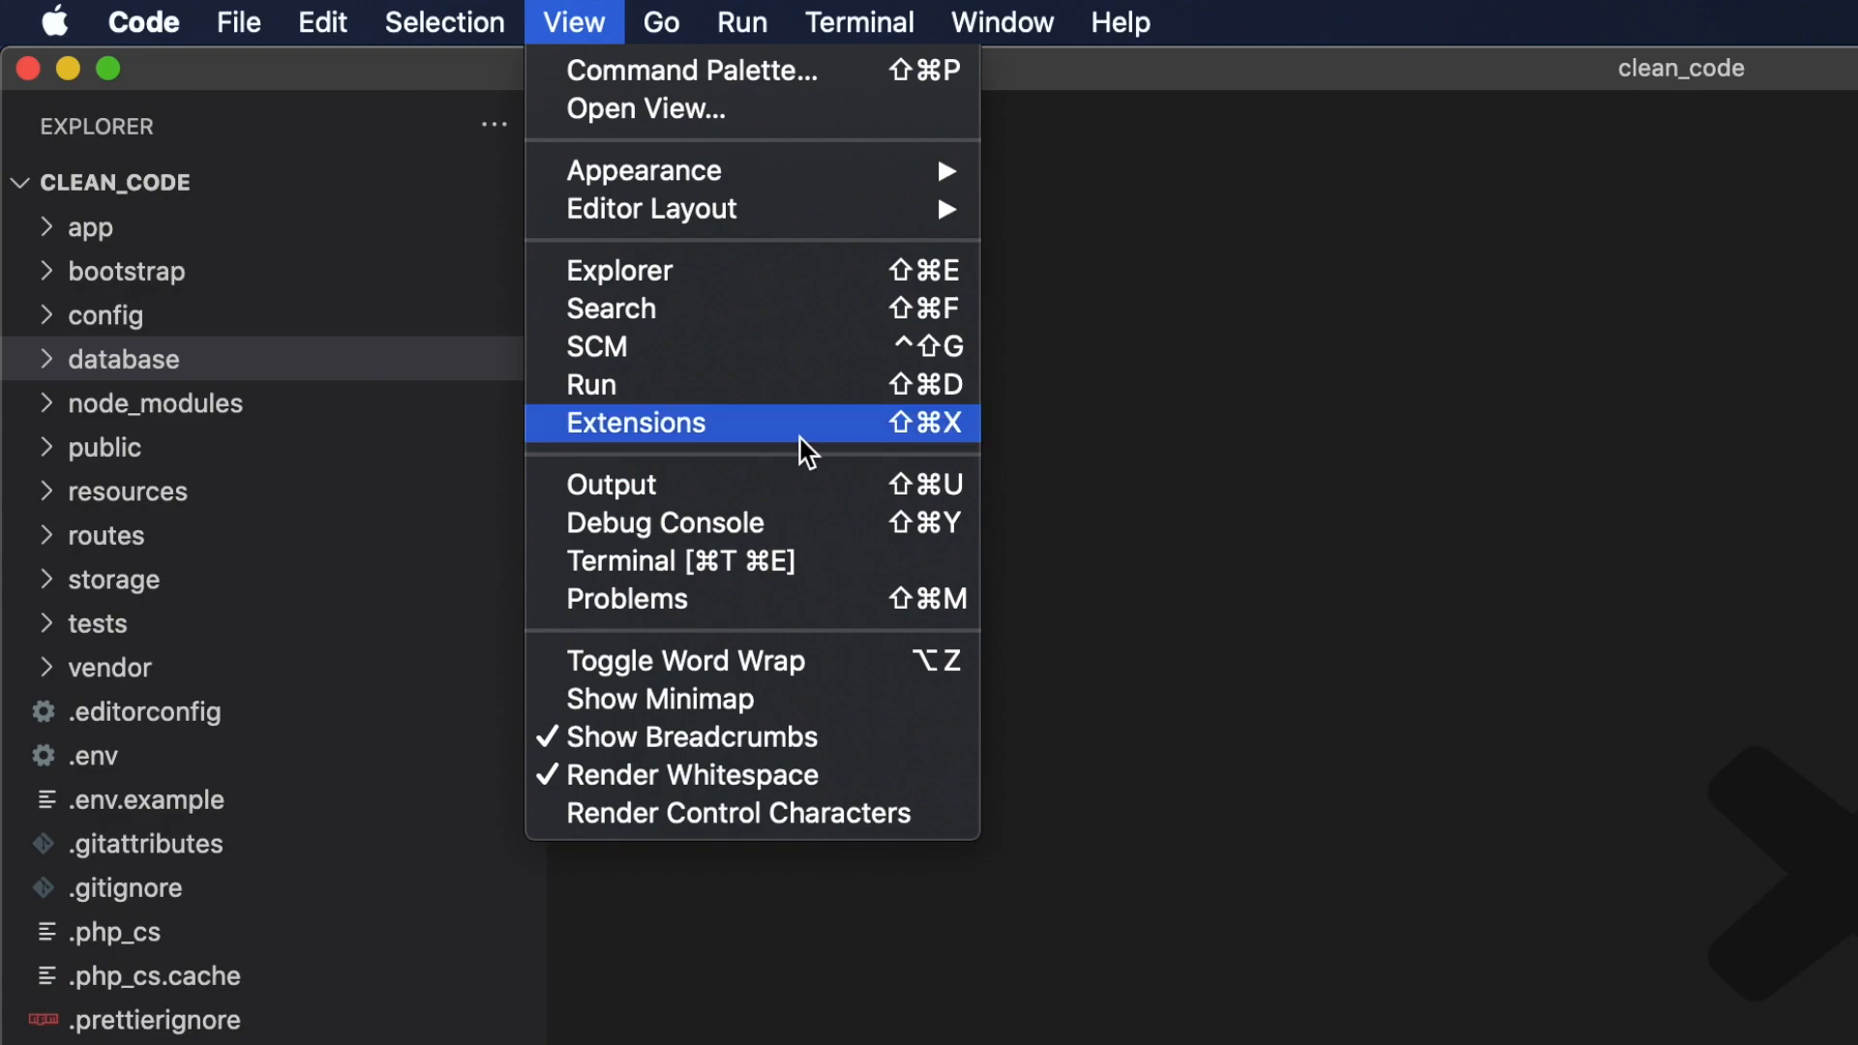
pyautogui.click(637, 423)
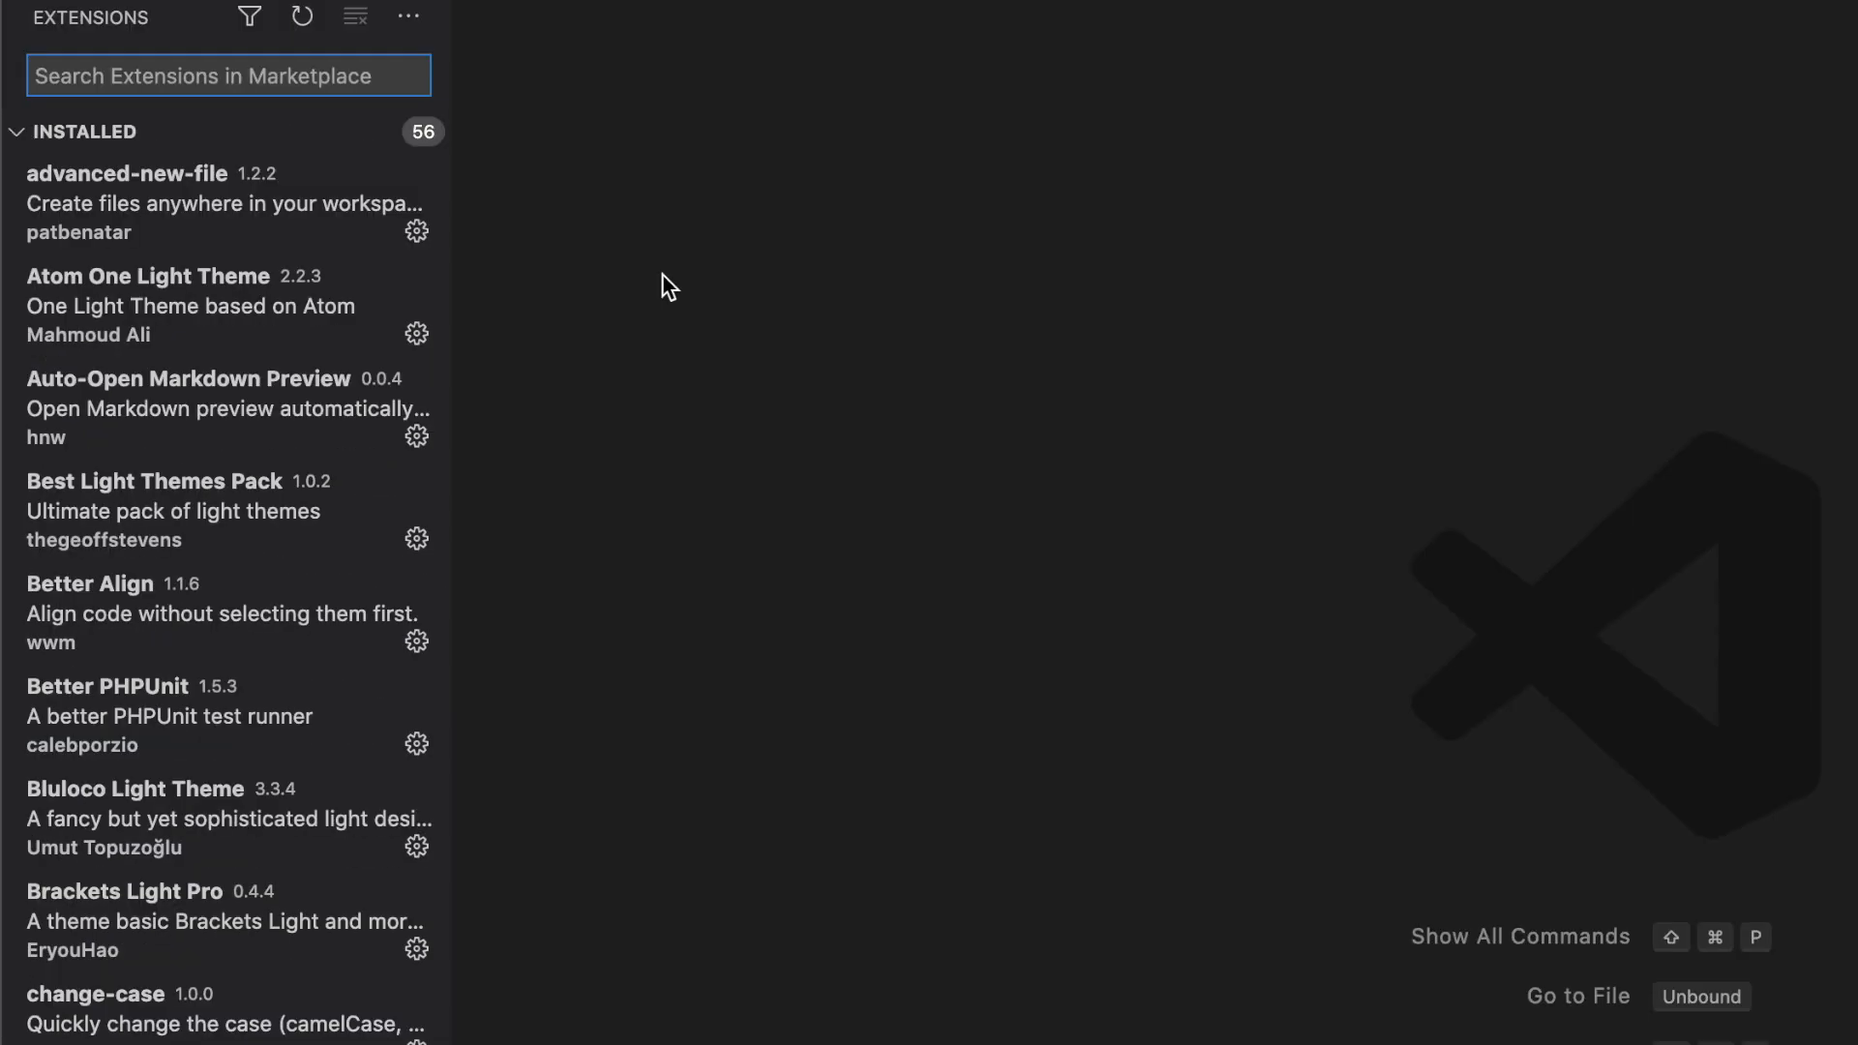
pyautogui.write('php')
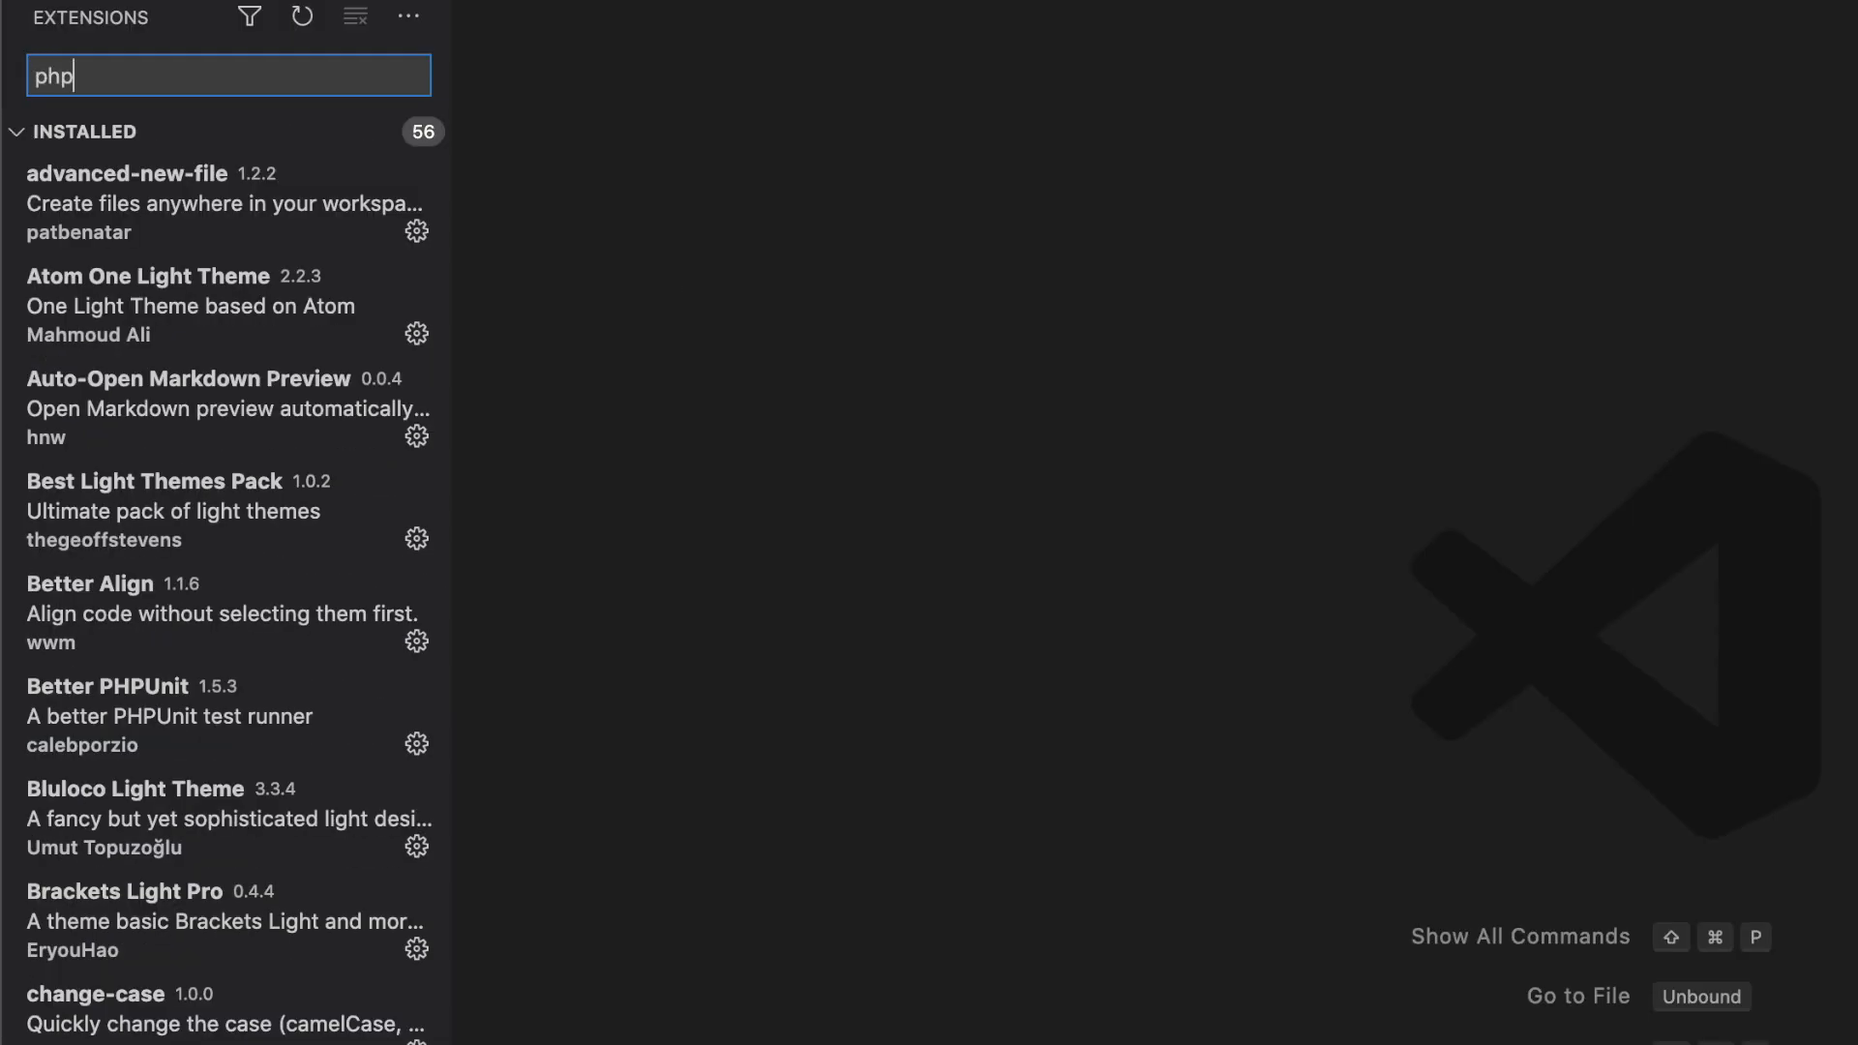
pyautogui.write('-cs-fixer')
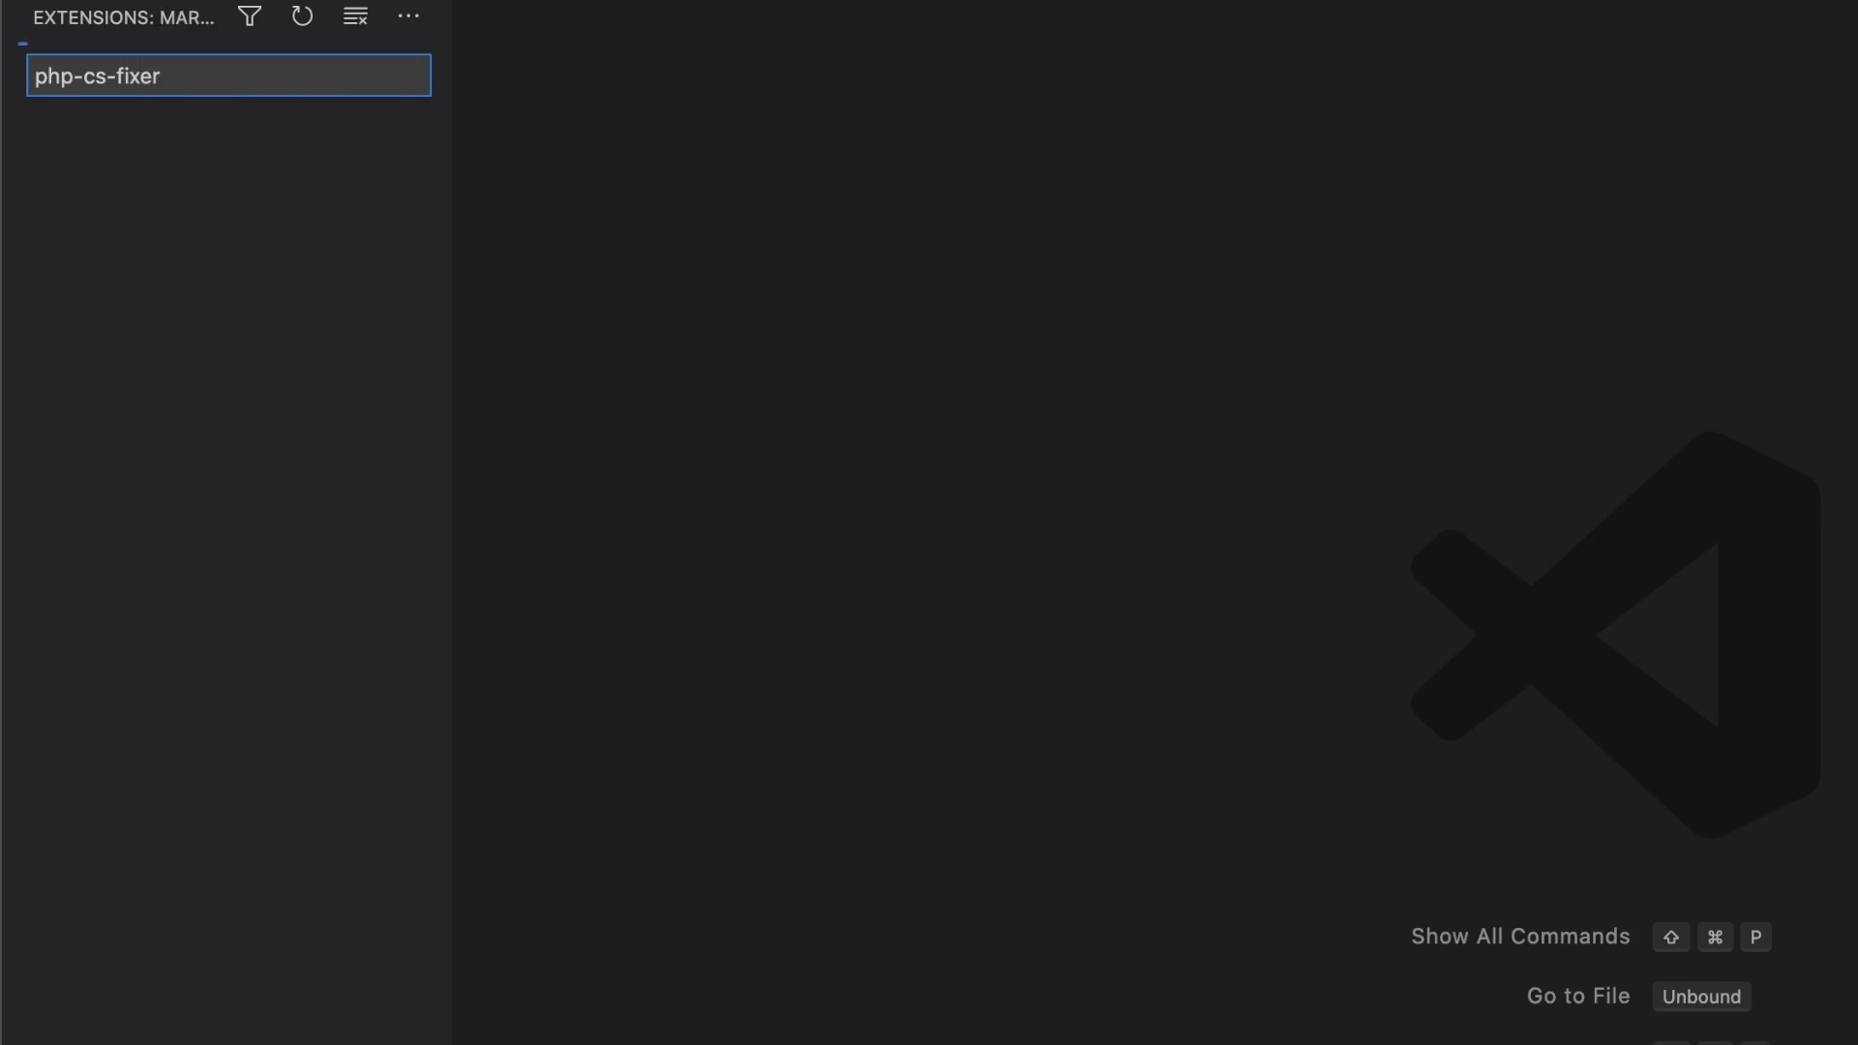
pyautogui.click(226, 268)
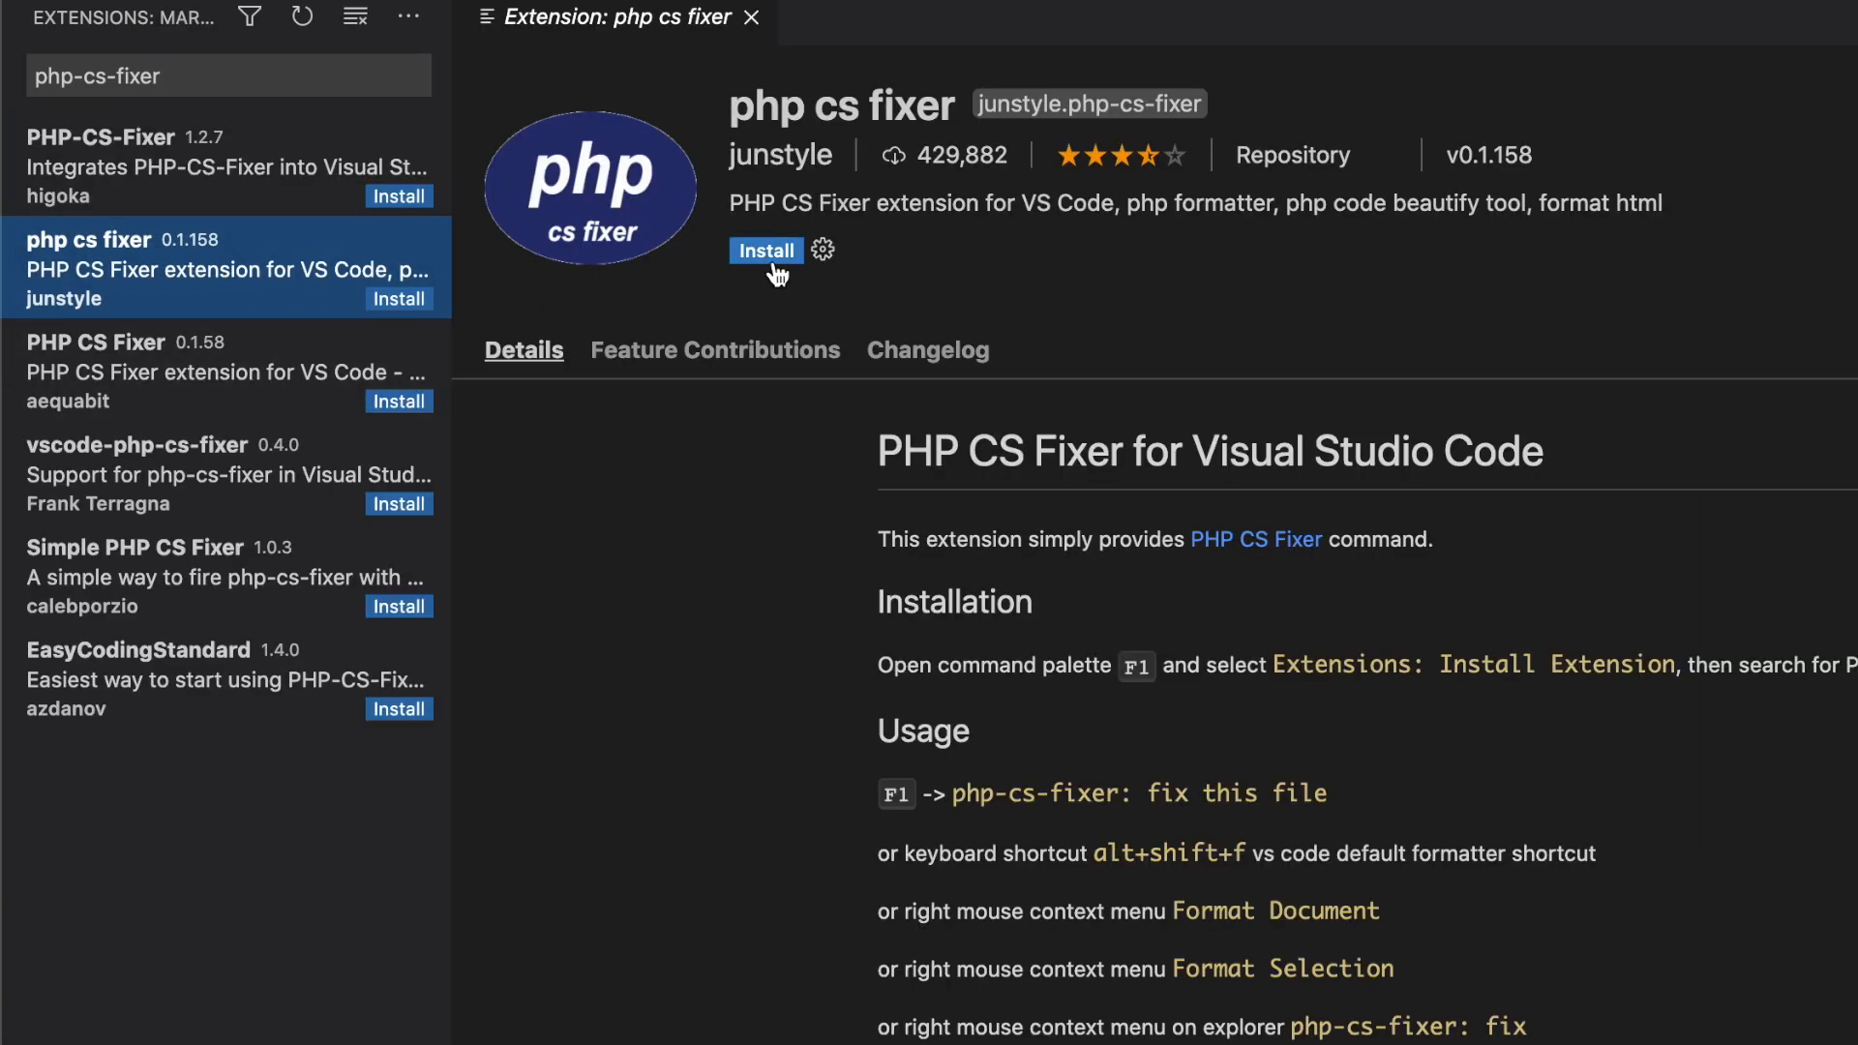
pyautogui.click(819, 250)
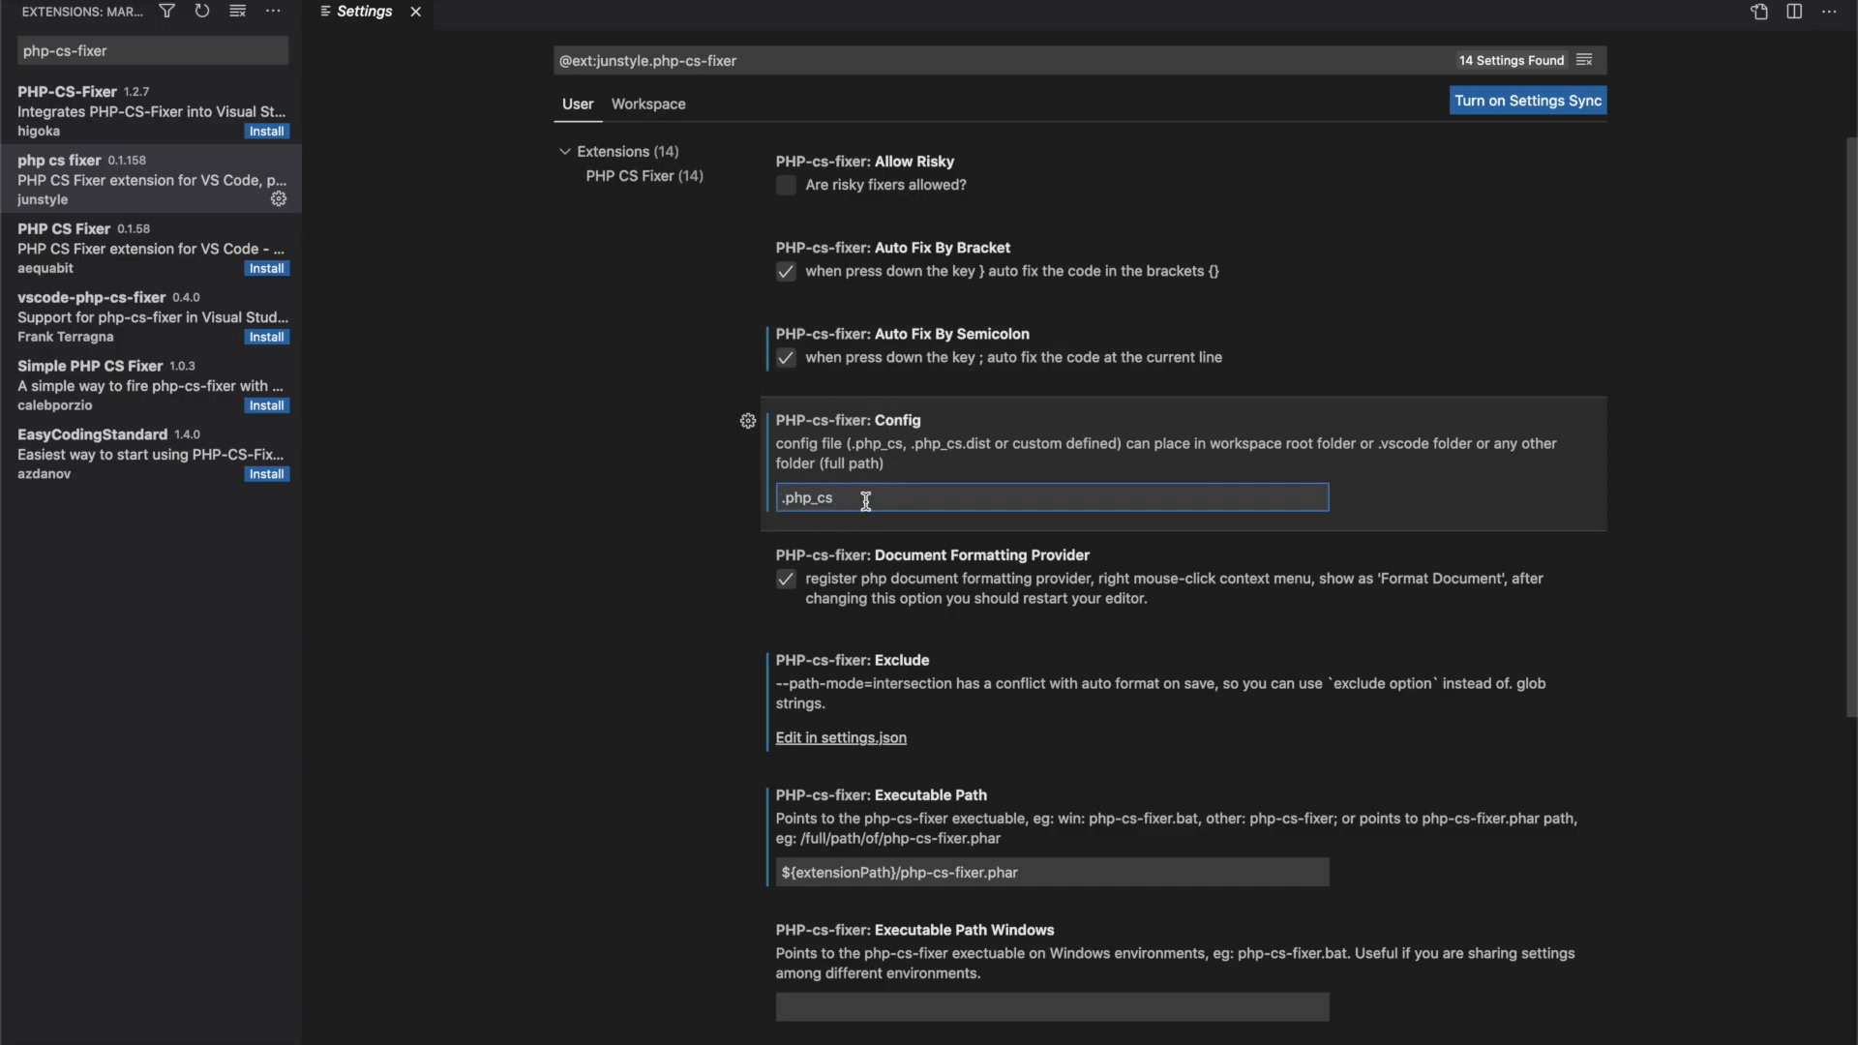
pyautogui.click(54, 11)
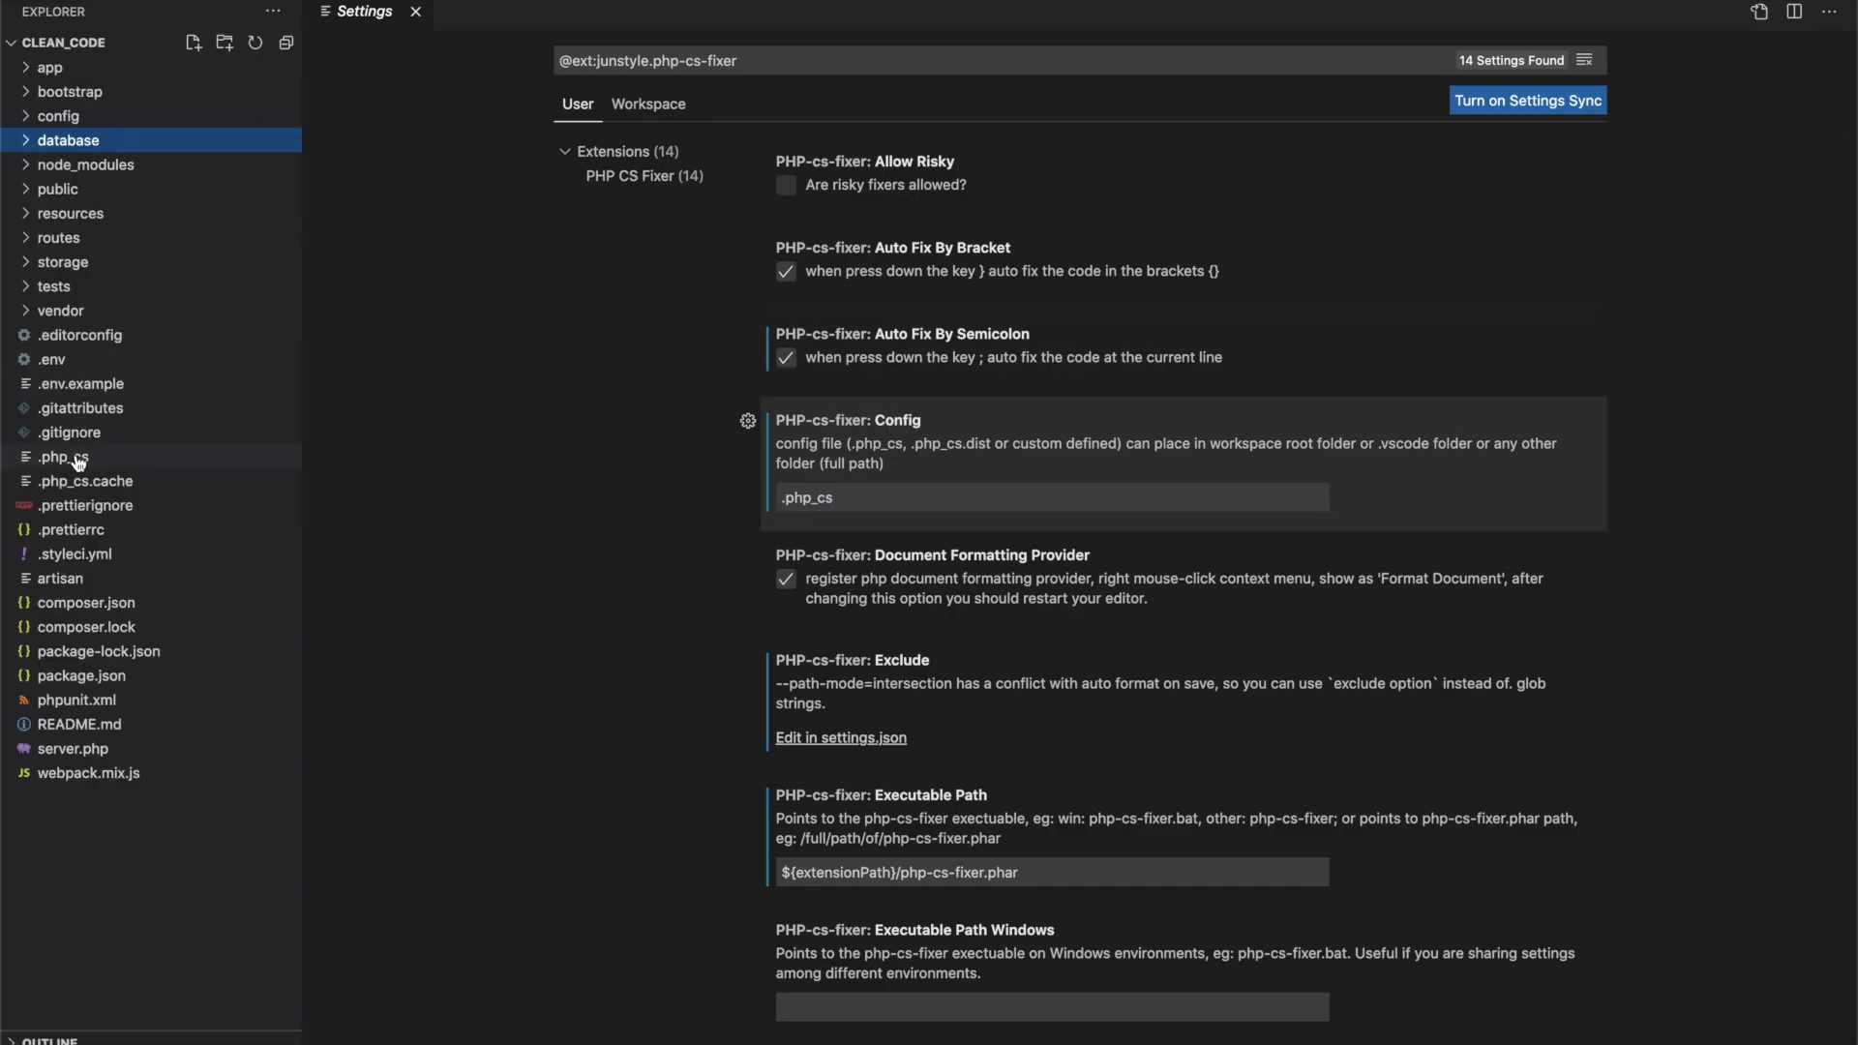
pyautogui.scroll(-3)
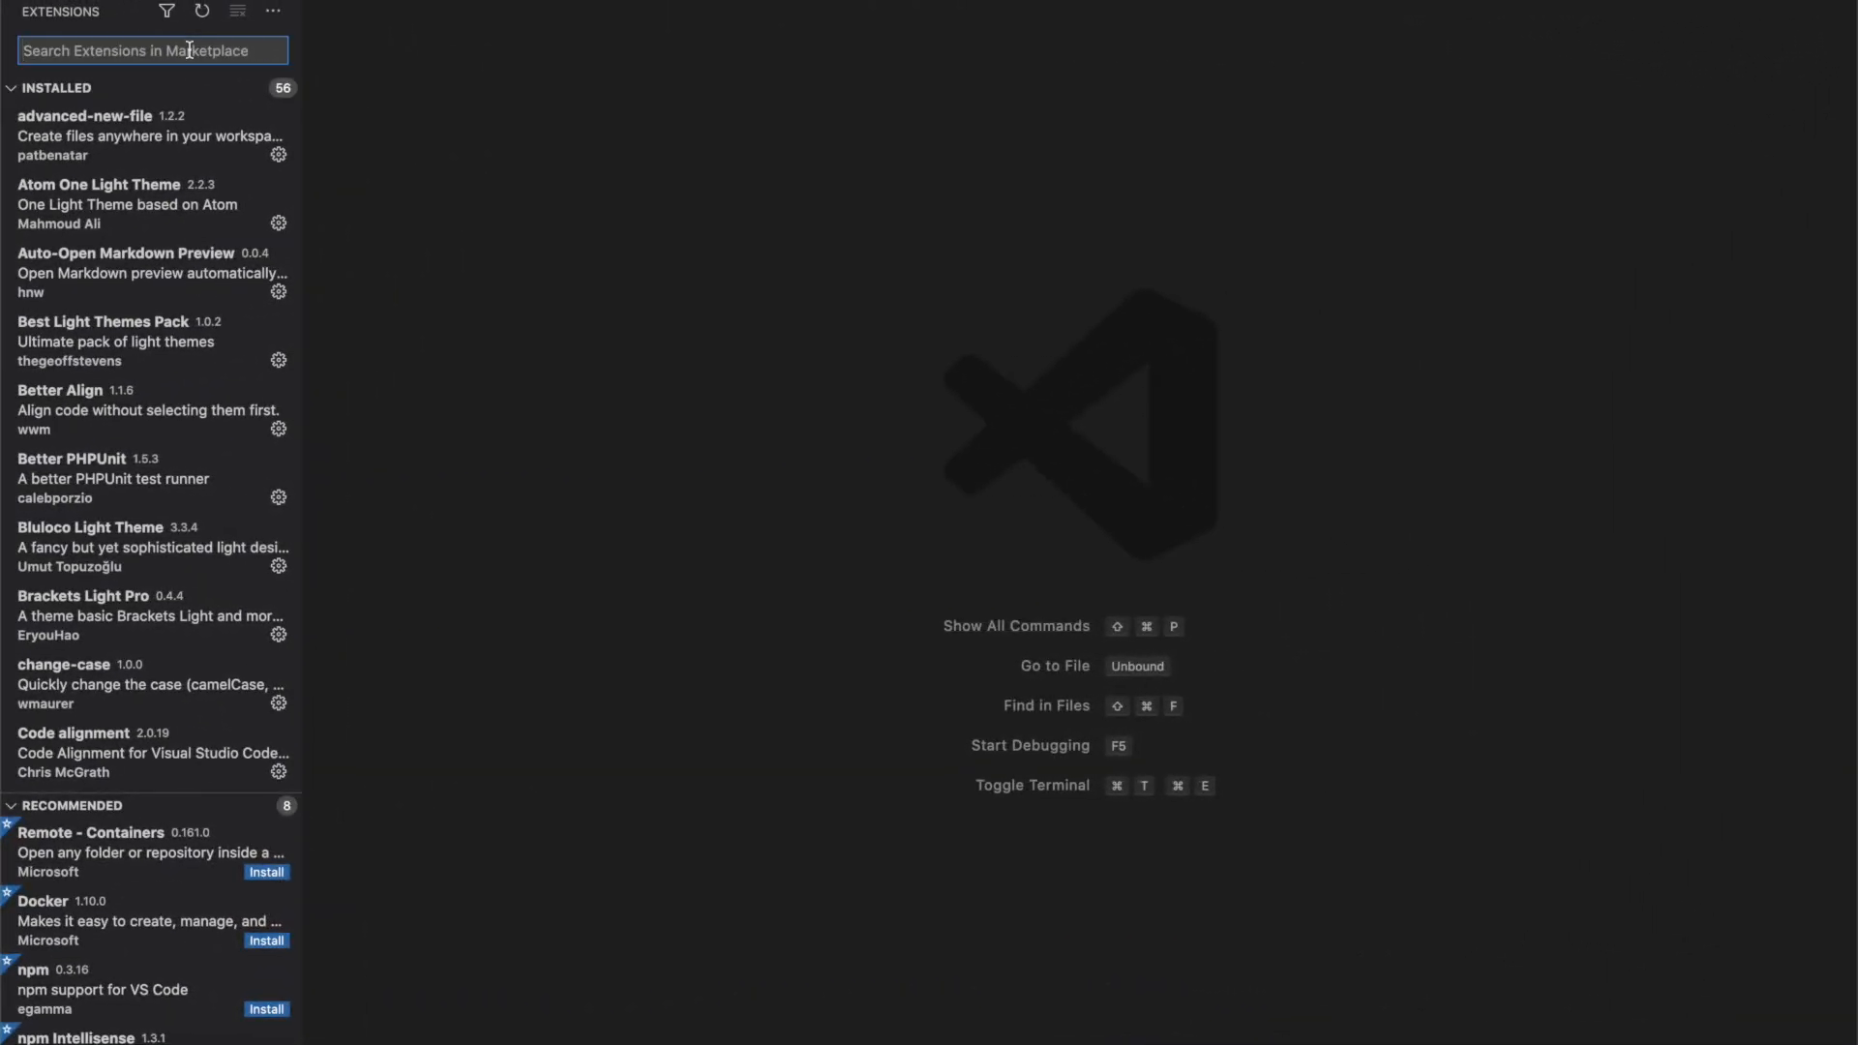
# - Install Prettier - Code formatter and review its settings: Config Path .prettierrc, tab width 4
pyautogui.write('prettier')
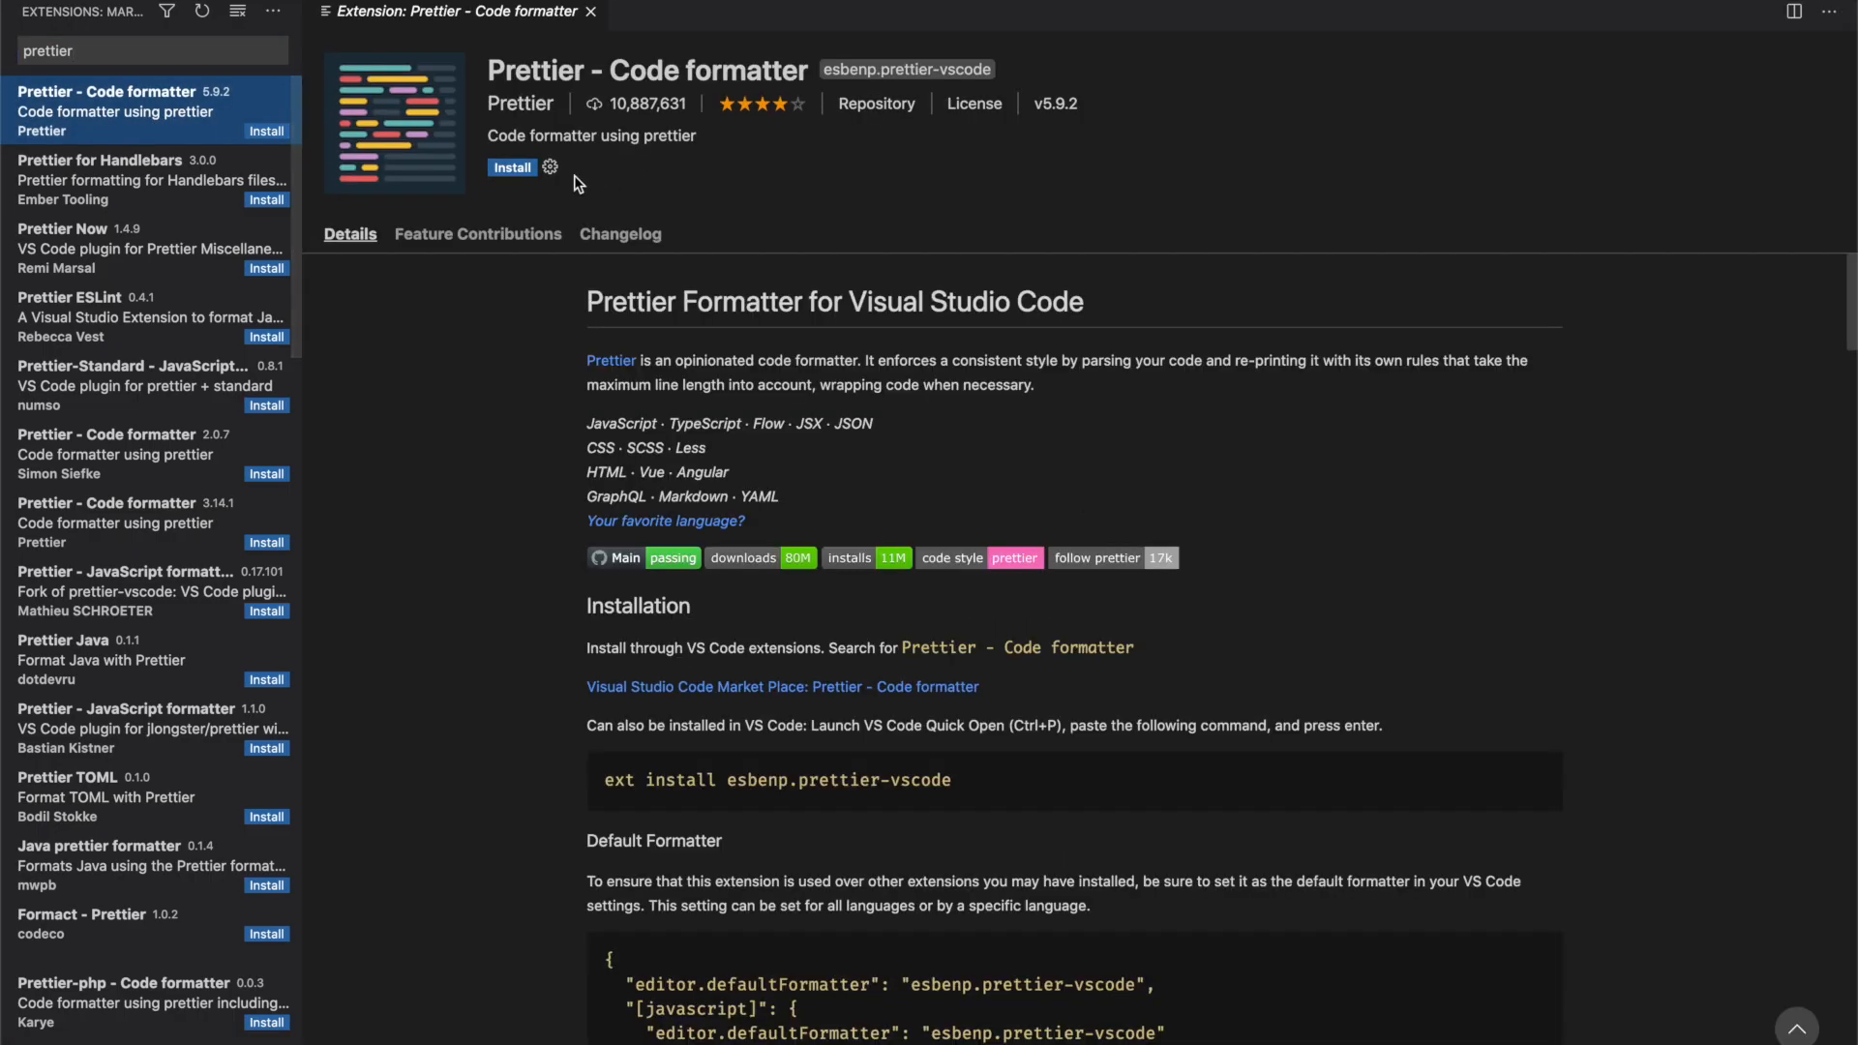
pyautogui.click(511, 168)
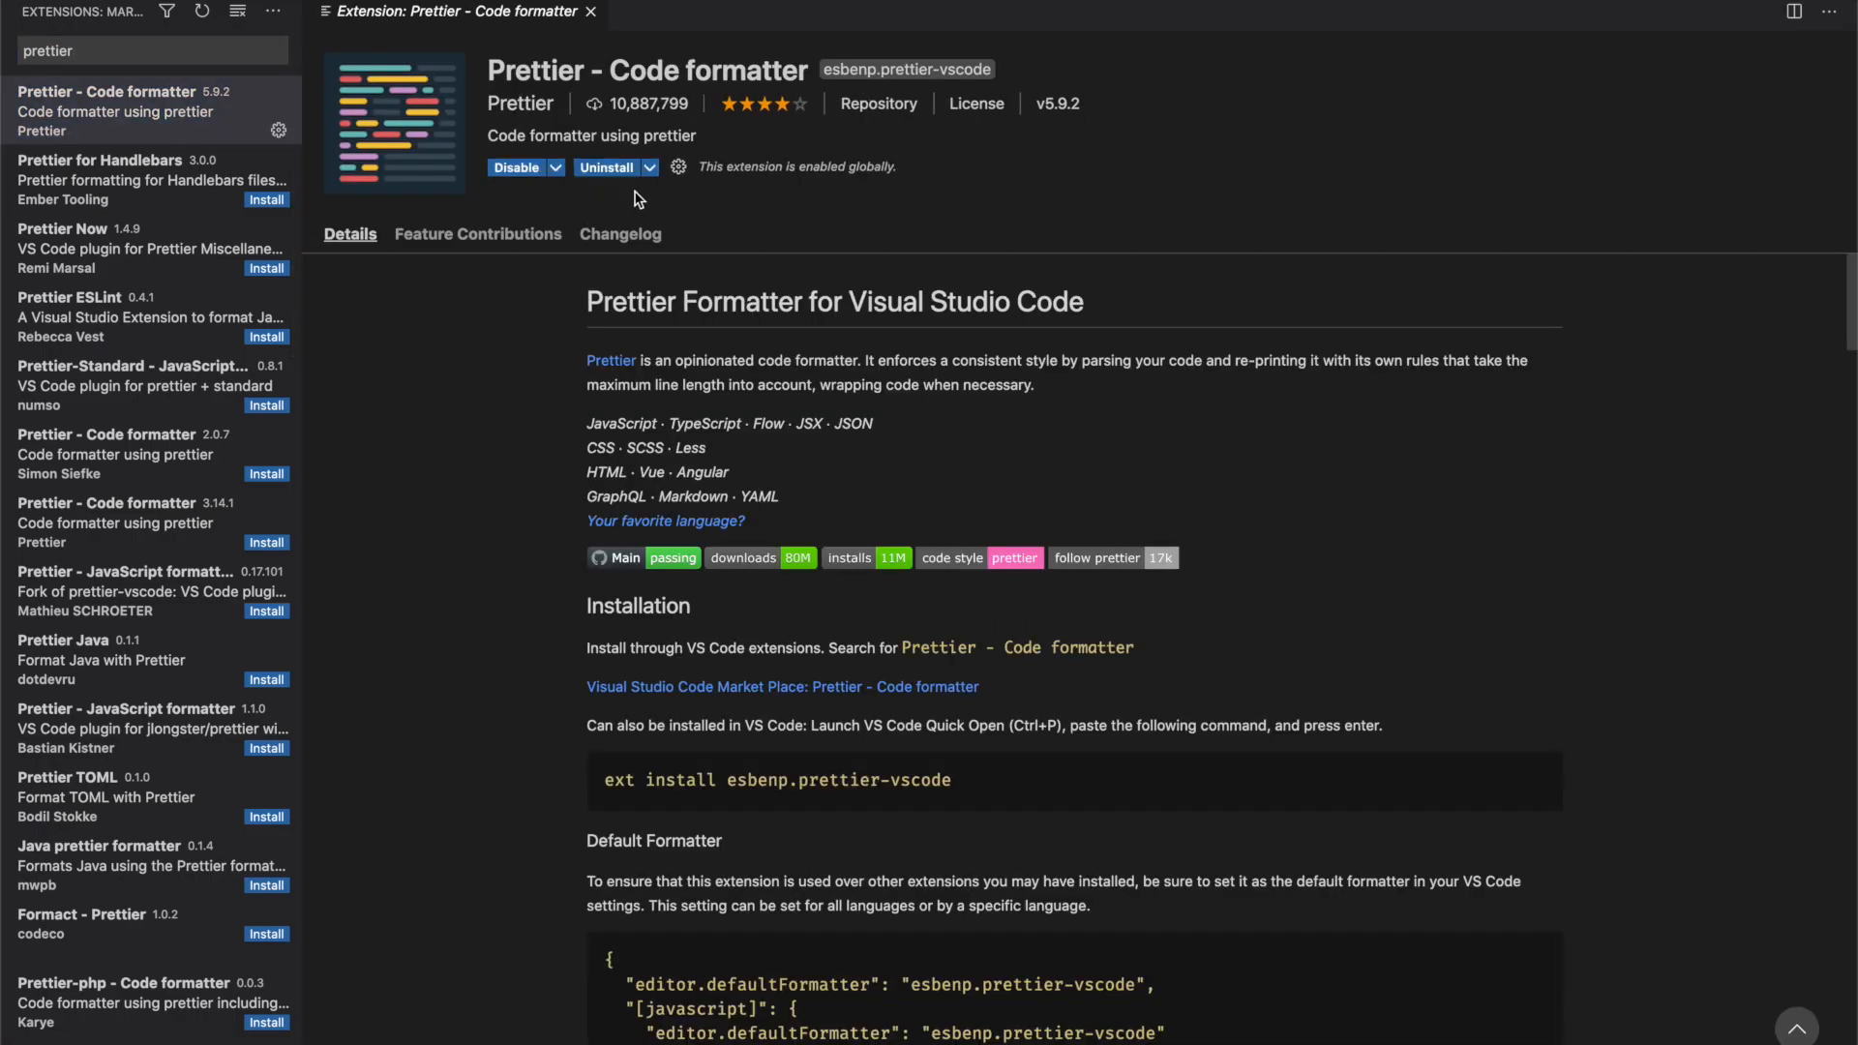
pyautogui.click(676, 165)
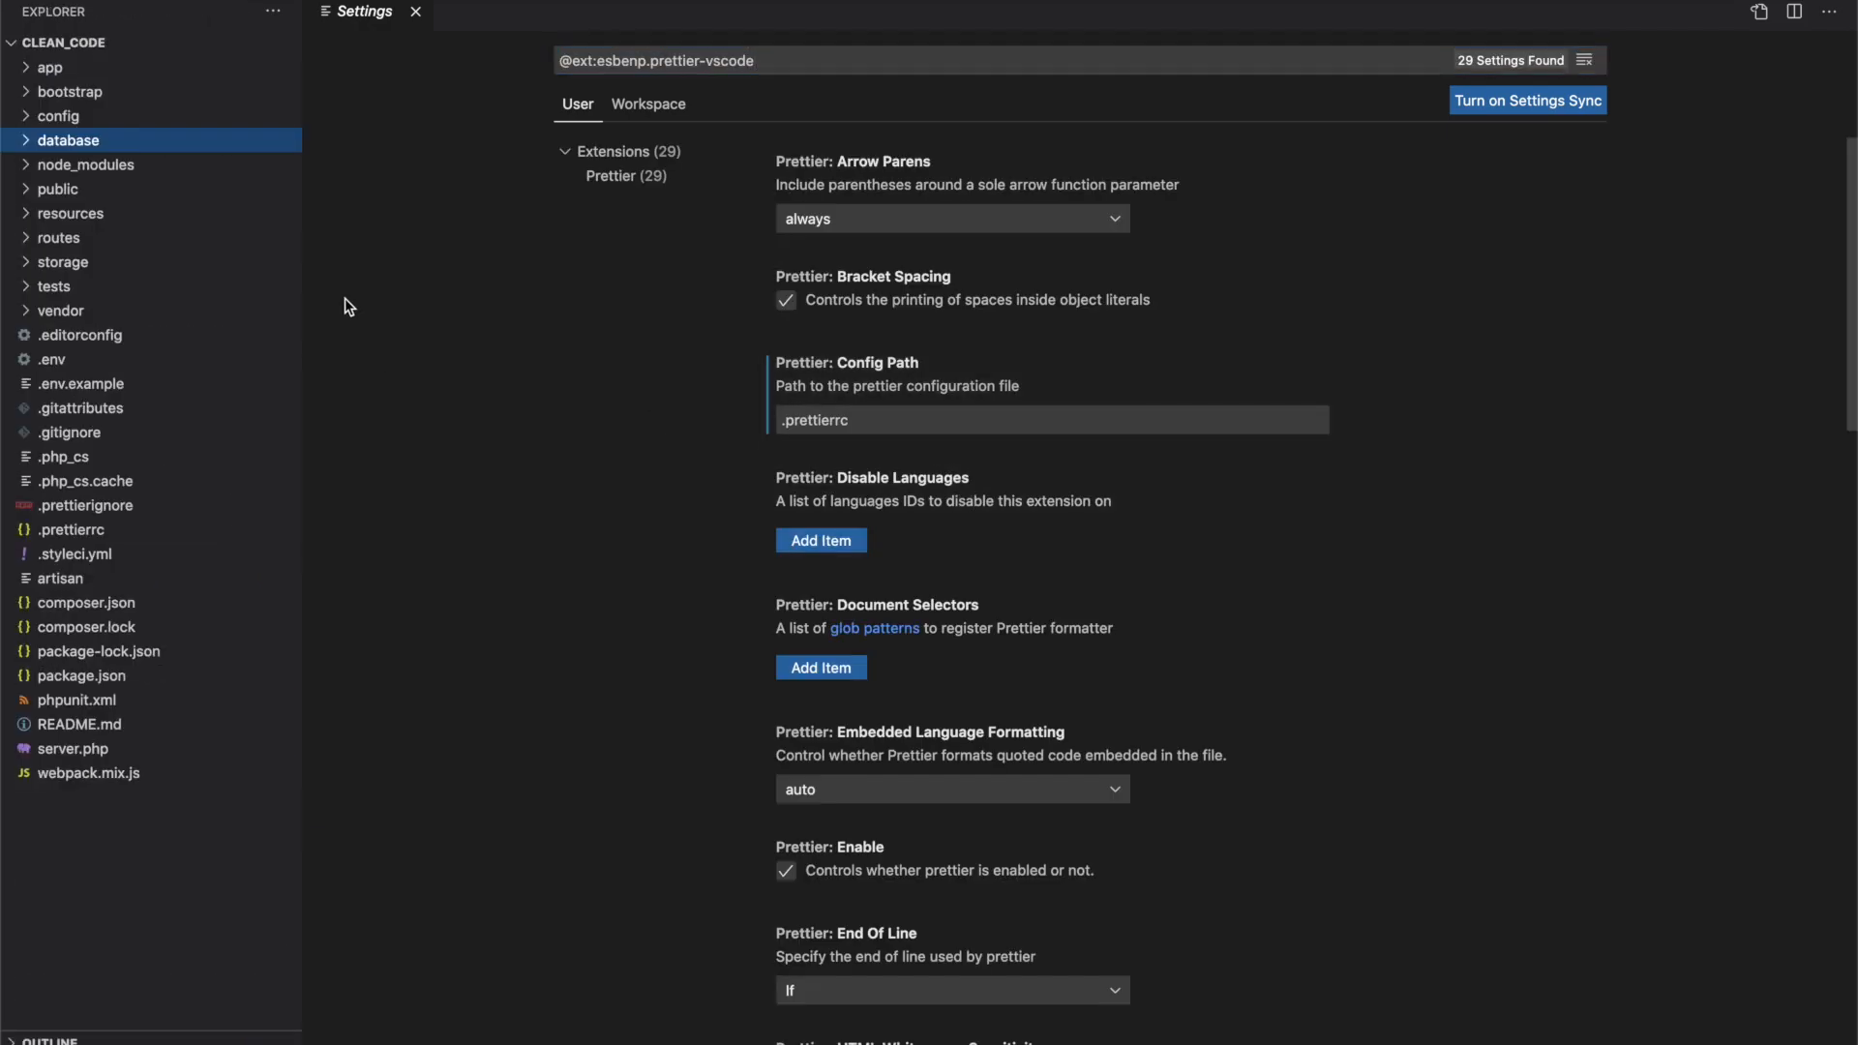
pyautogui.click(1049, 420)
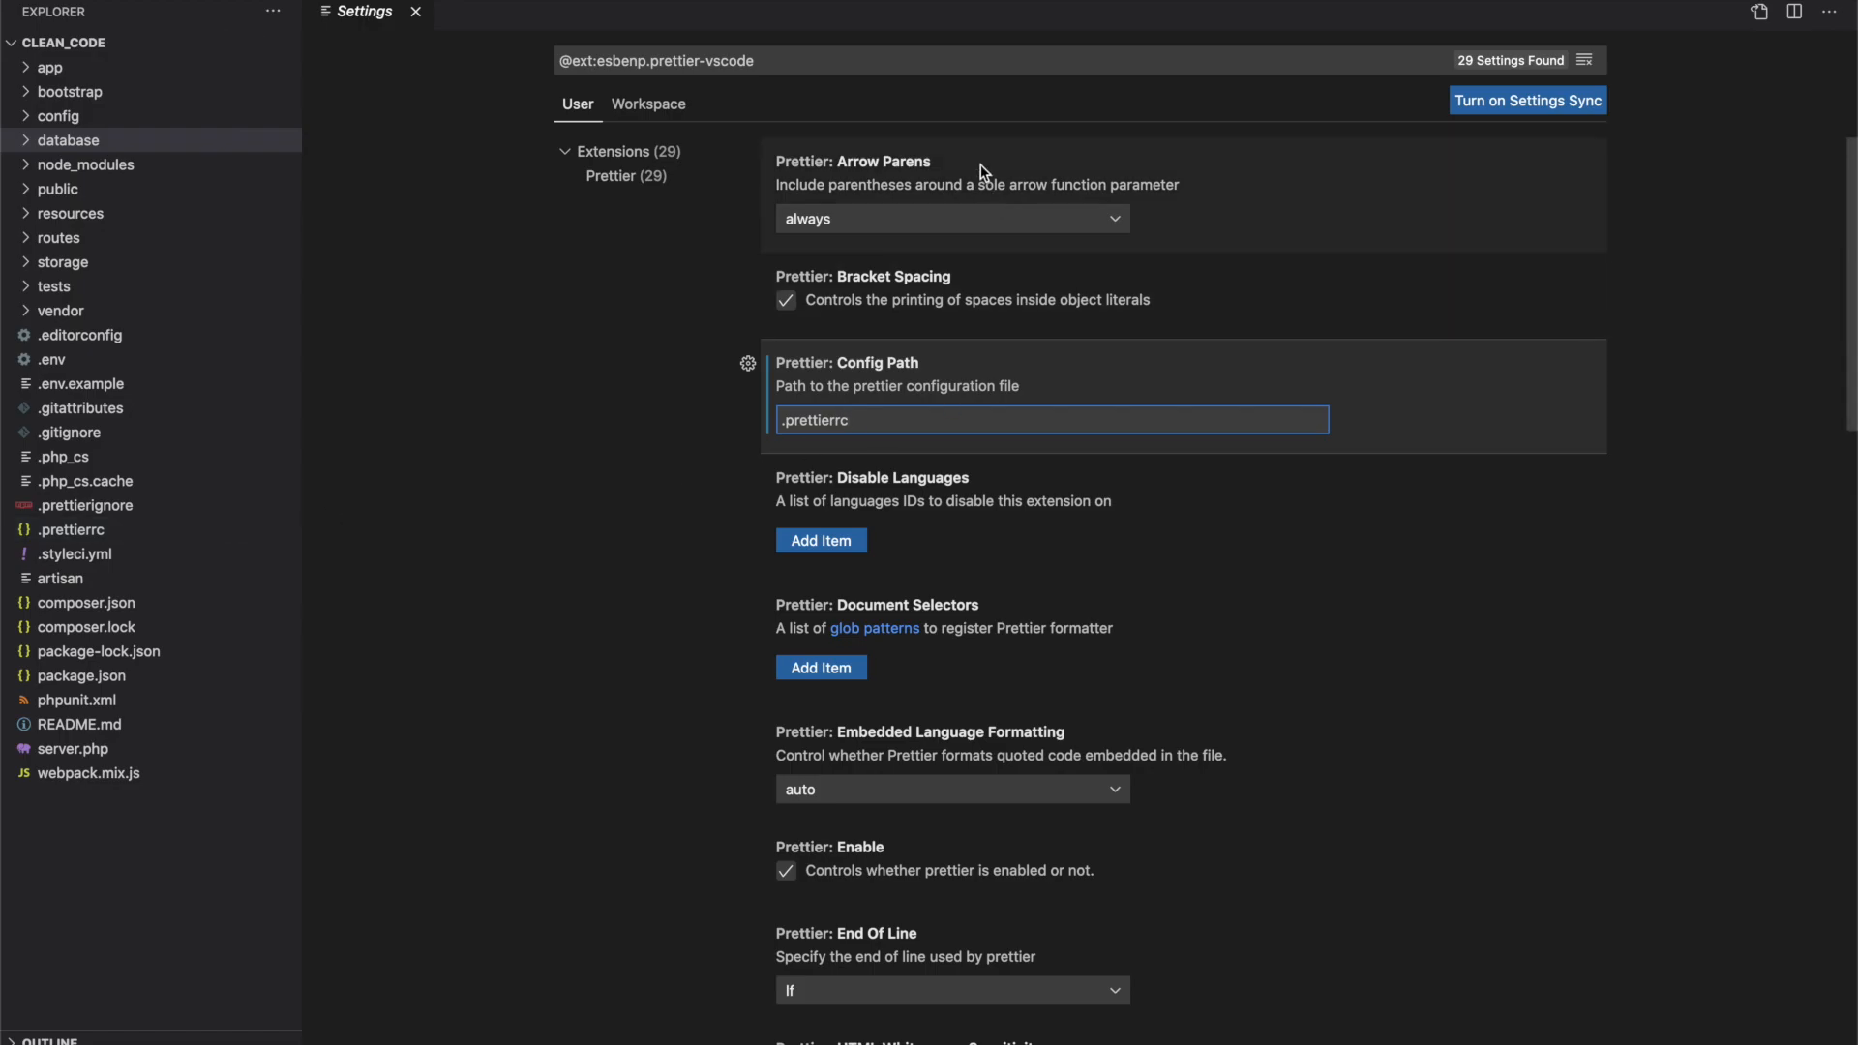
pyautogui.scroll(-3)
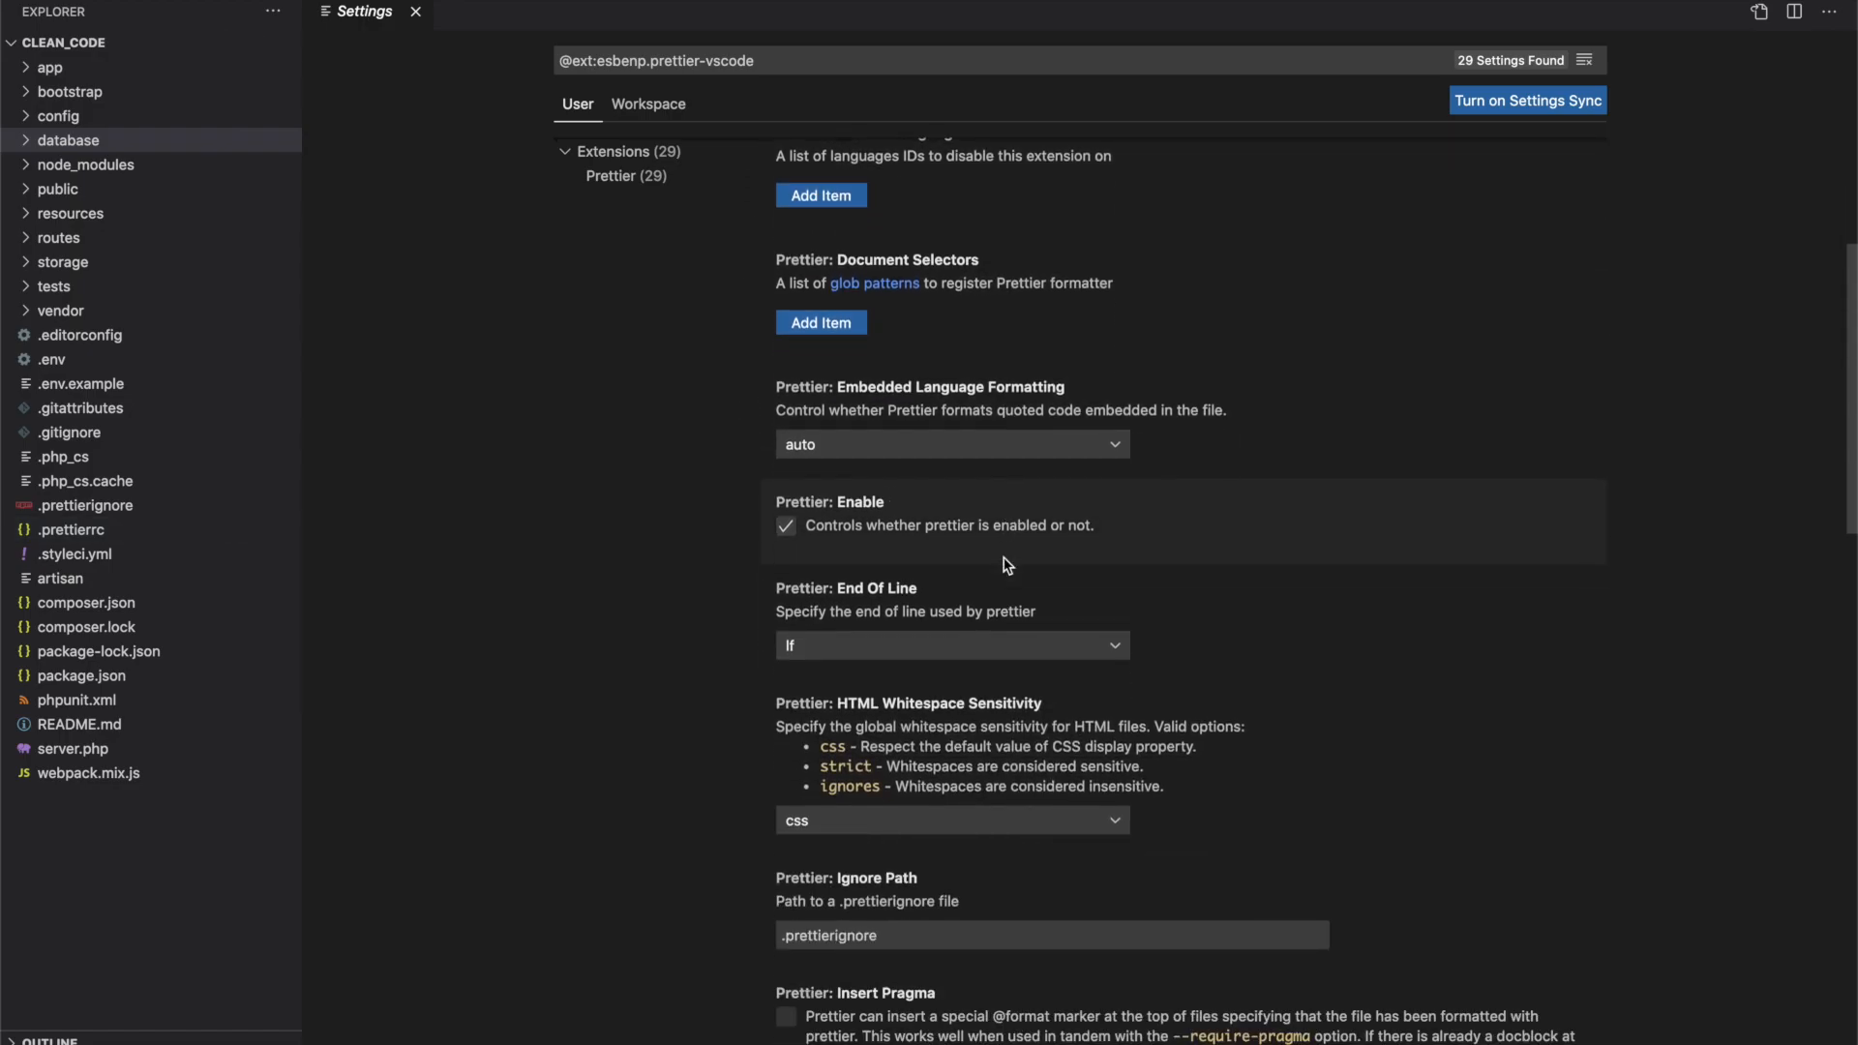
pyautogui.scroll(-3)
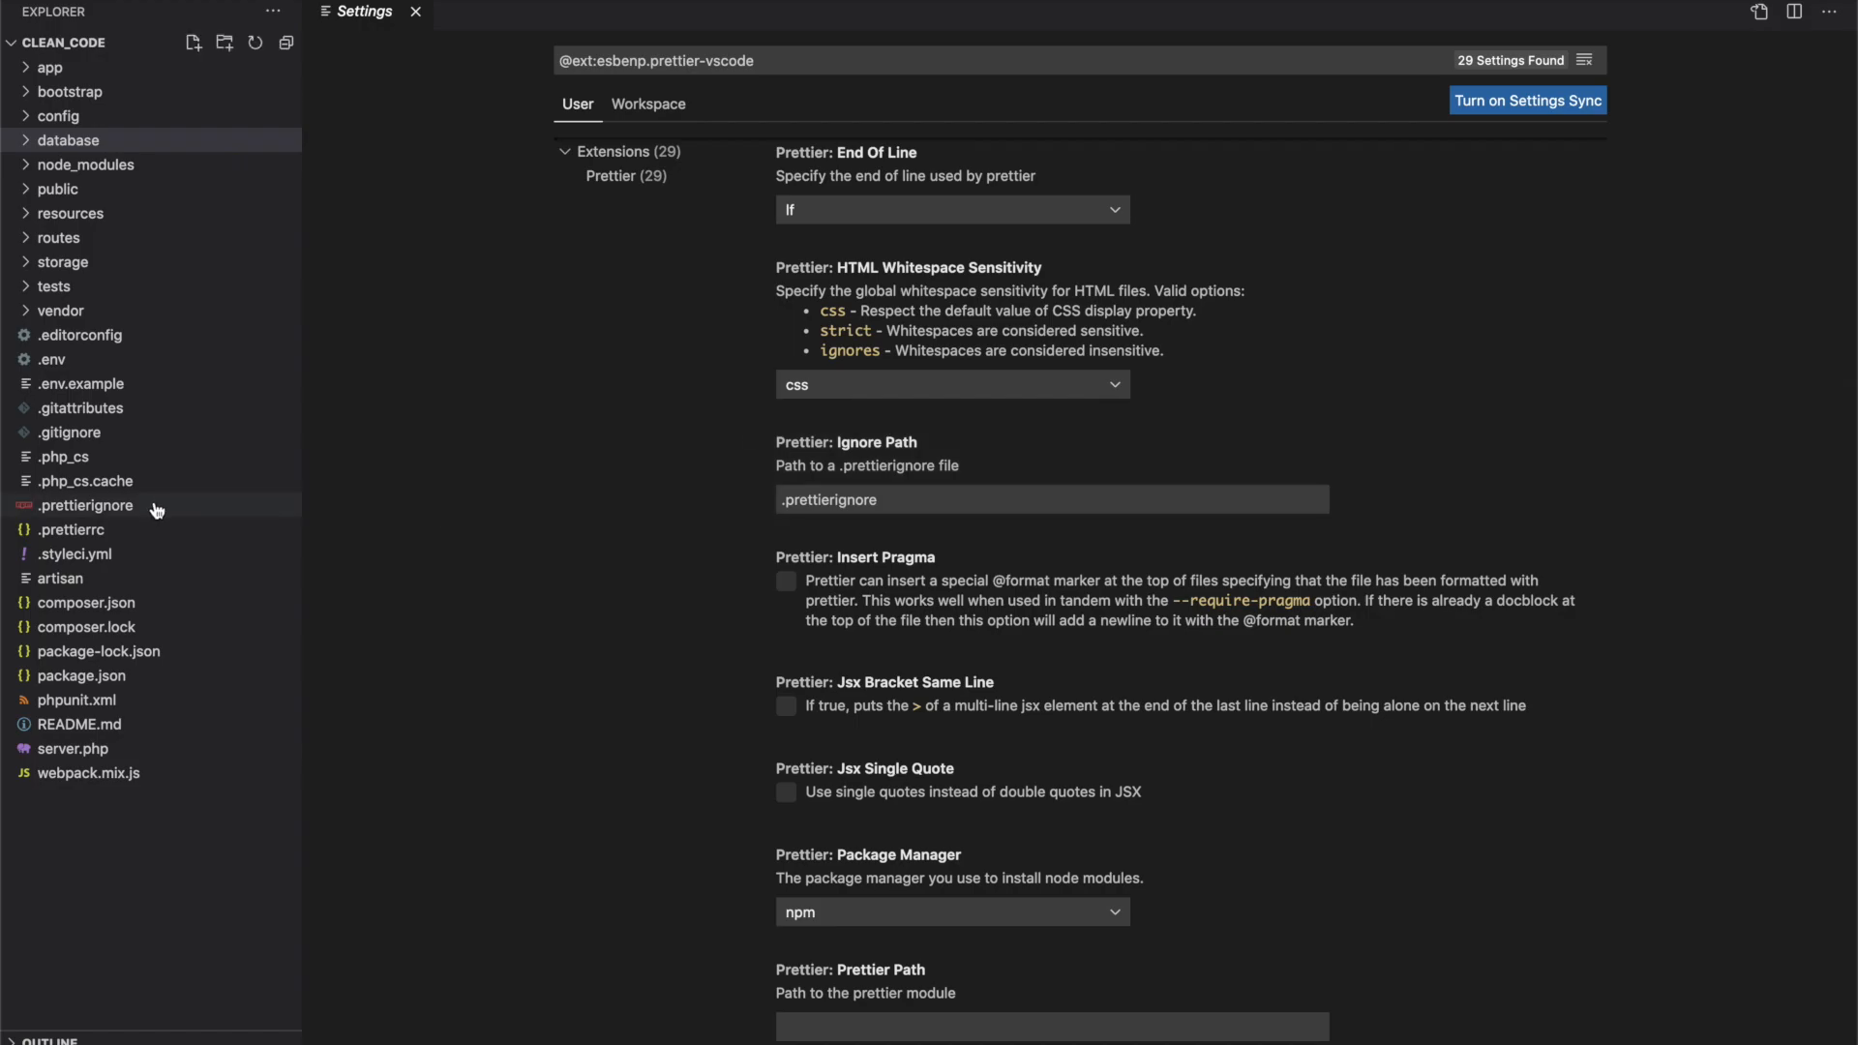
pyautogui.scroll(-3)
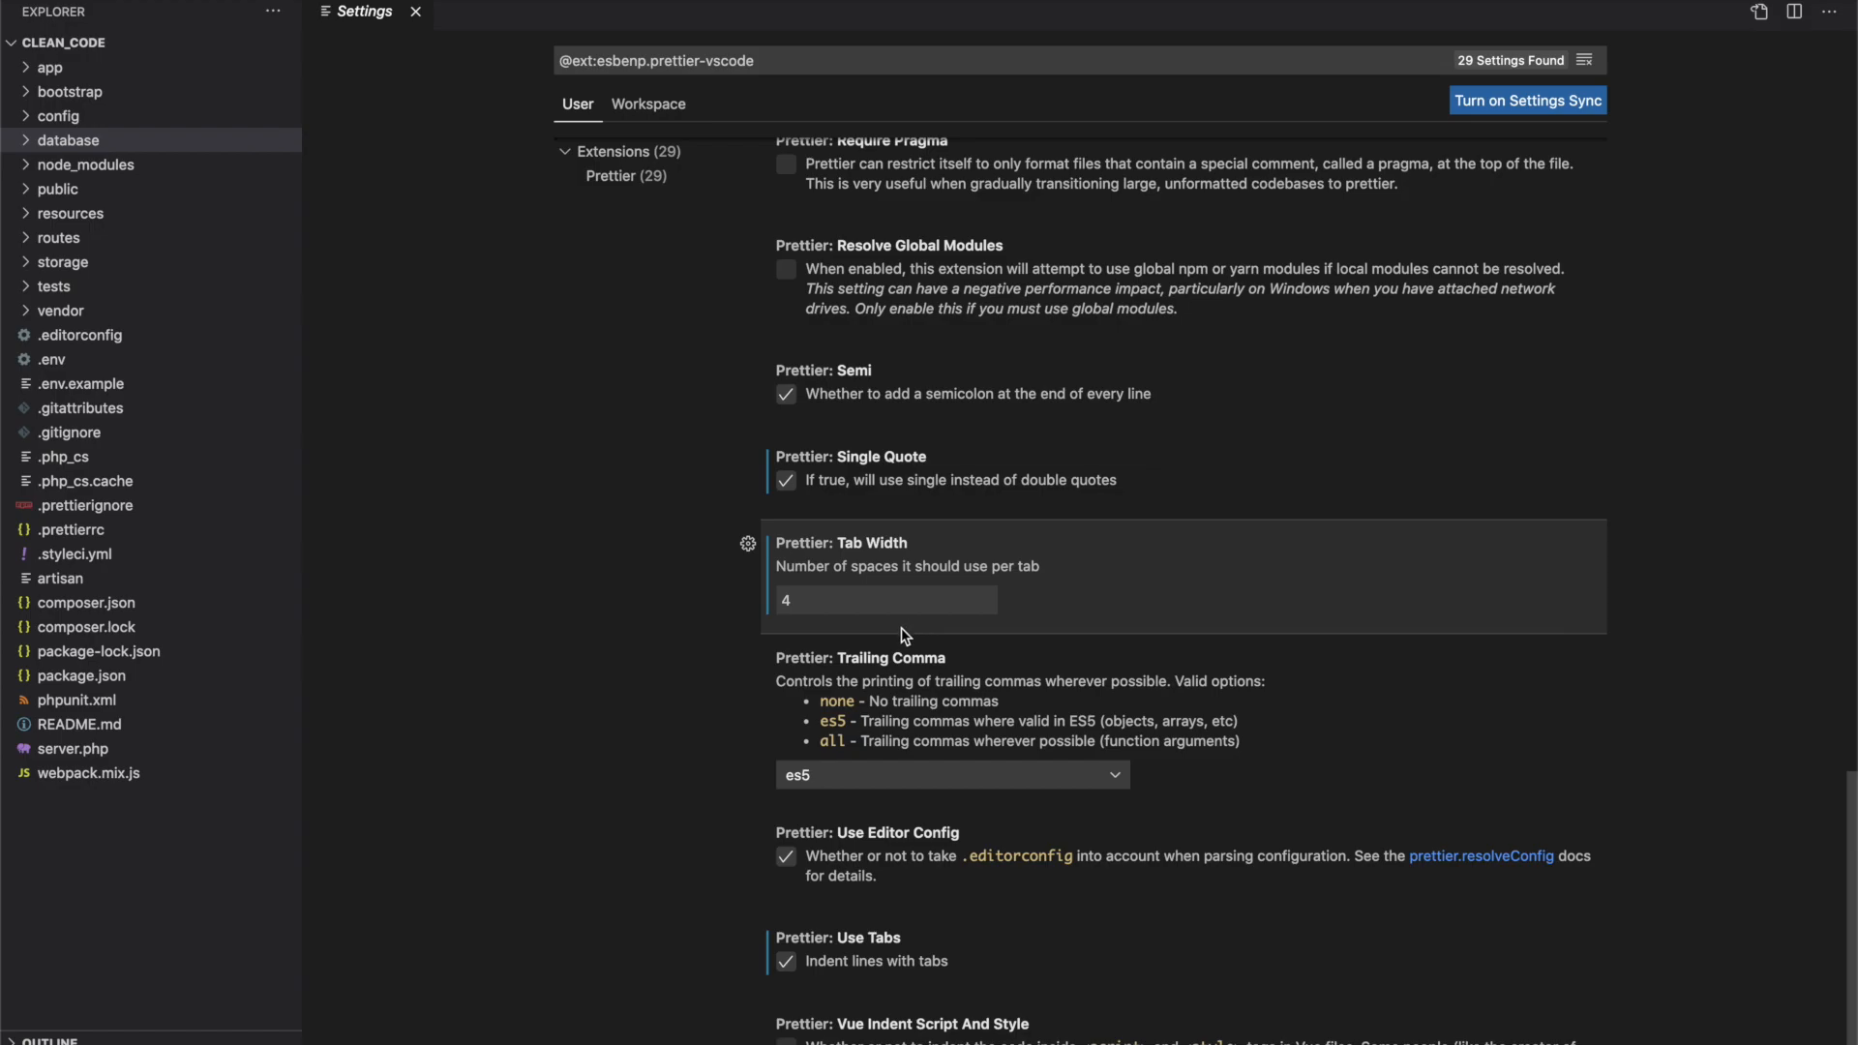
pyautogui.moveTo(945, 661)
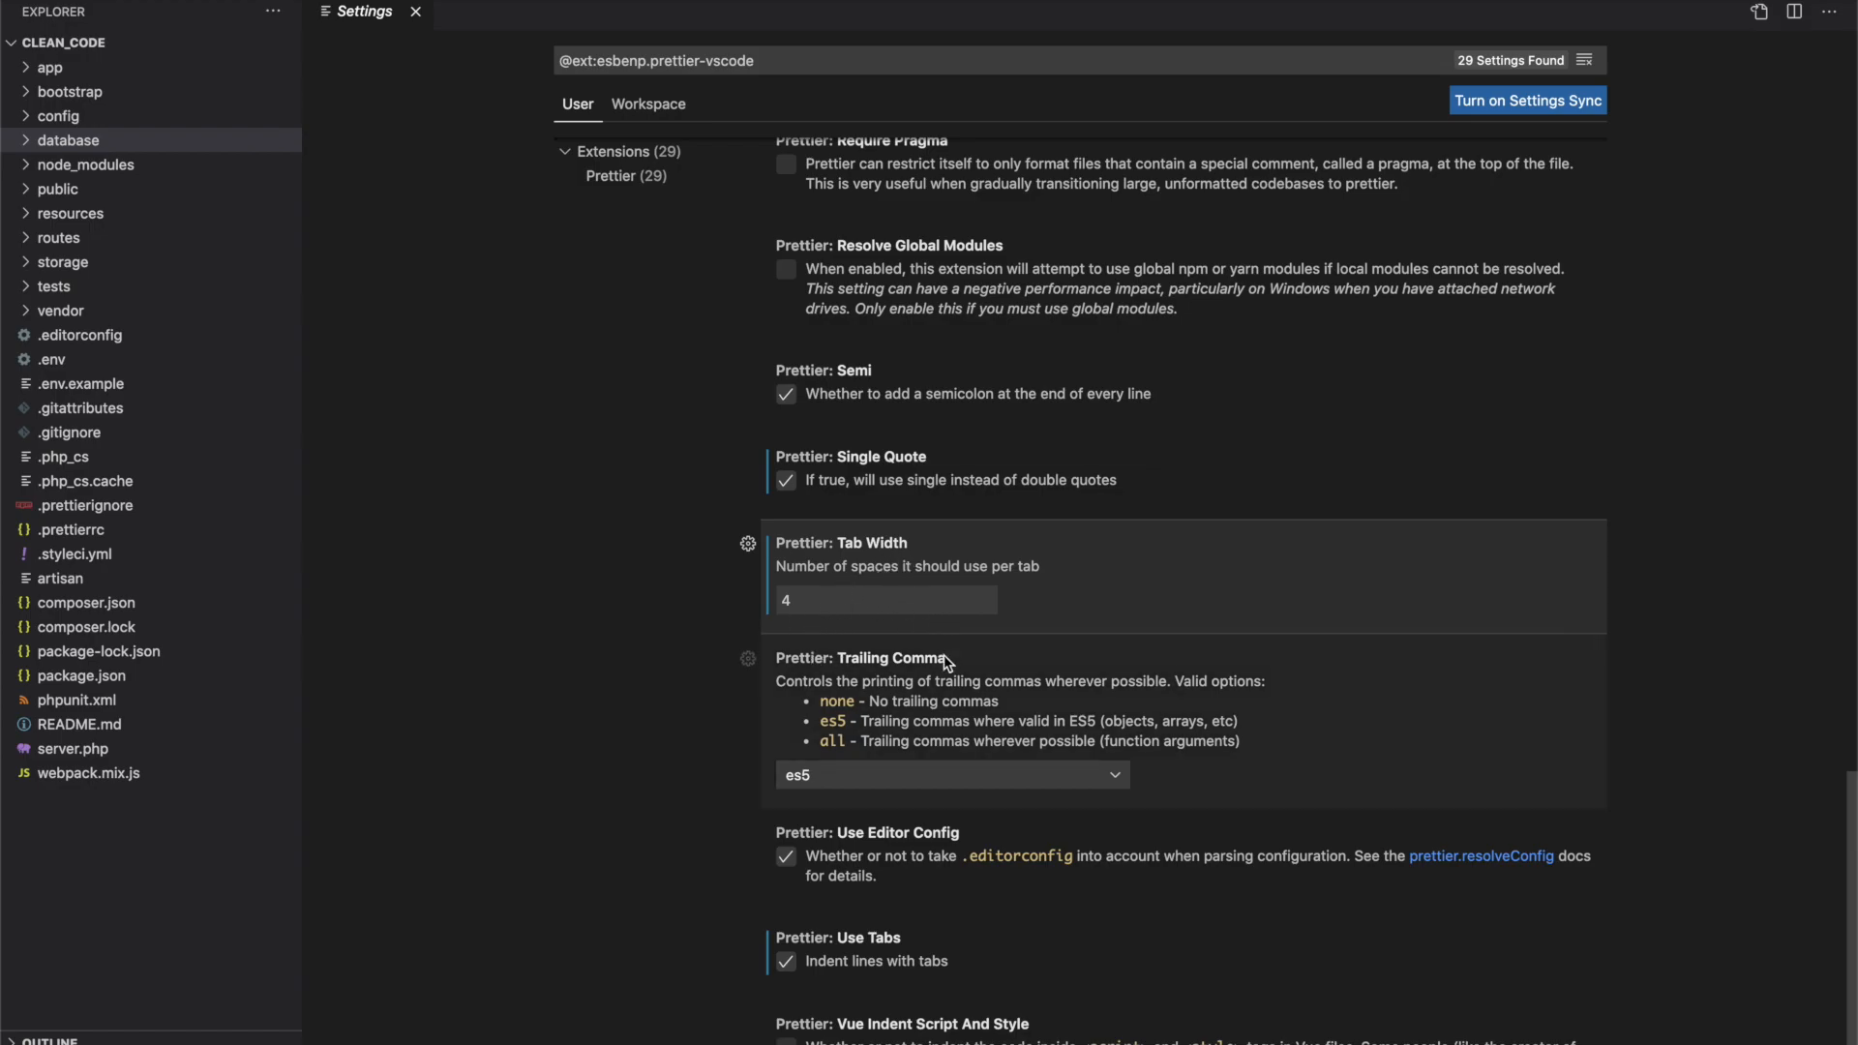